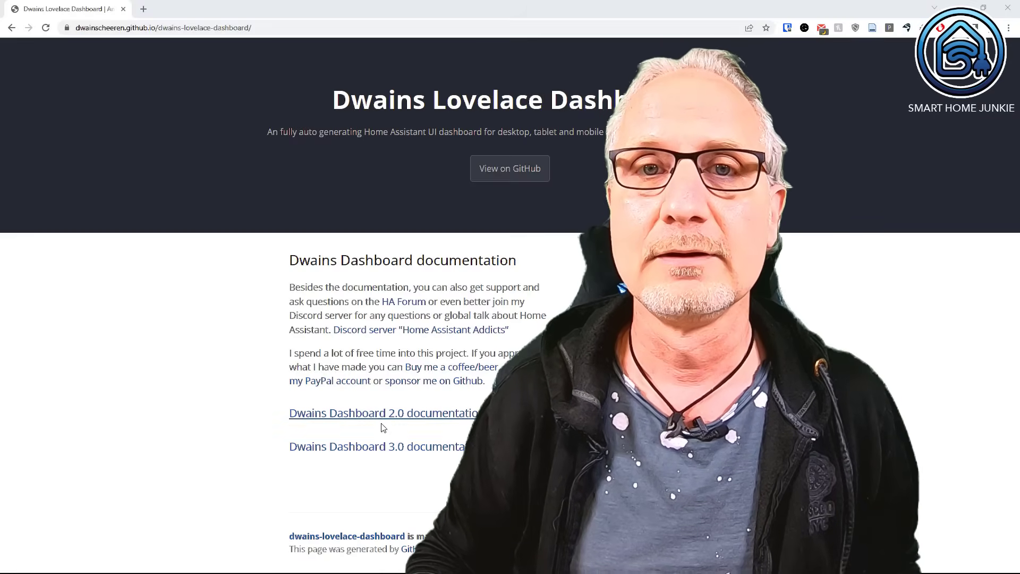
Open the Dwains Dashboard 3.0 documentation and scroll through its sections.
left_click(377, 446)
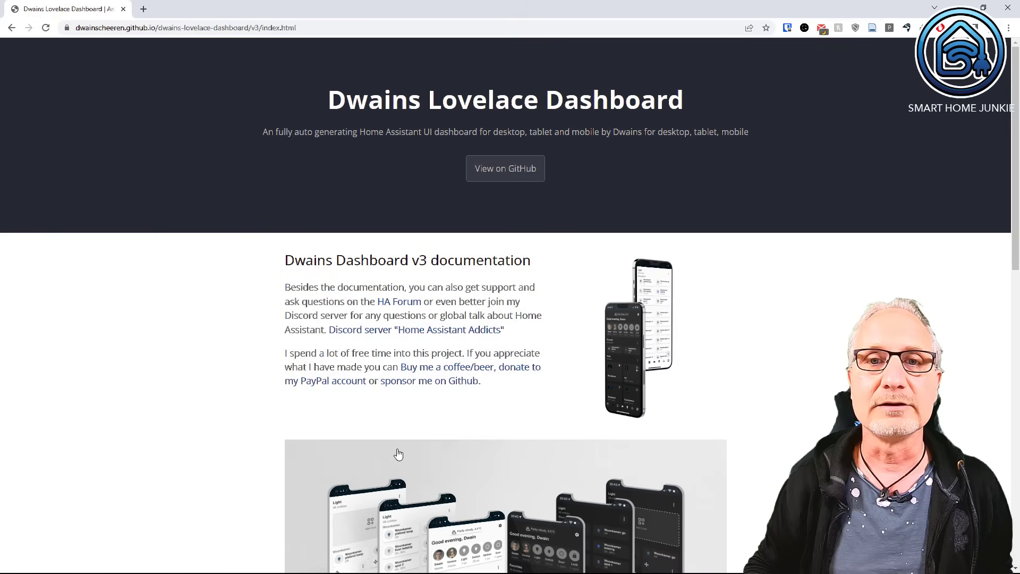
scroll("down", 3)
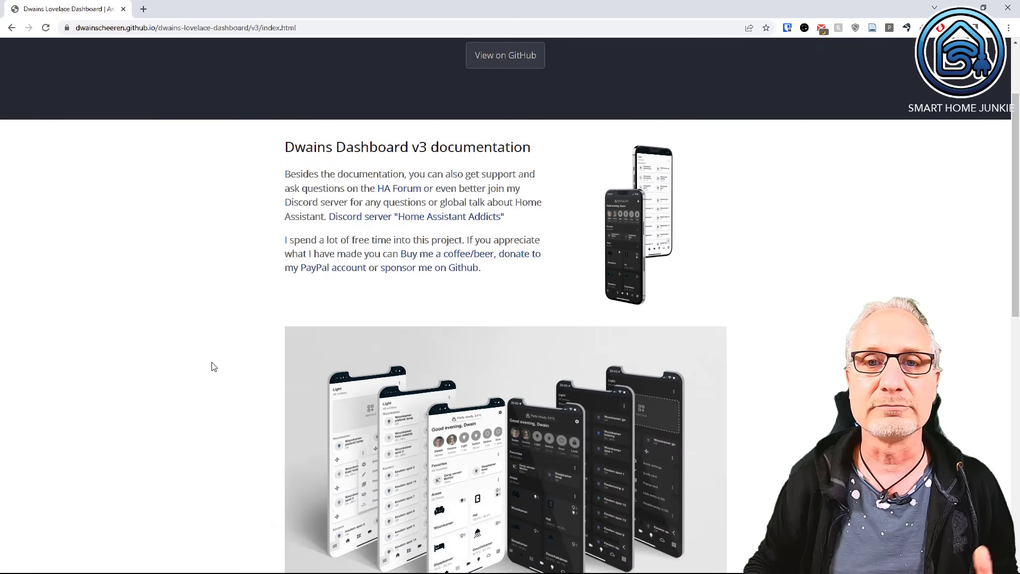
scroll("down", 3)
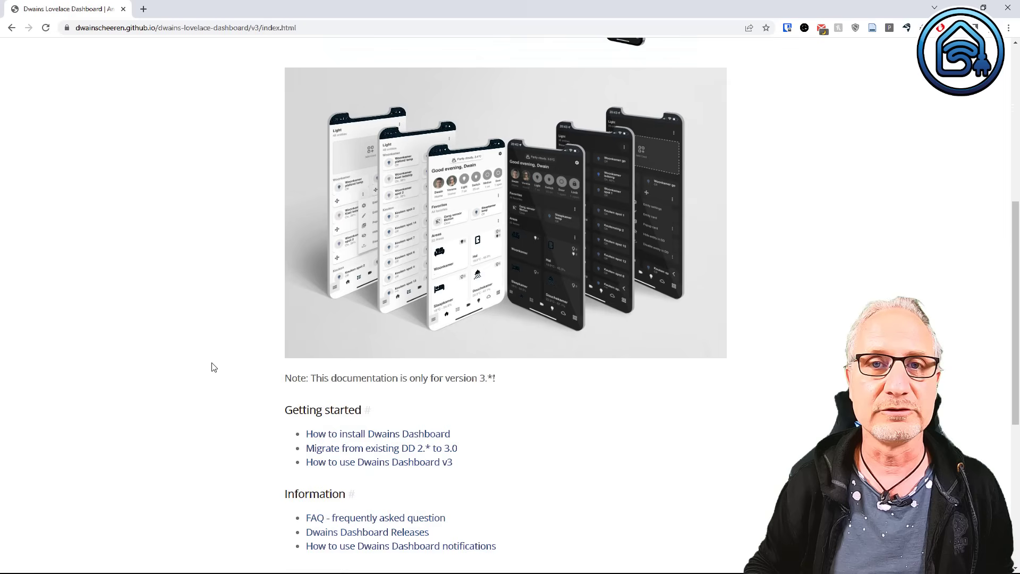
scroll("down", 3)
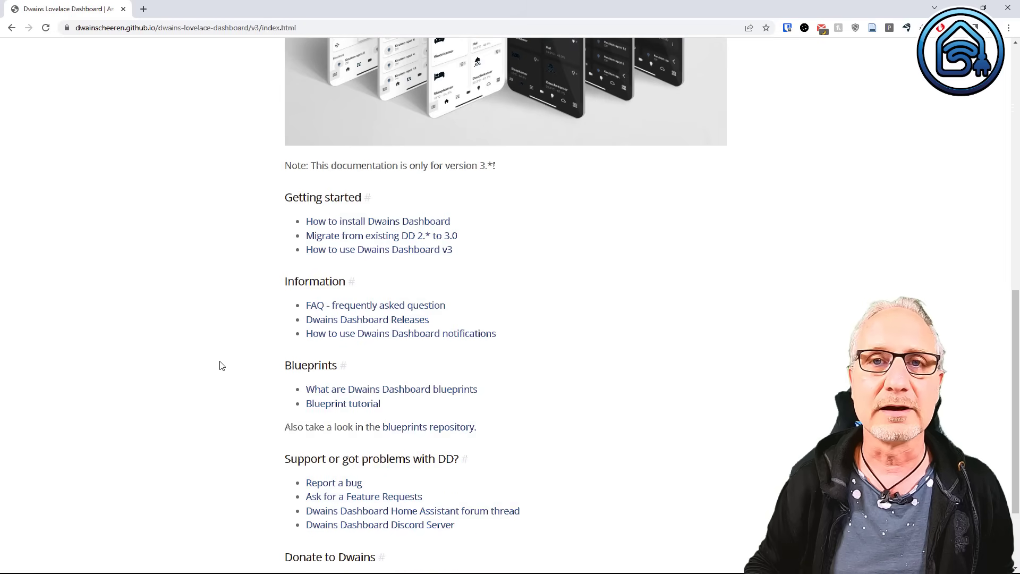
scroll("down", 3)
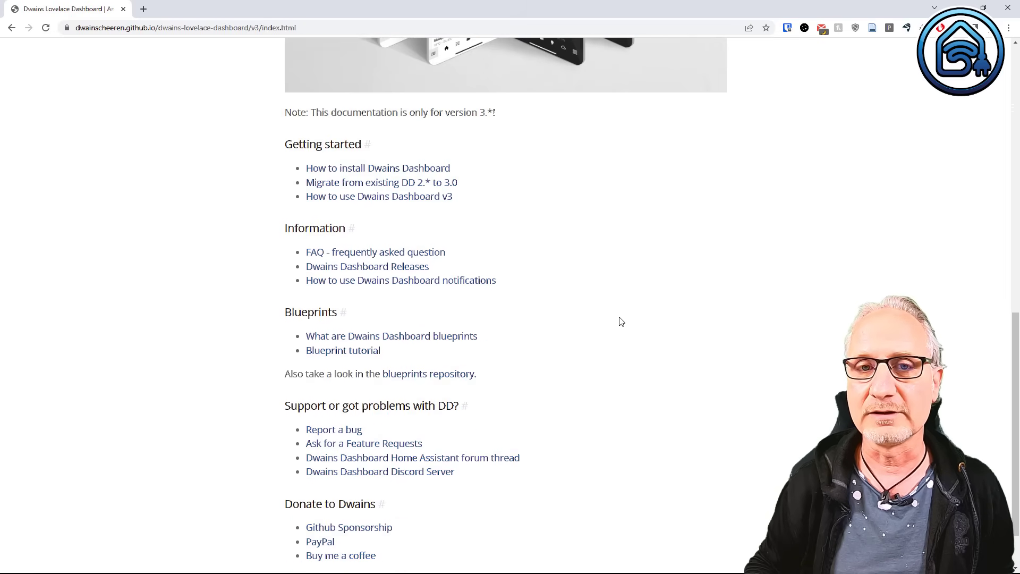
scroll("down", 3)
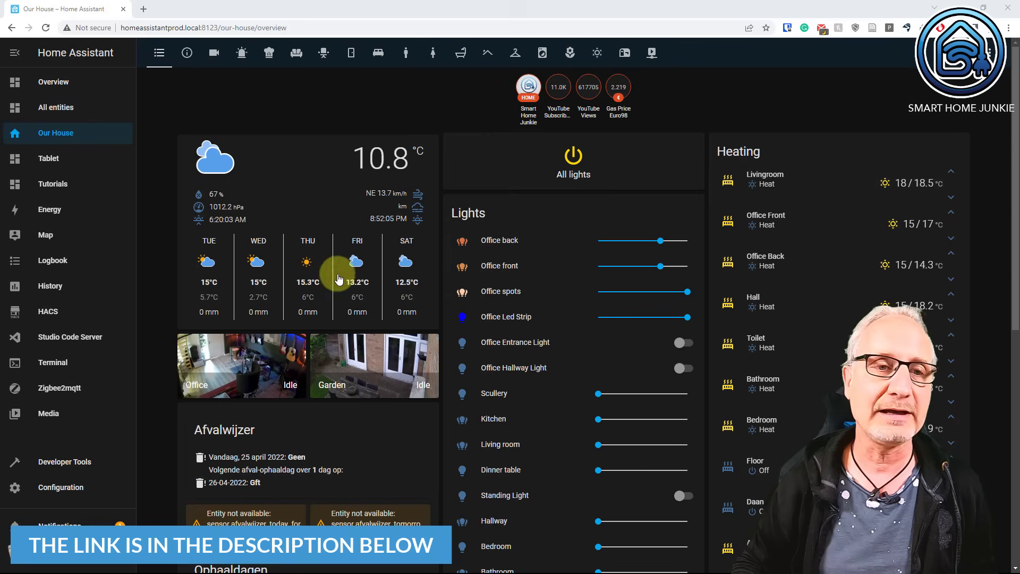
Search HACS repositories for 'dwain' and download Dwains Dashboard v3.0.0.
left_click(47, 311)
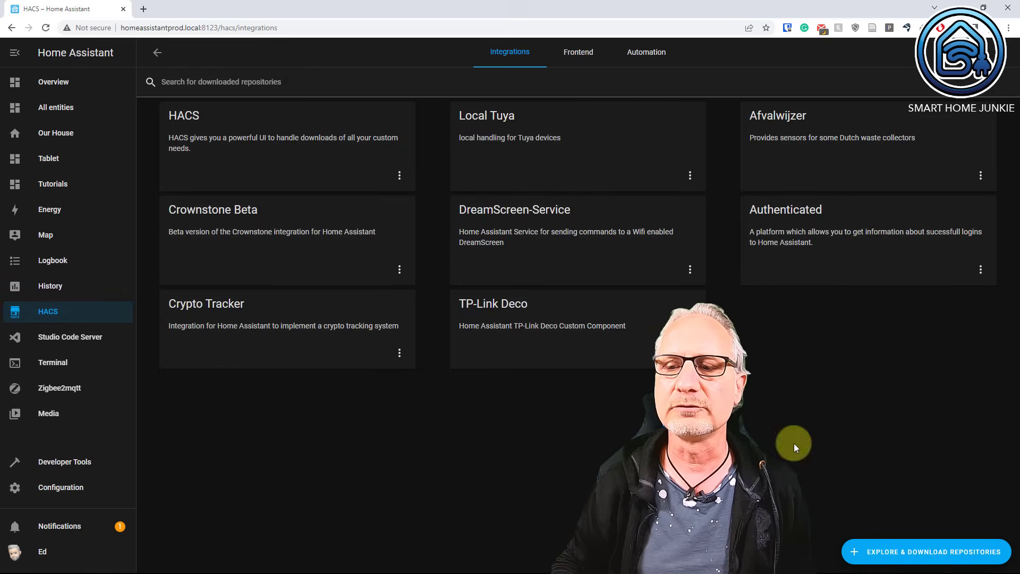
left_click(924, 551)
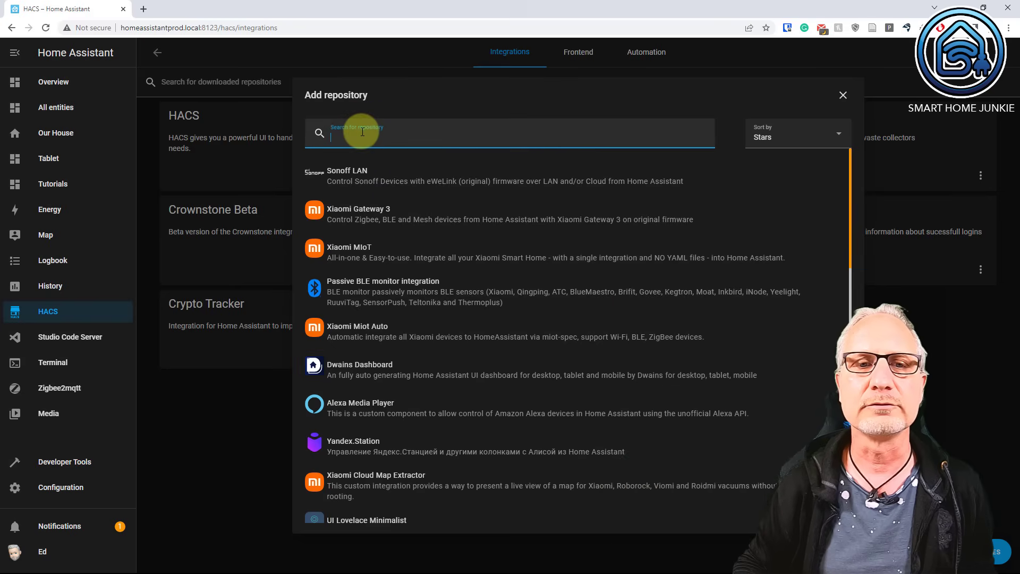
type("dwain")
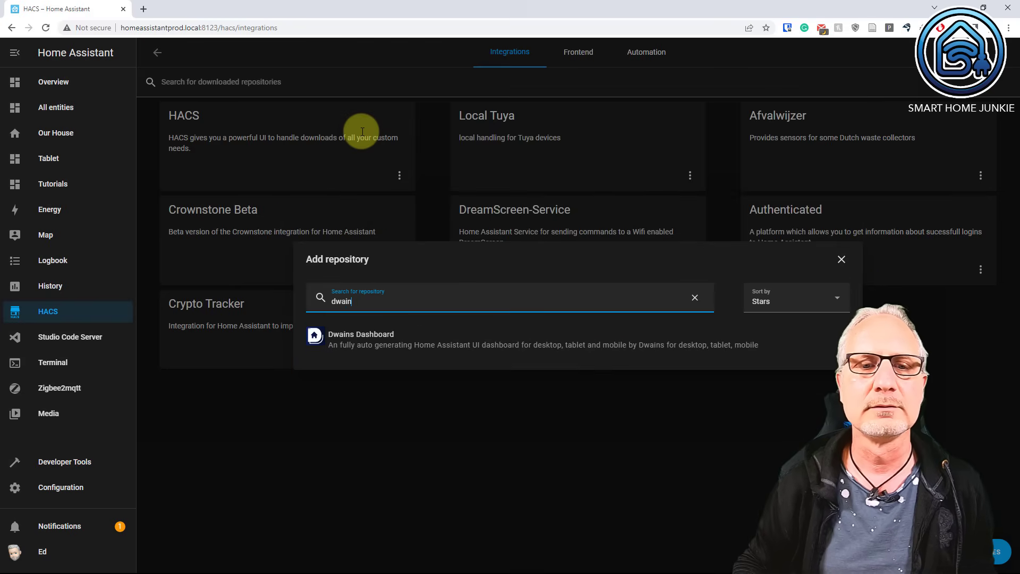
left_click(361, 339)
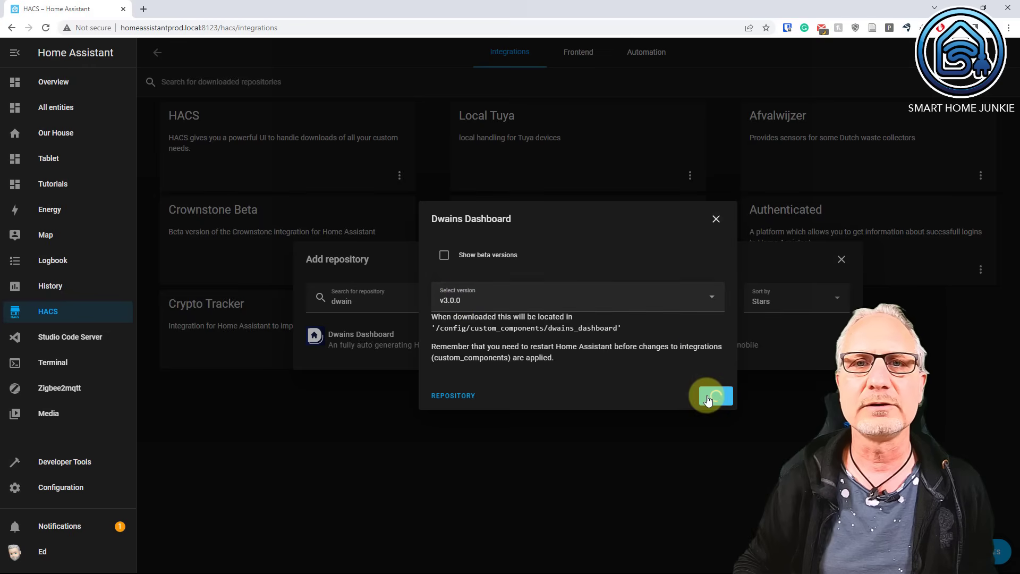
left_click(711, 395)
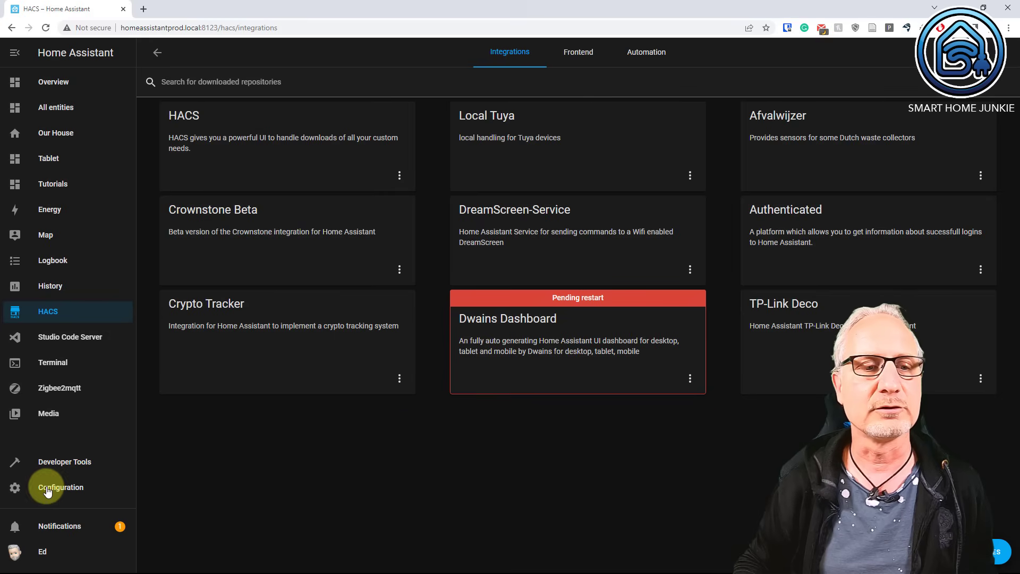
Restart Home Assistant from Server Controls to load the new integration.
left_click(60, 486)
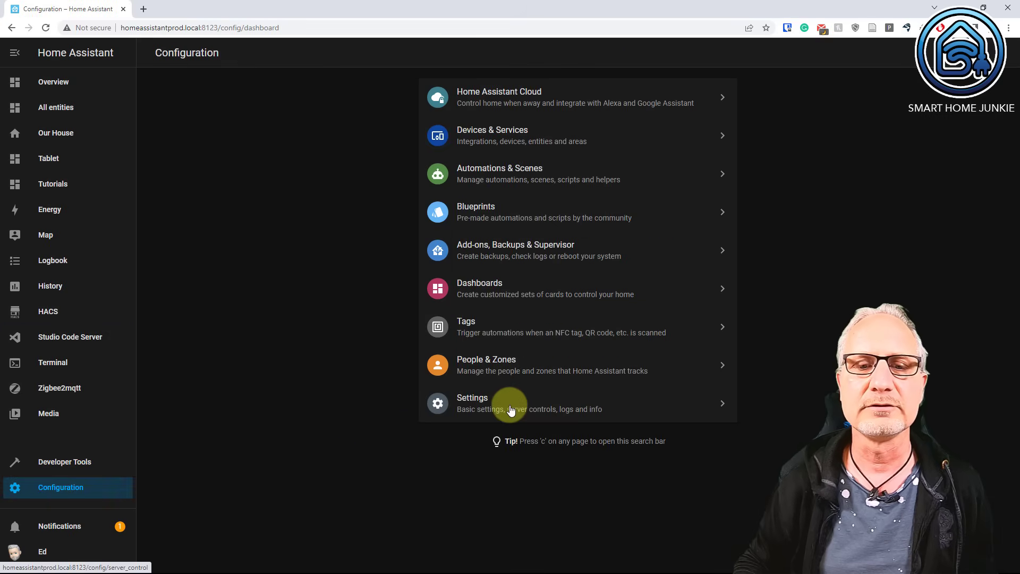
left_click(508, 403)
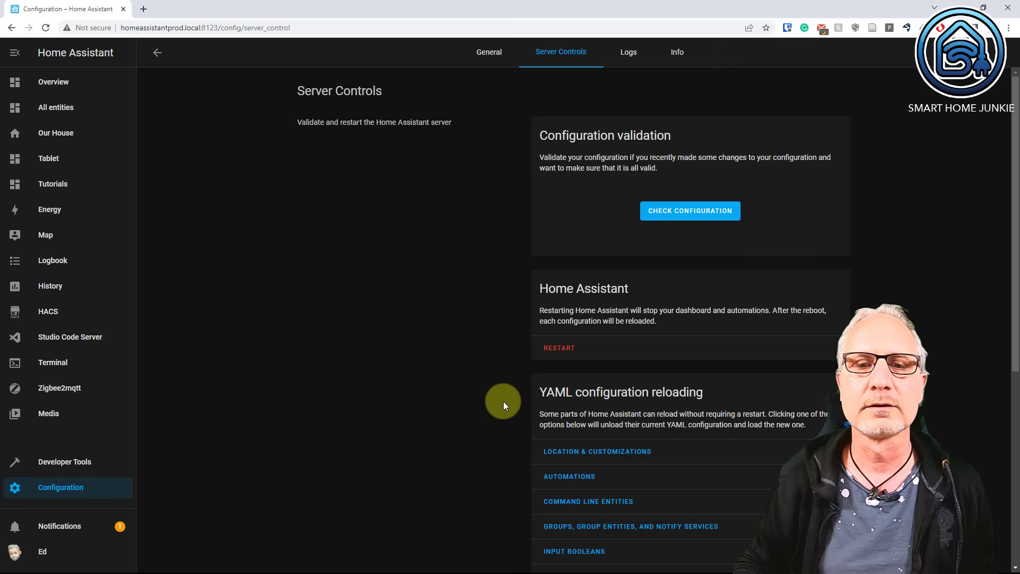
left_click(558, 348)
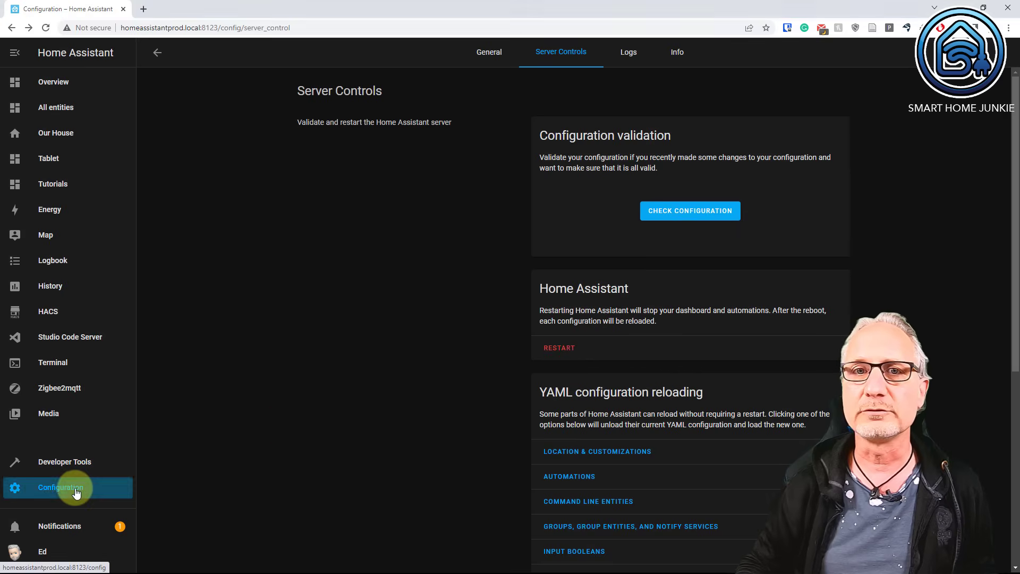
Add the Dwains Dashboard integration through Devices & Services.
left_click(61, 487)
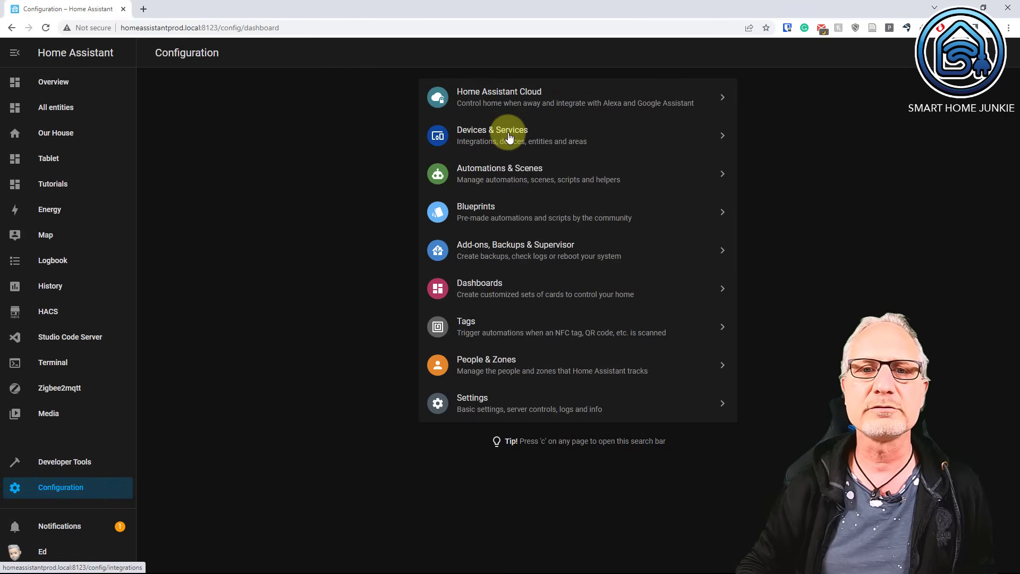
left_click(492, 135)
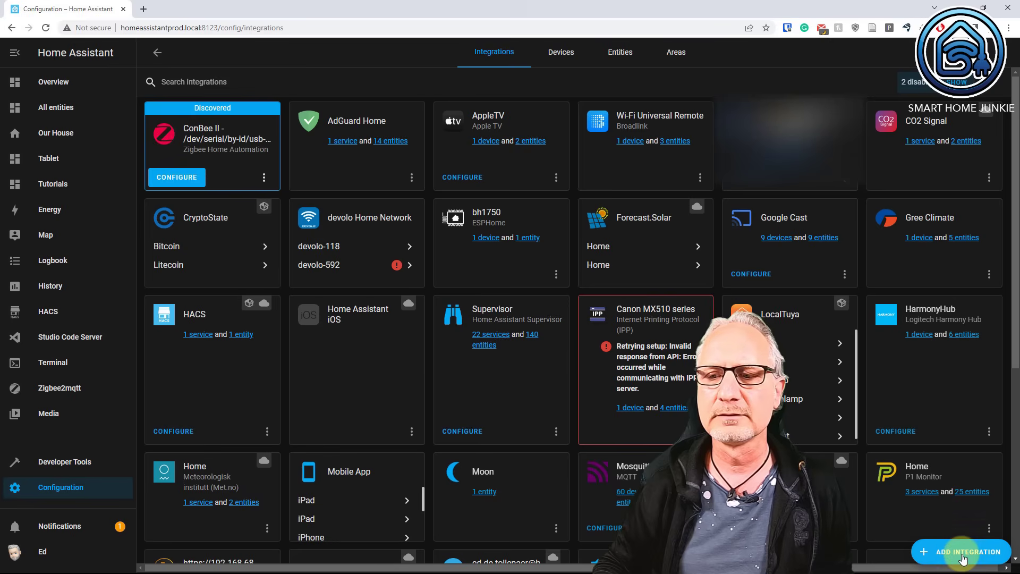
left_click(966, 552)
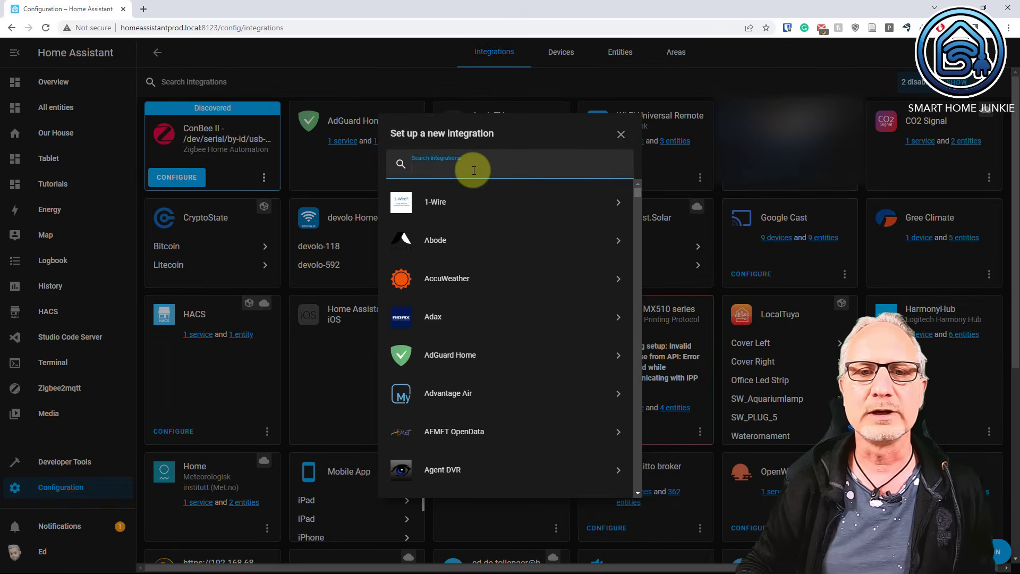
type("dwai")
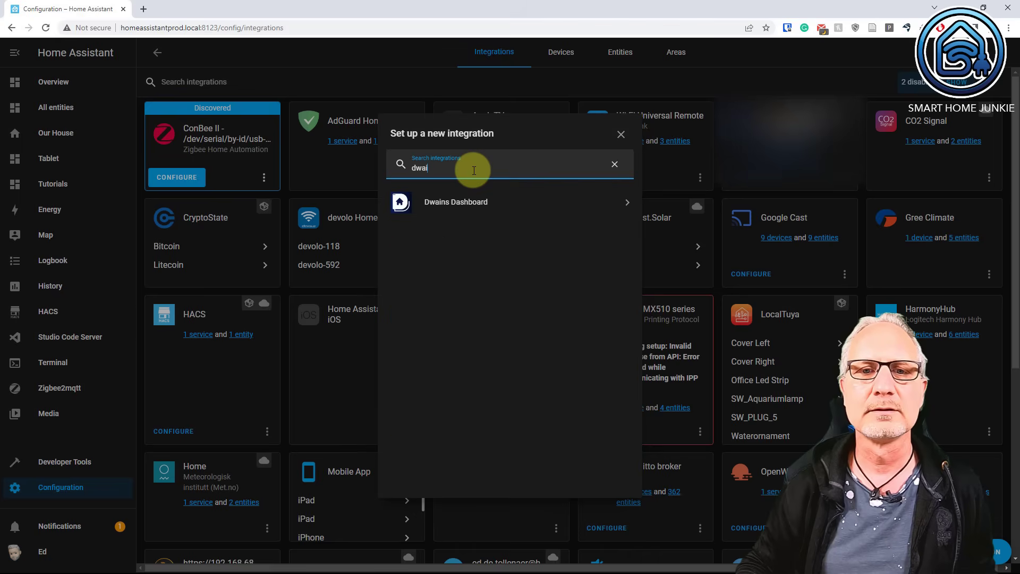
mouse_move(473, 188)
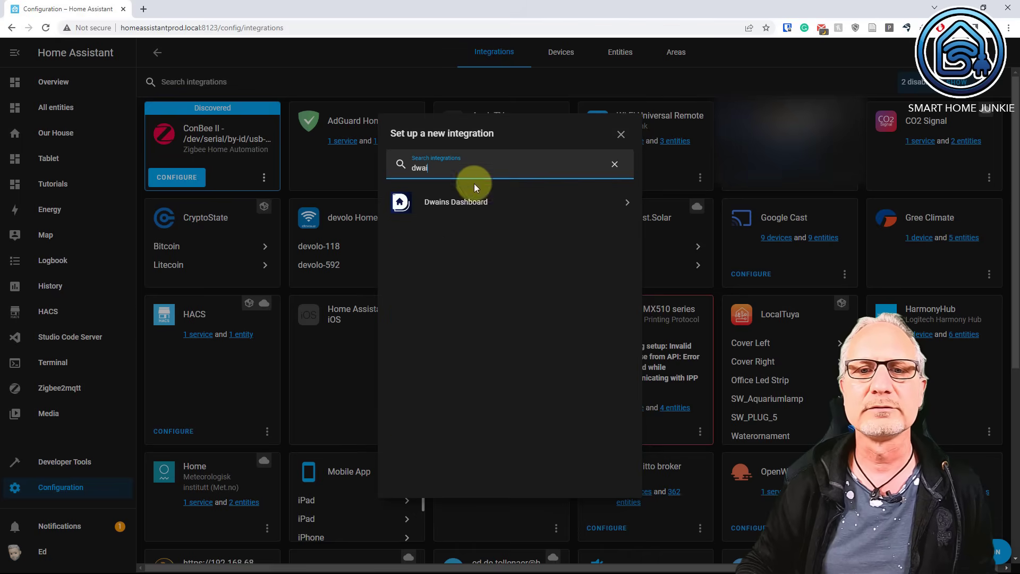
left_click(456, 202)
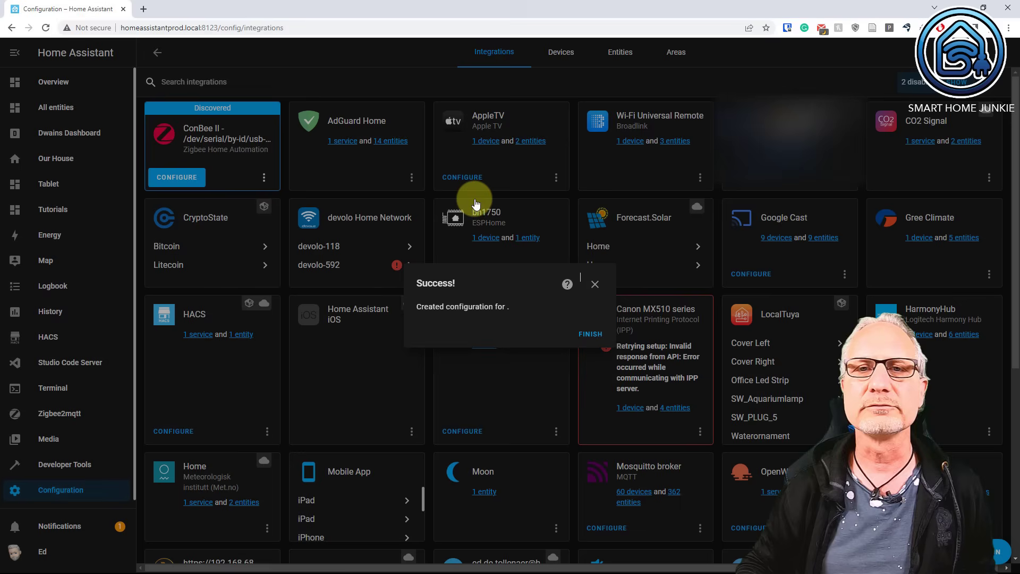
left_click(590, 334)
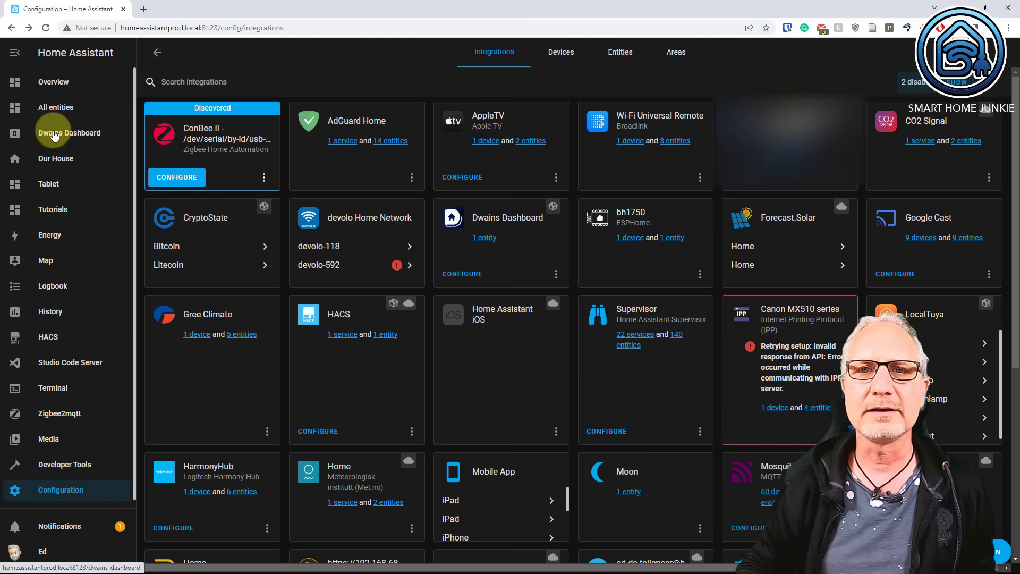
View the Kitchen, Bedroom, Hall Downstairs, Office, Garden, Scullery and Living Room areas.
left_click(69, 132)
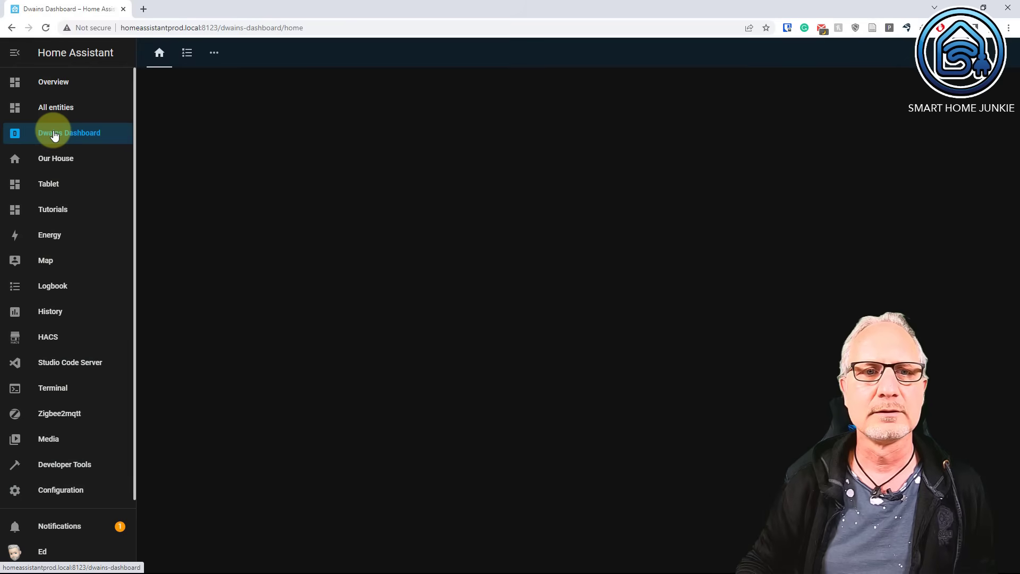
left_click(69, 133)
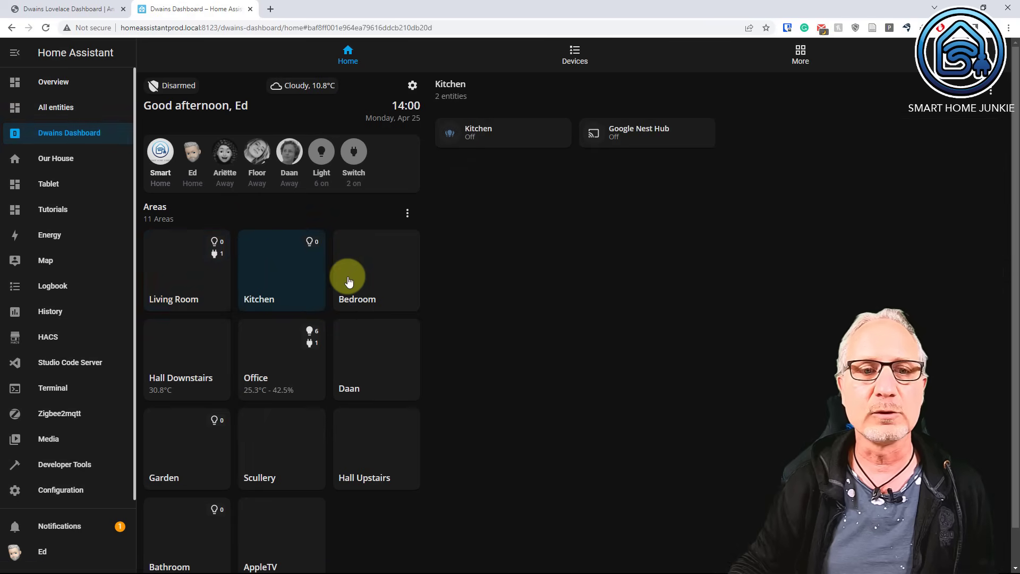
left_click(375, 270)
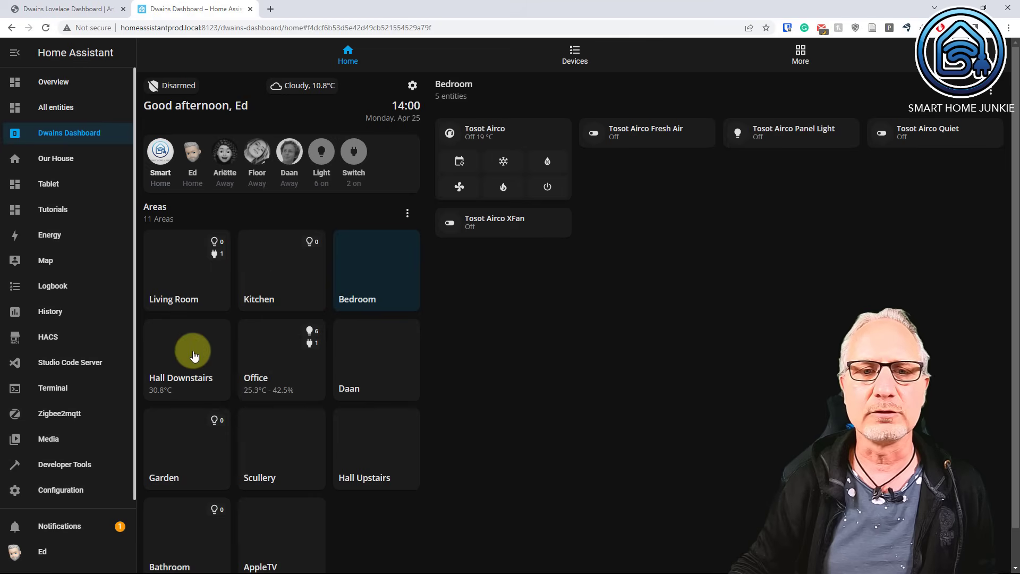
left_click(187, 360)
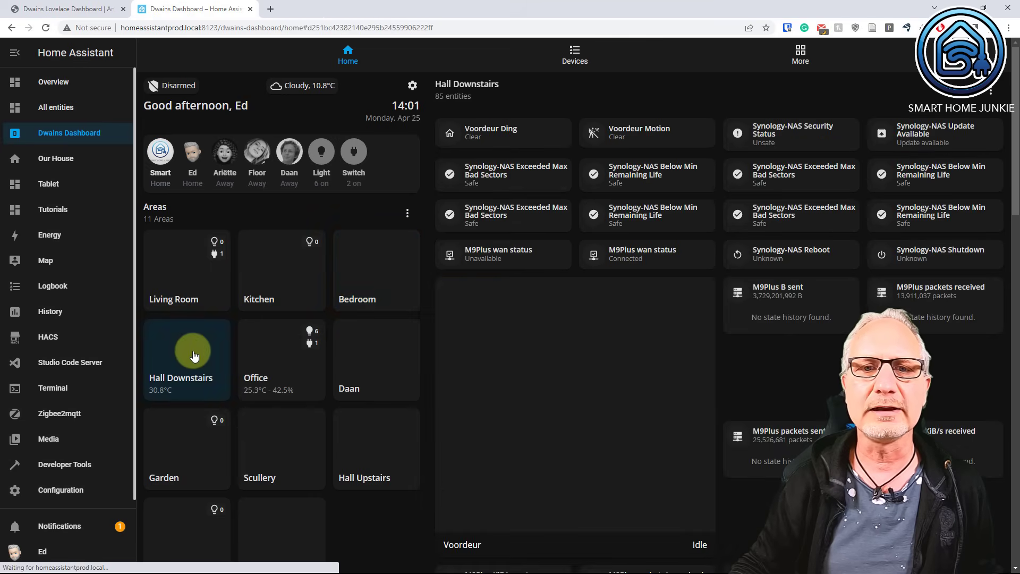
left_click(281, 359)
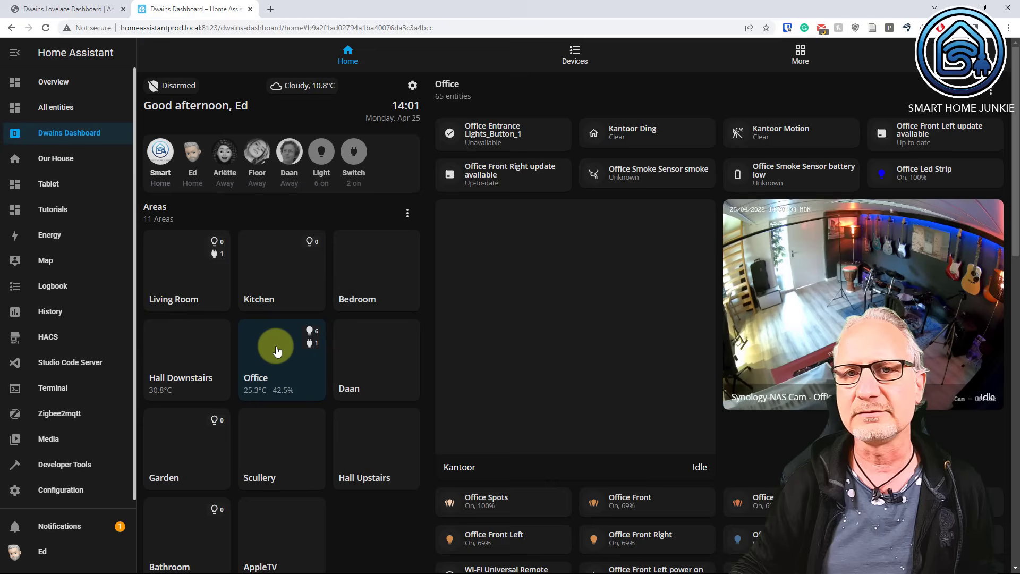
mouse_move(371, 361)
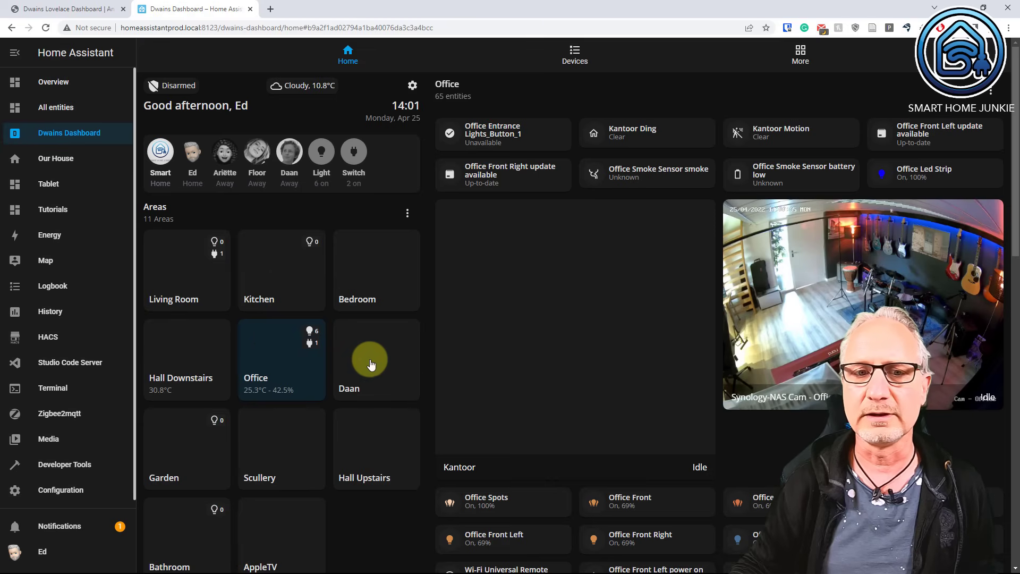
left_click(186, 449)
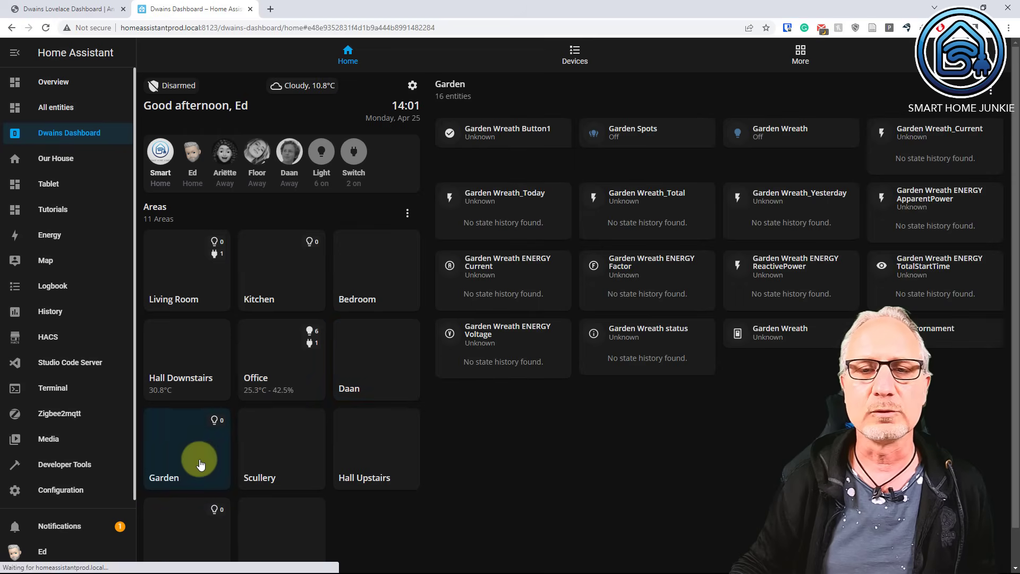
left_click(281, 449)
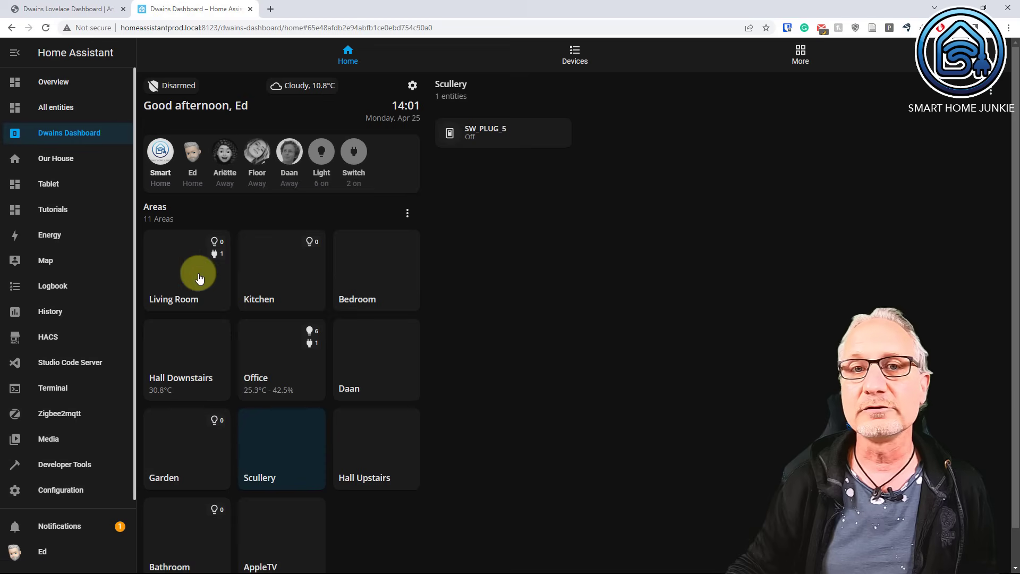
left_click(186, 270)
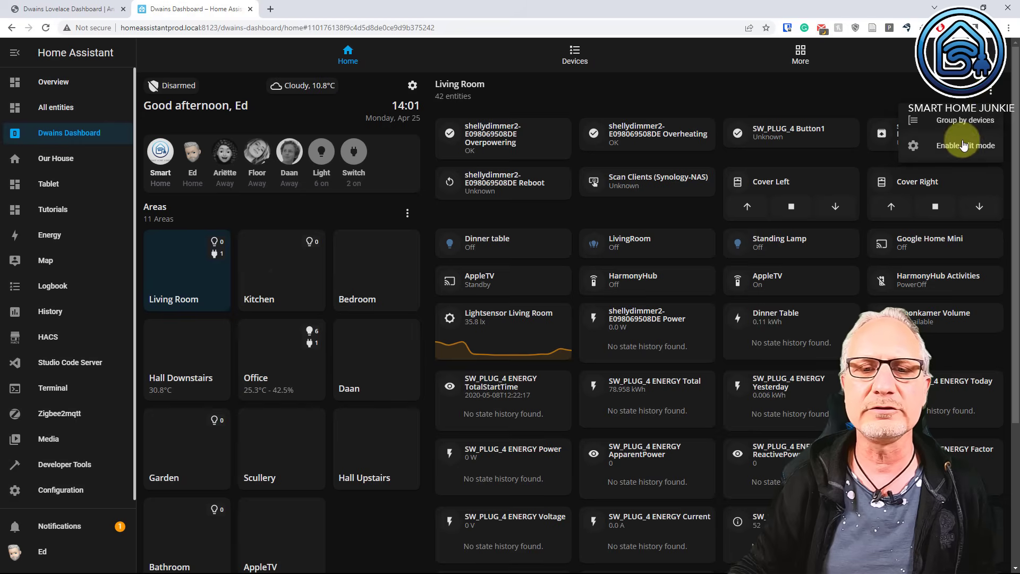
left_click(961, 120)
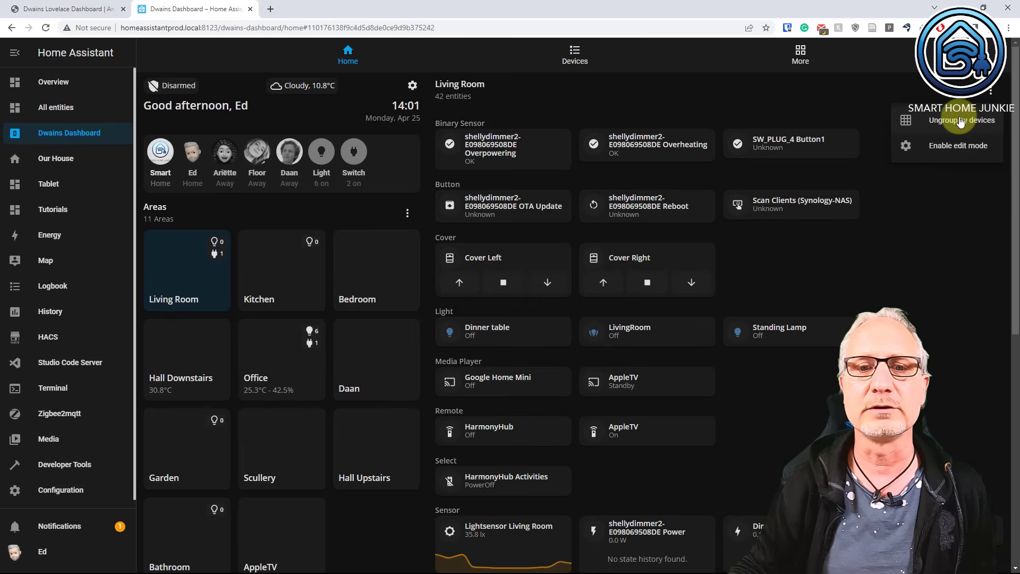
mouse_move(488, 400)
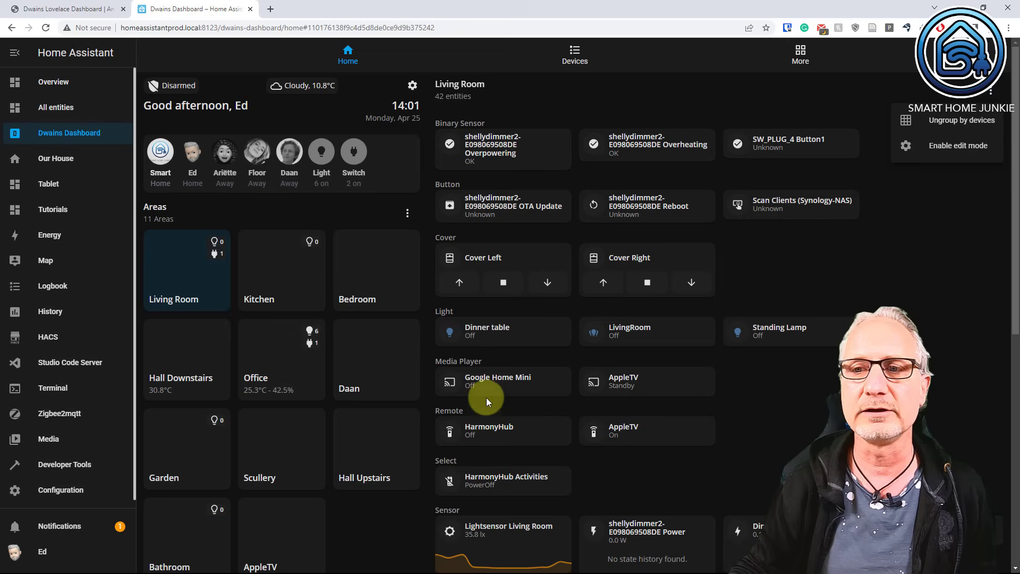
mouse_move(961, 124)
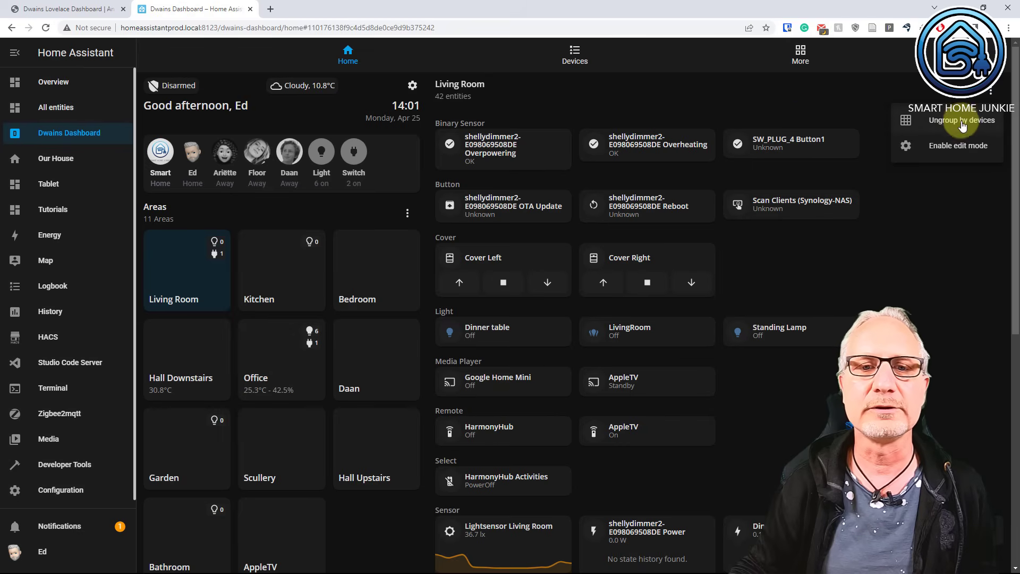
left_click(965, 120)
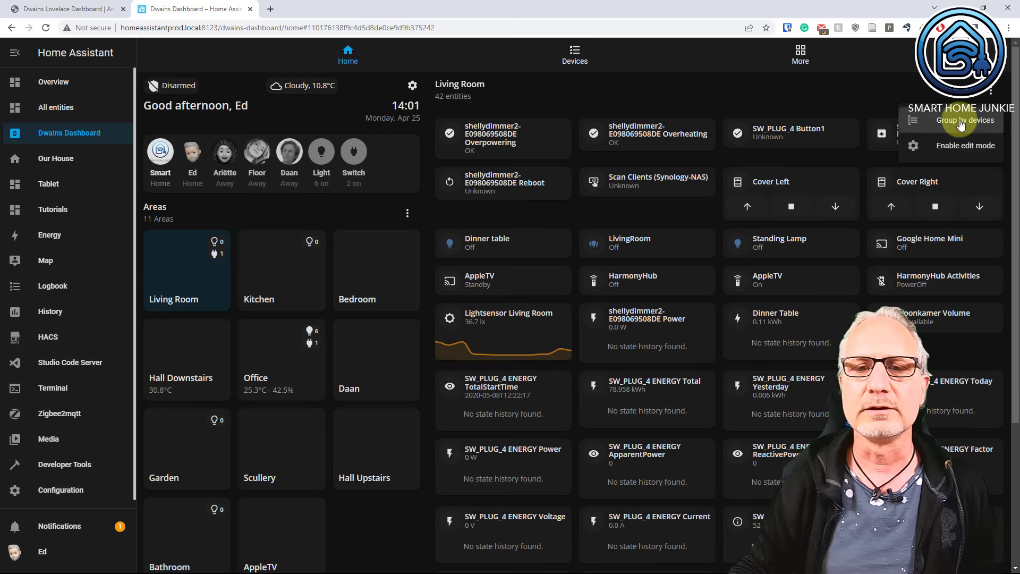
left_click(961, 120)
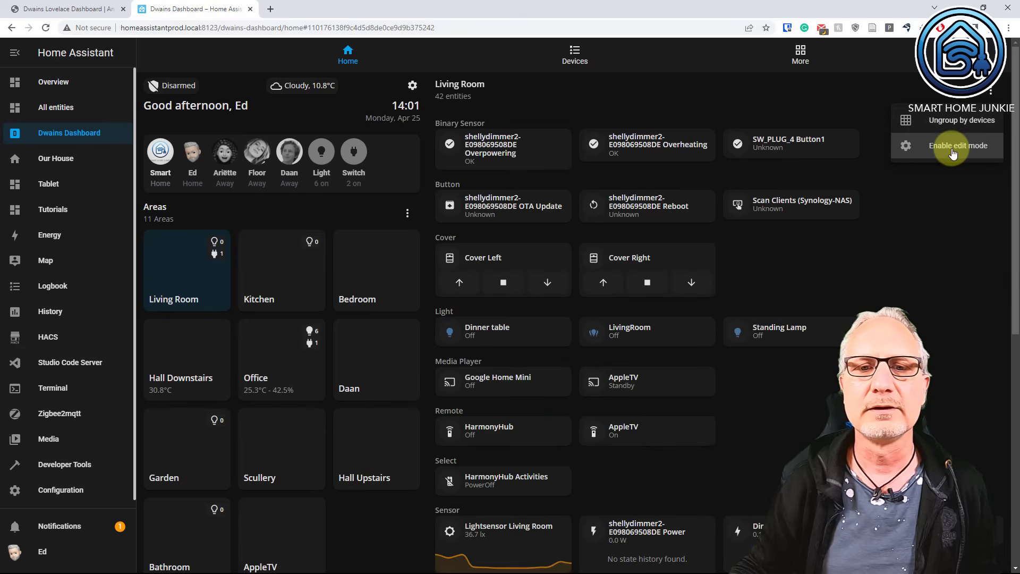
Enable Living Room edit mode and hide binary sensors like Overpowering and OTA Update.
left_click(957, 146)
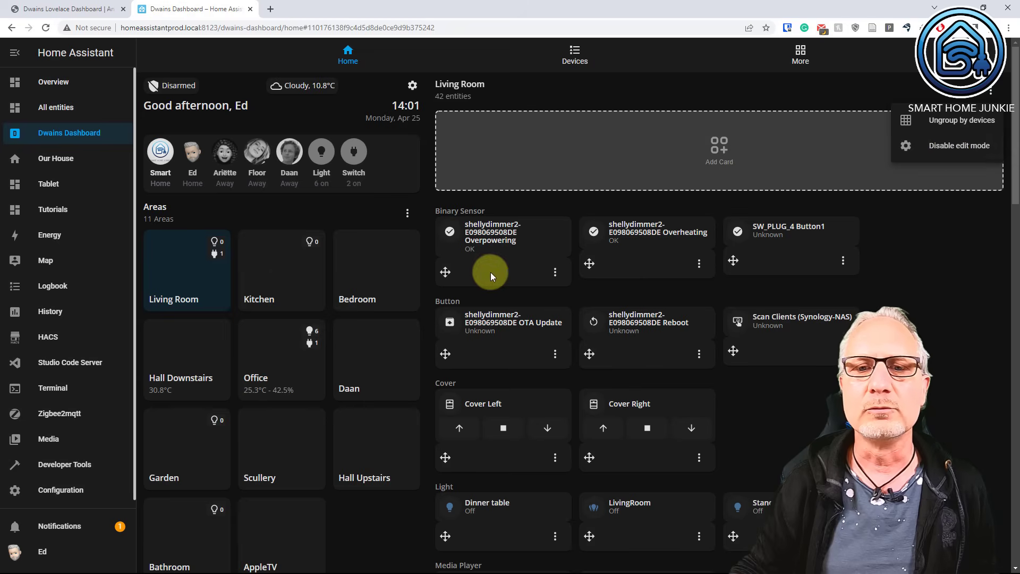
mouse_move(497, 261)
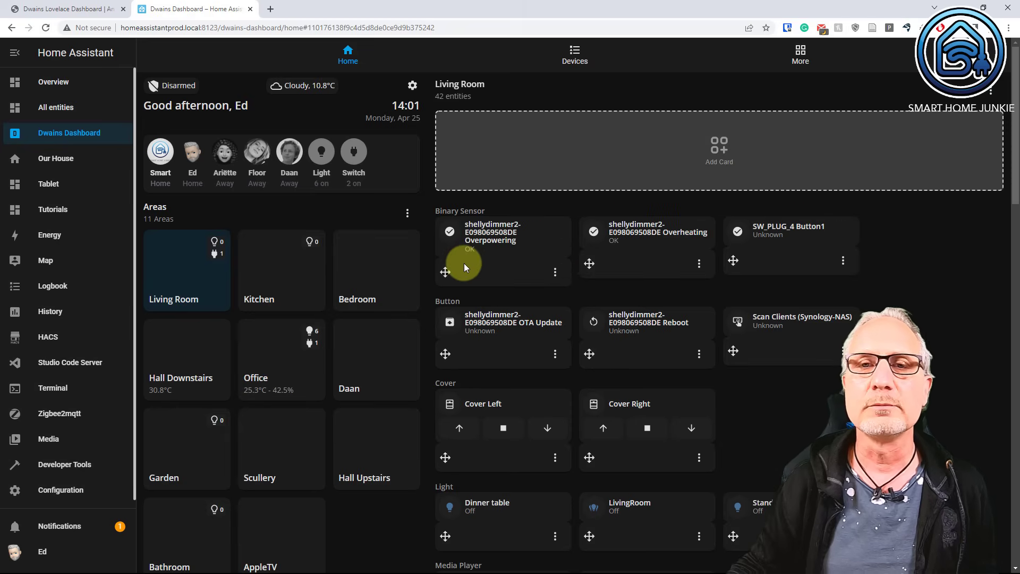
left_click(554, 272)
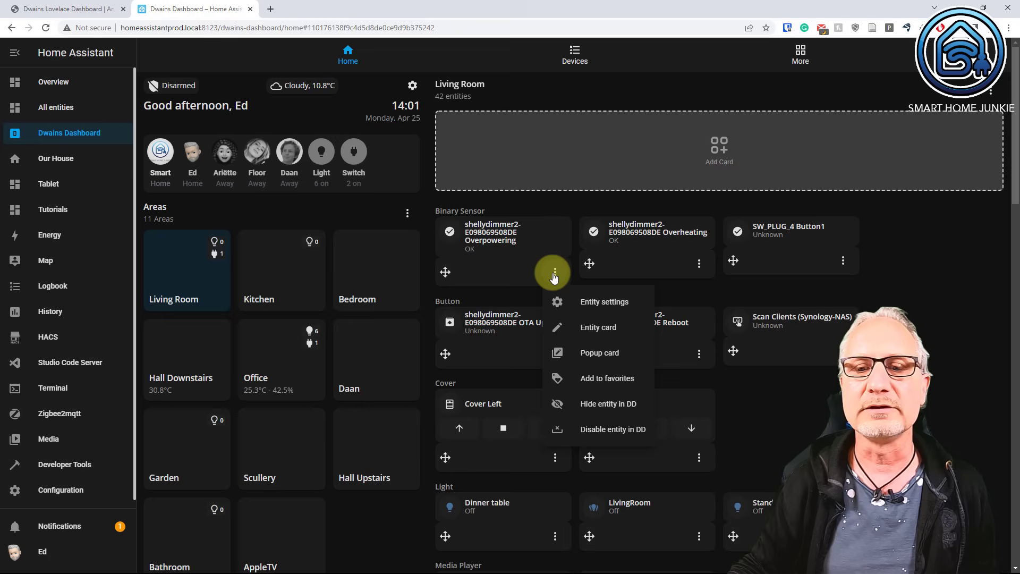
mouse_move(589, 374)
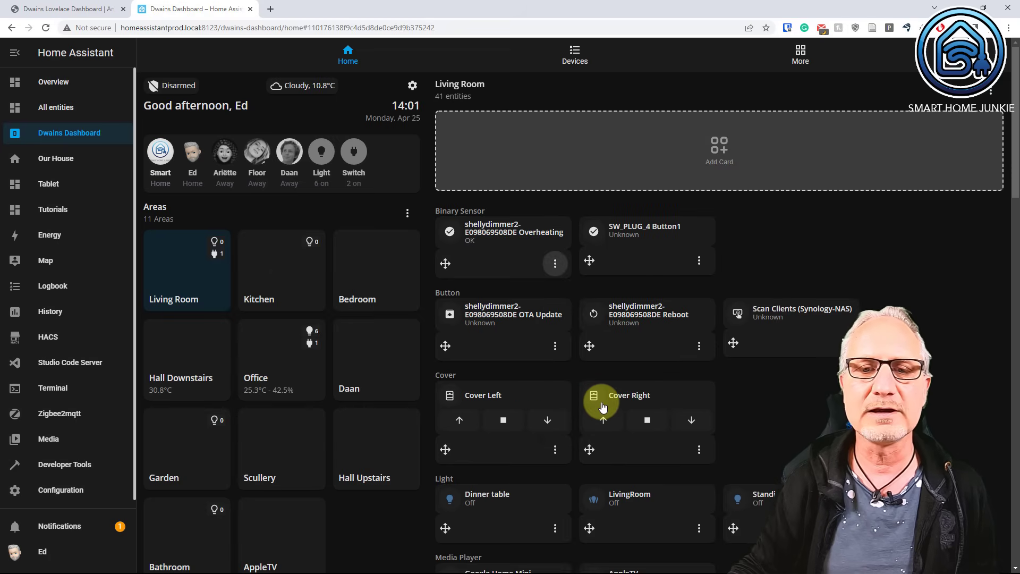
left_click(554, 263)
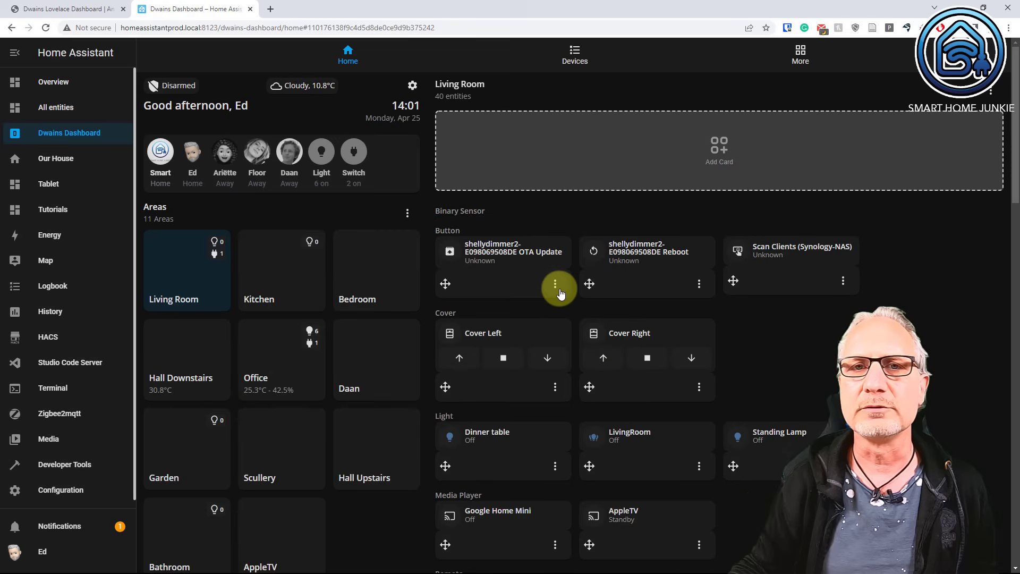
left_click(554, 284)
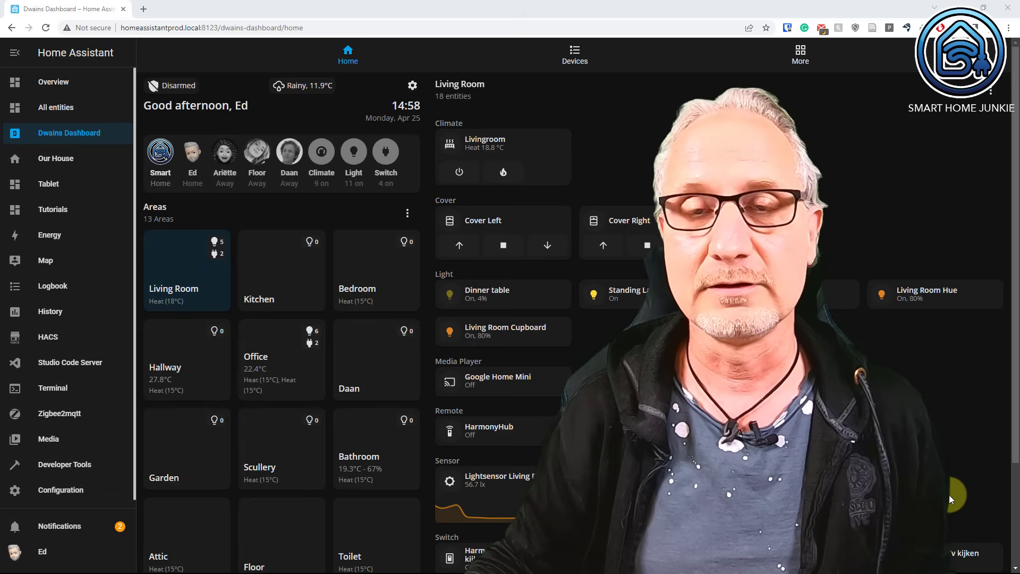
Browse the Office area's entities and toggle the Air Purifier switch.
scroll("down", 3)
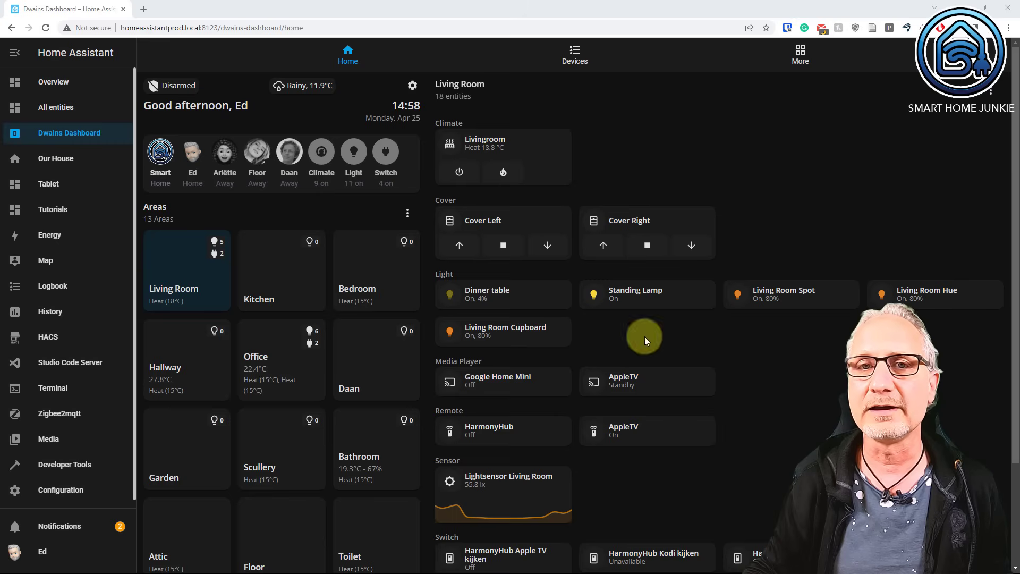
left_click(281, 270)
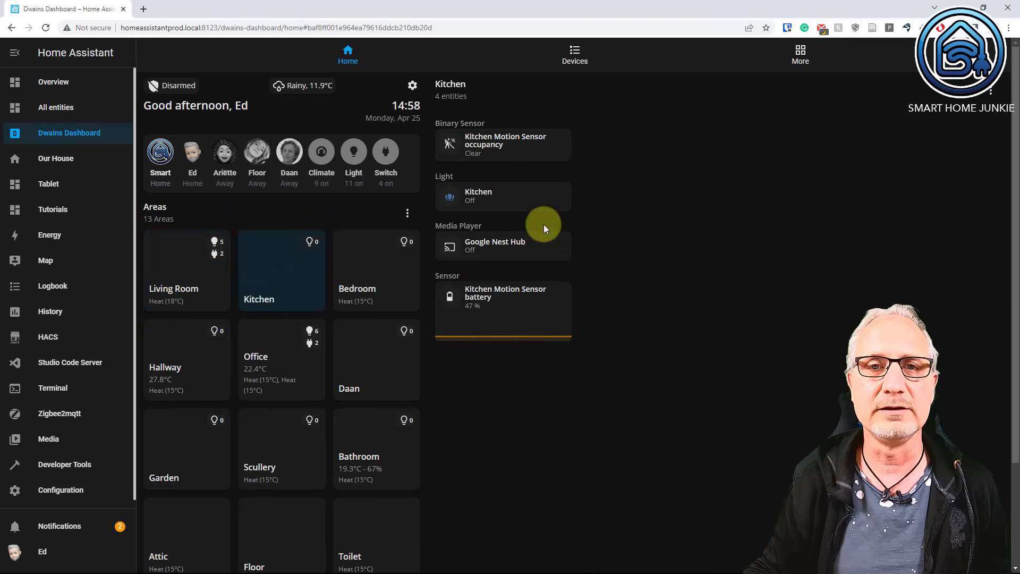
mouse_move(385, 284)
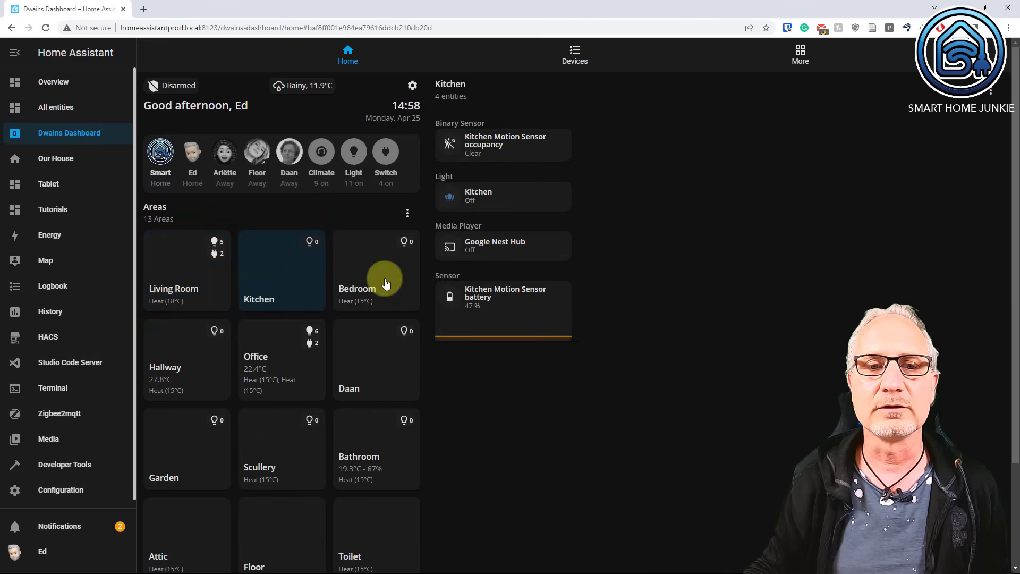
left_click(281, 357)
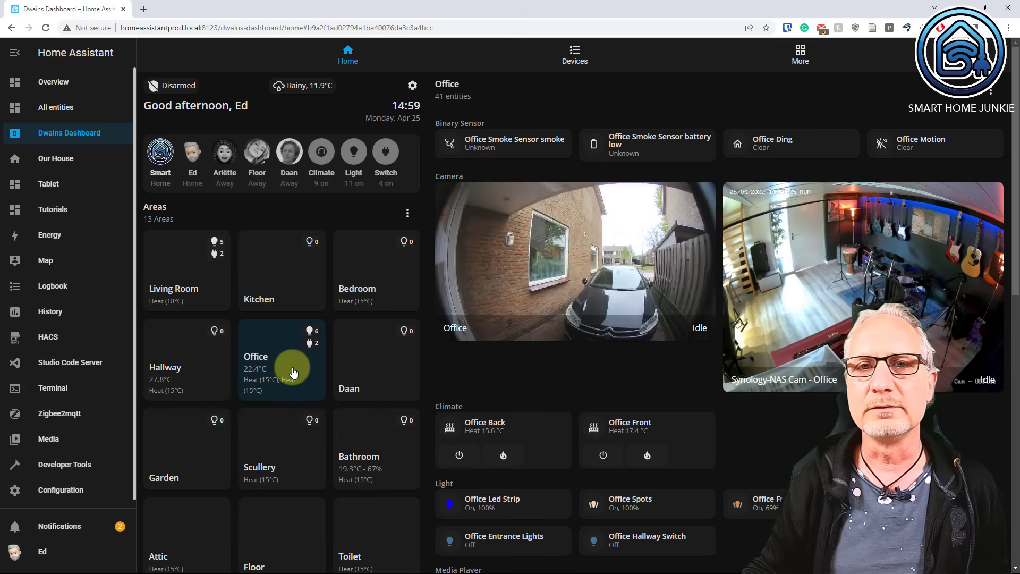
mouse_move(533, 365)
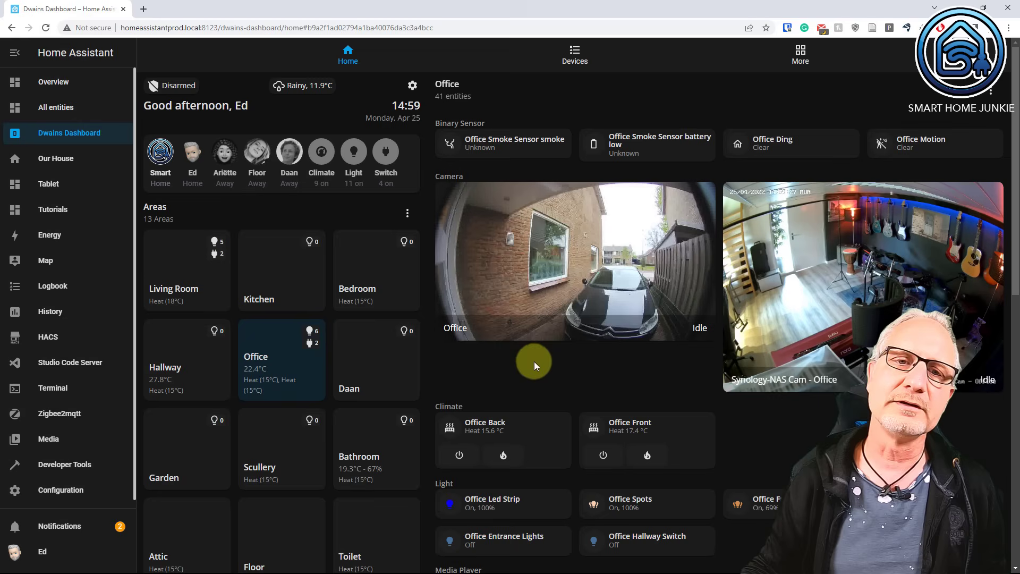
scroll("down", 3)
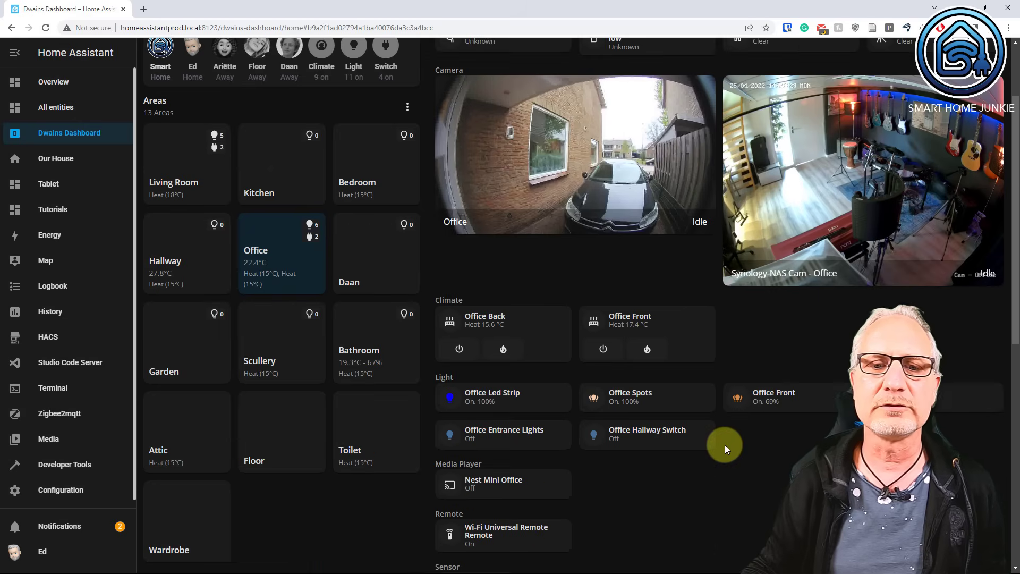
scroll("down", 3)
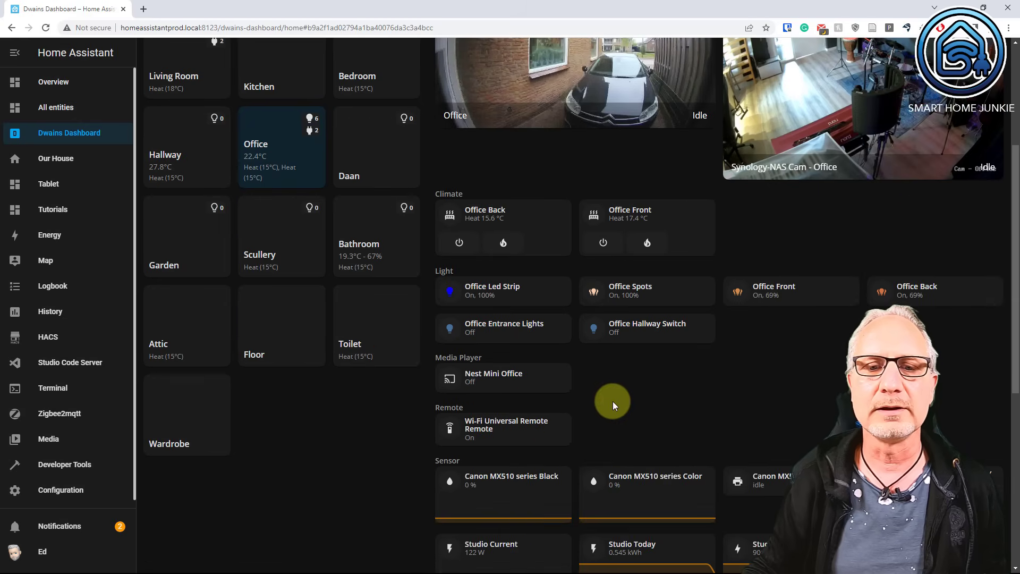
scroll("down", 3)
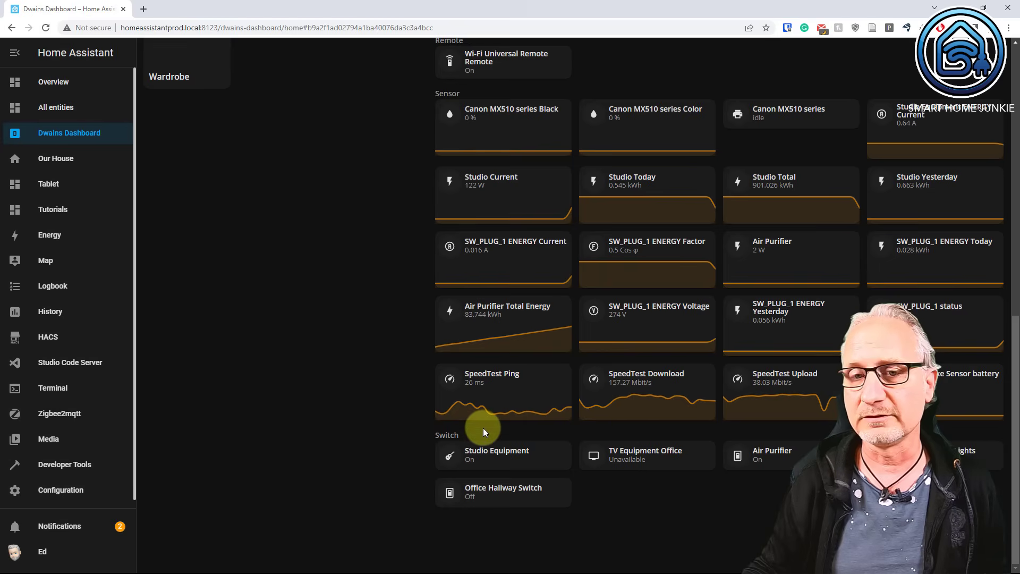
mouse_move(492, 521)
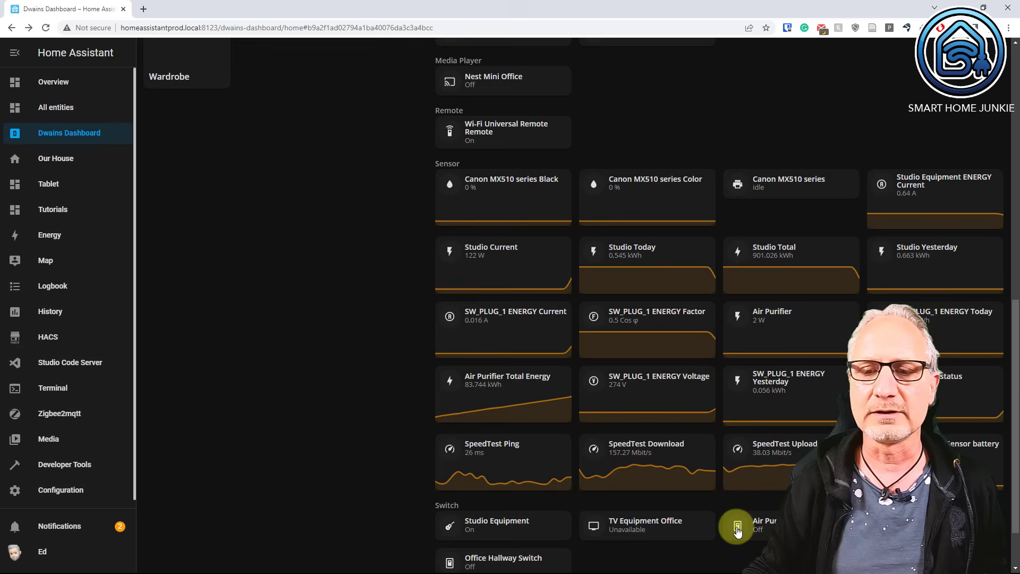
left_click(737, 525)
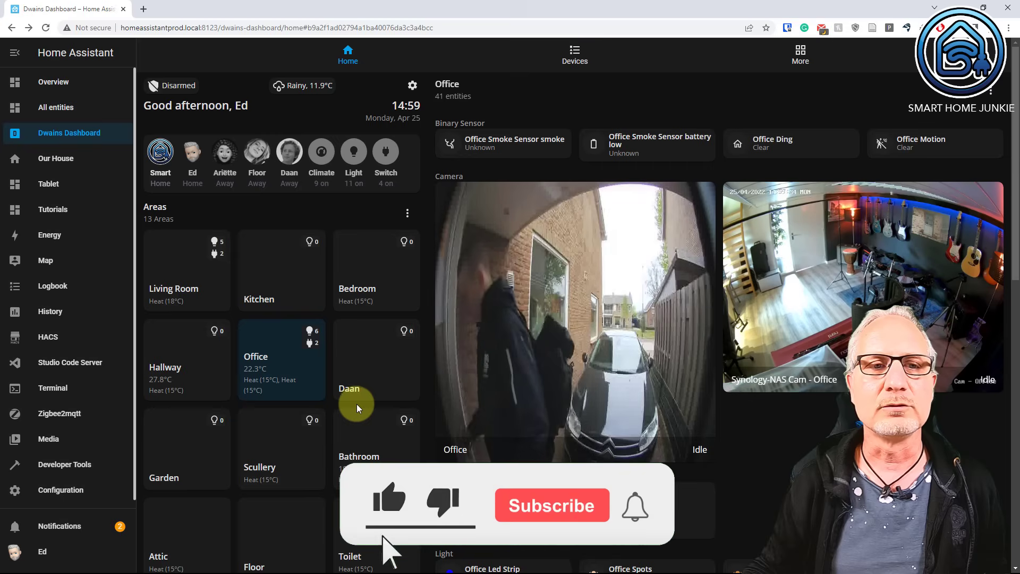
Browse the Light, Switch, Climate and Media Player device lists, then return home.
left_click(574, 53)
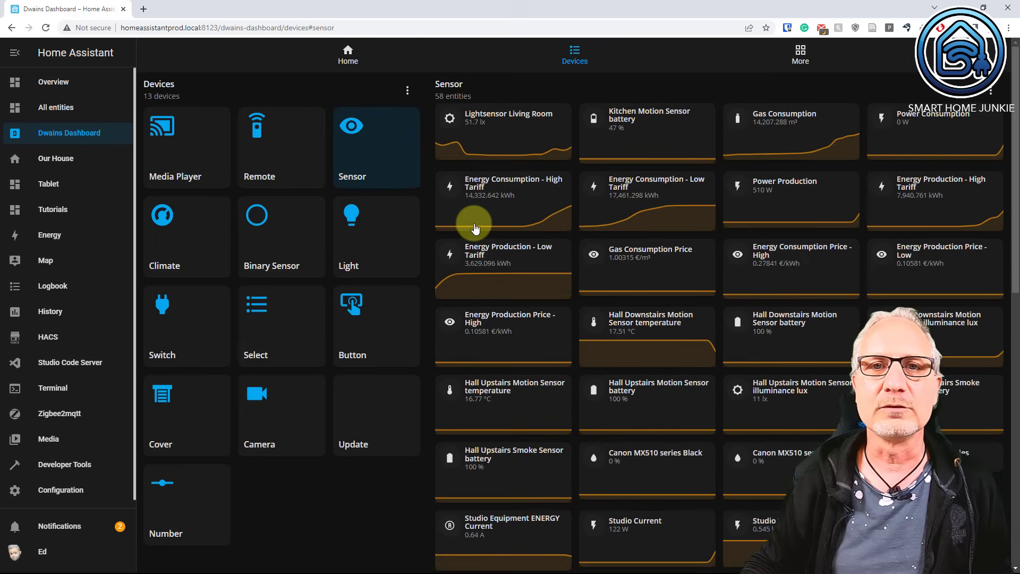
left_click(351, 231)
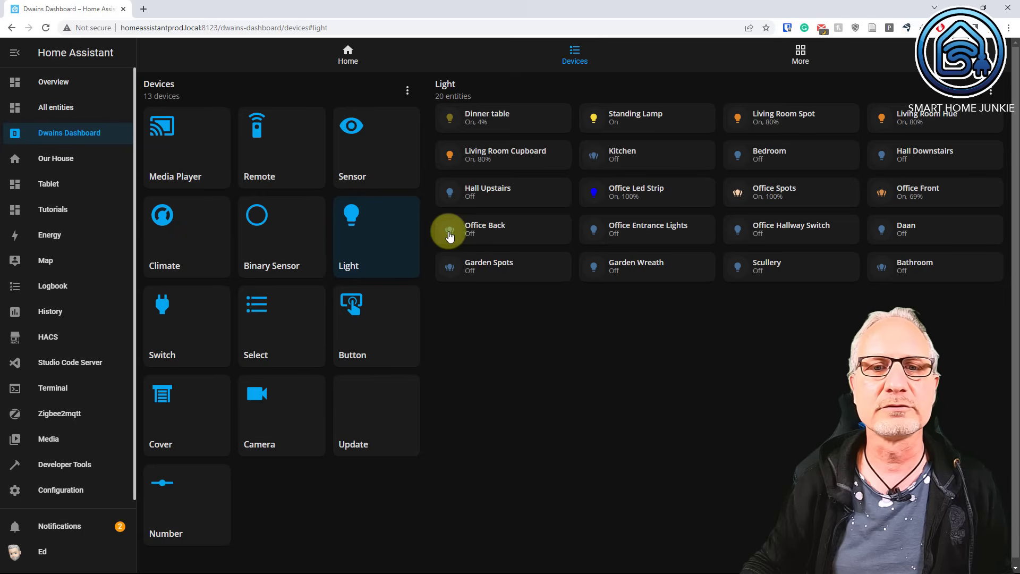
left_click(448, 228)
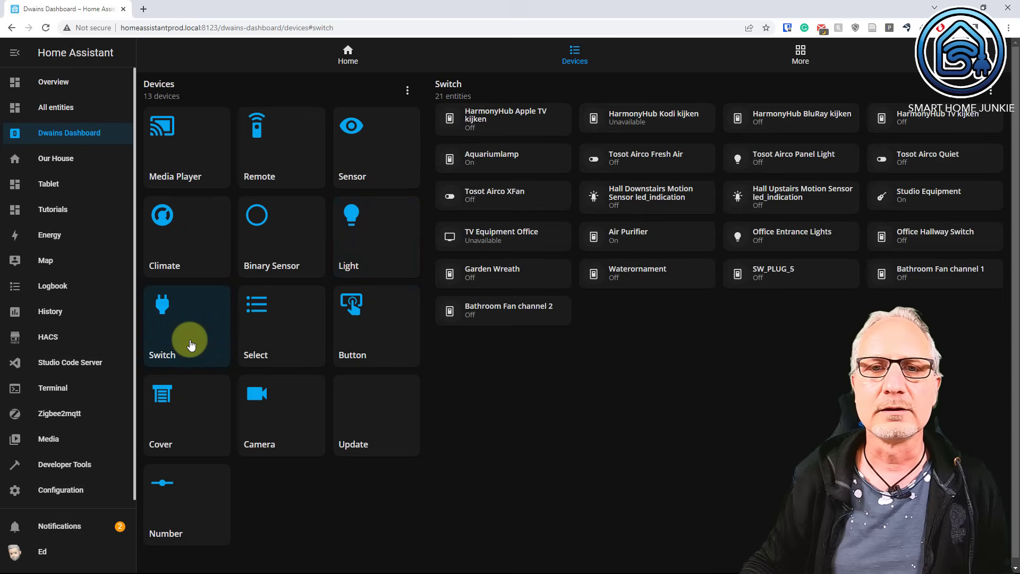
left_click(186, 234)
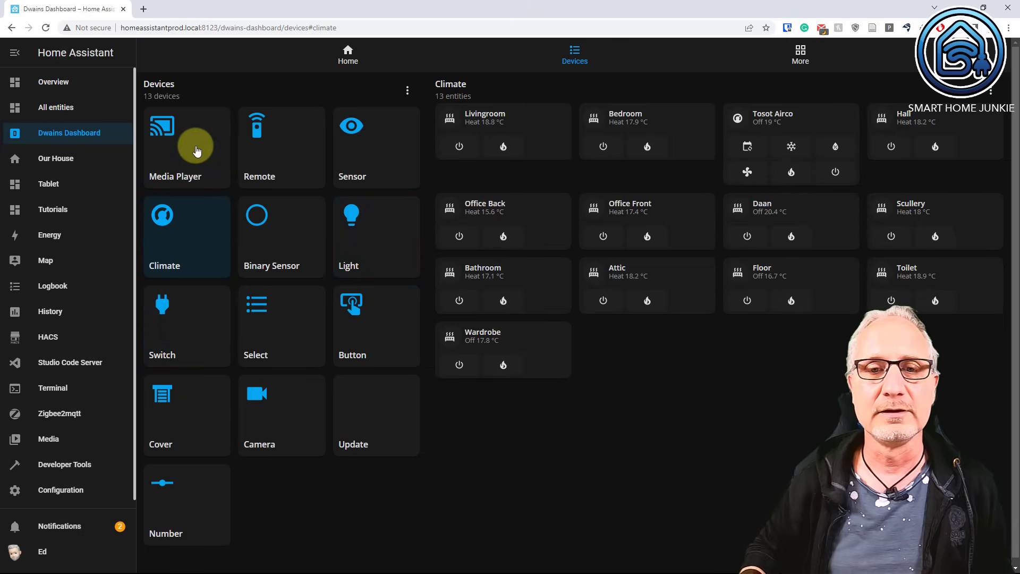
left_click(186, 147)
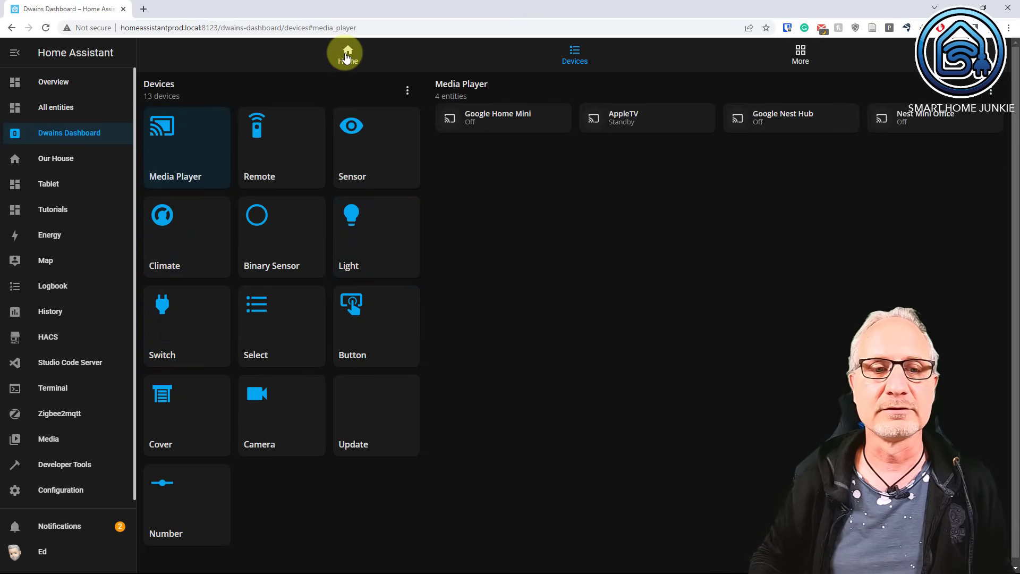
left_click(346, 53)
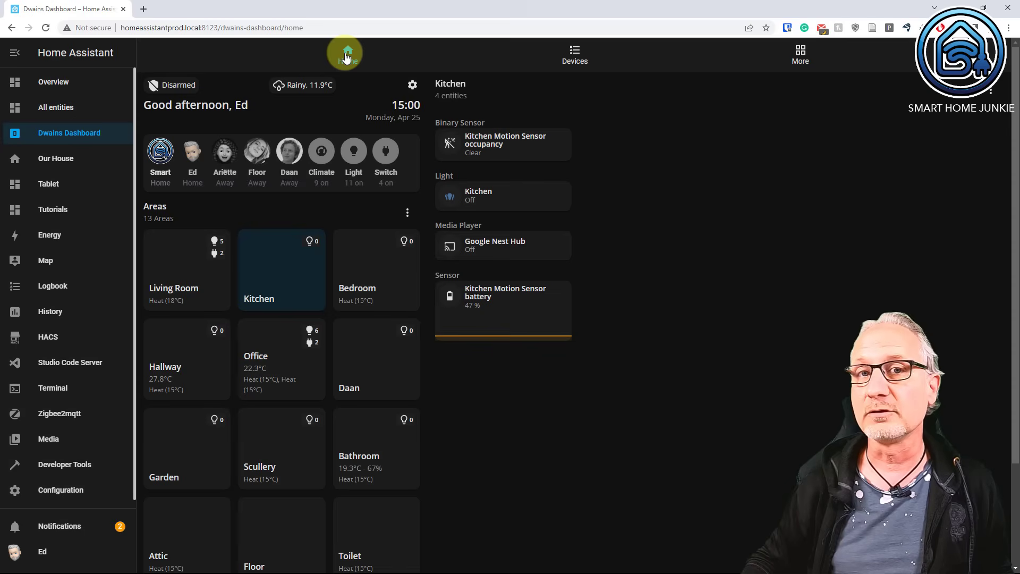
left_click(347, 53)
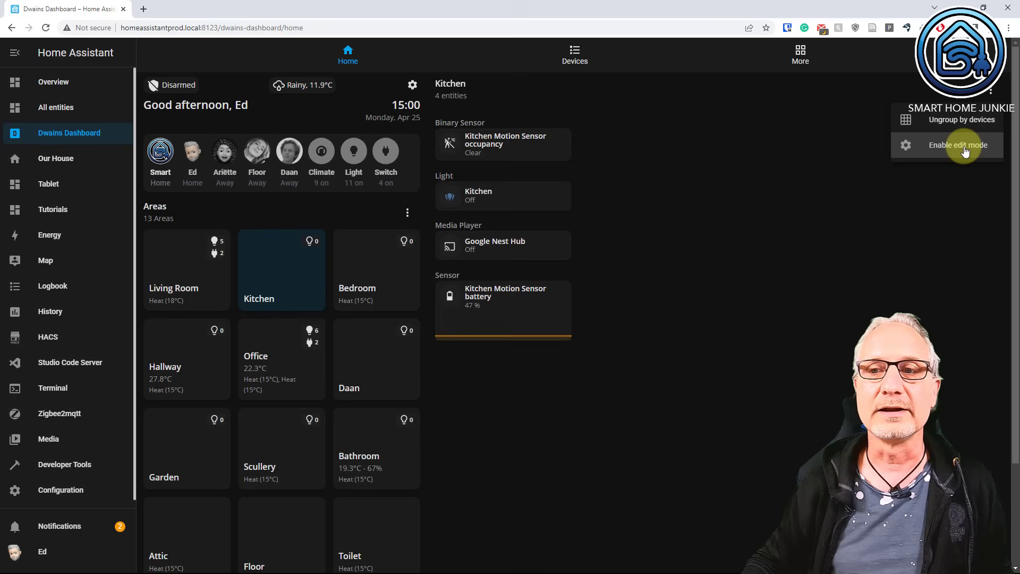
Enable Kitchen edit mode and start a new Title card via Lovelace card search.
left_click(956, 145)
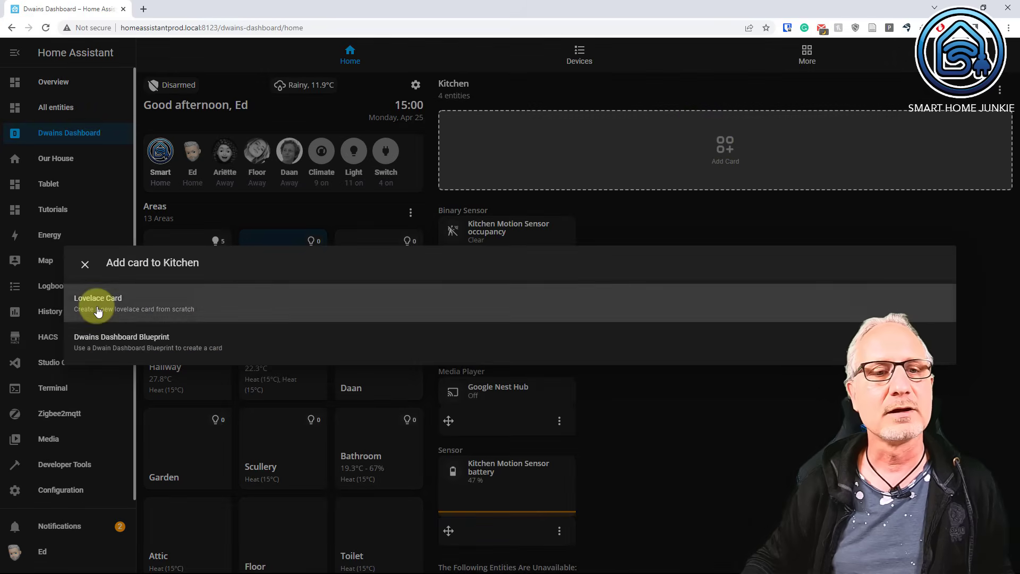
left_click(97, 302)
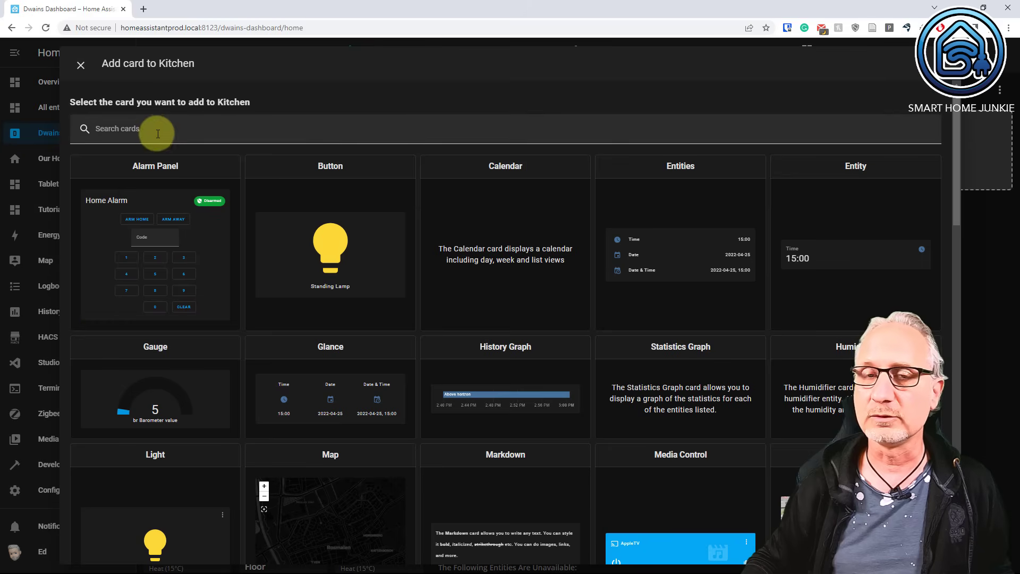
type("title")
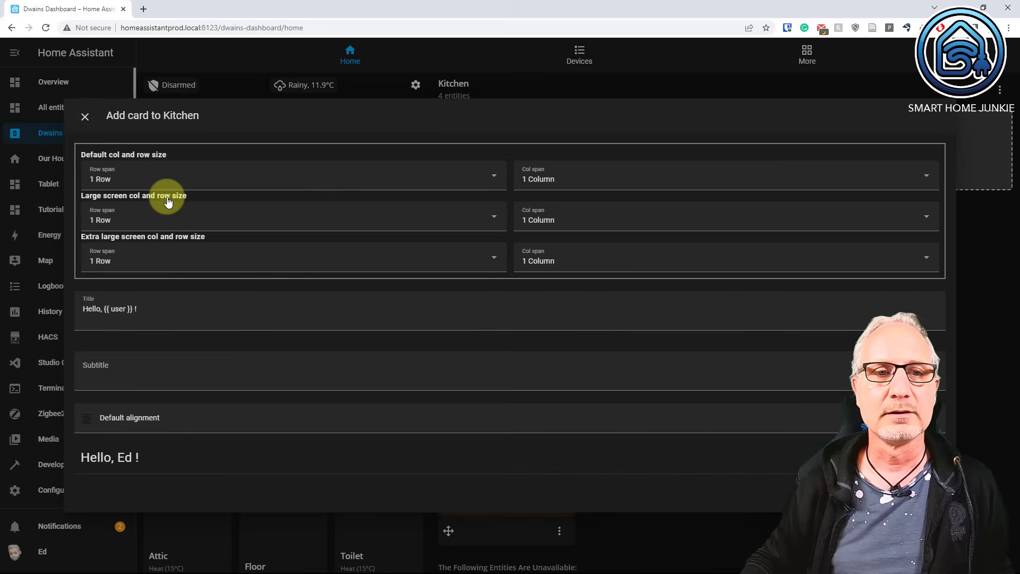
mouse_move(167, 201)
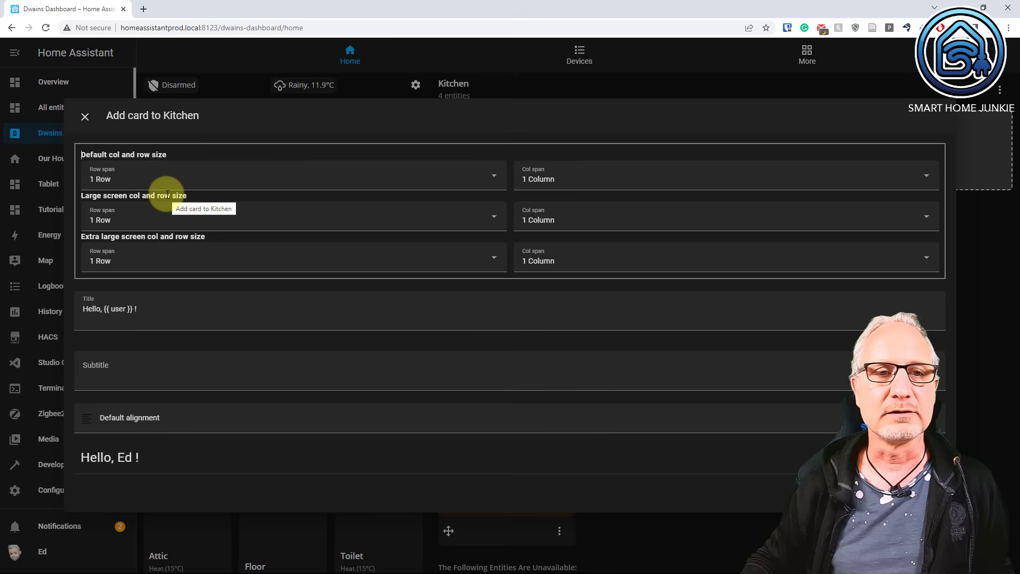
Title the card 'All My Devices' with 2-column span on large and extra-large screens.
type("A")
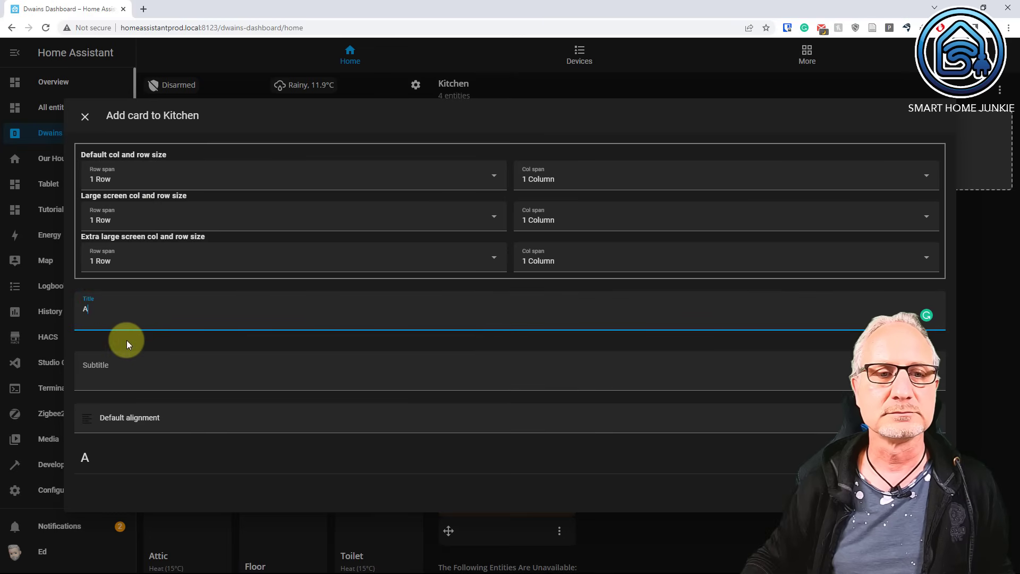
type("ll My Dev")
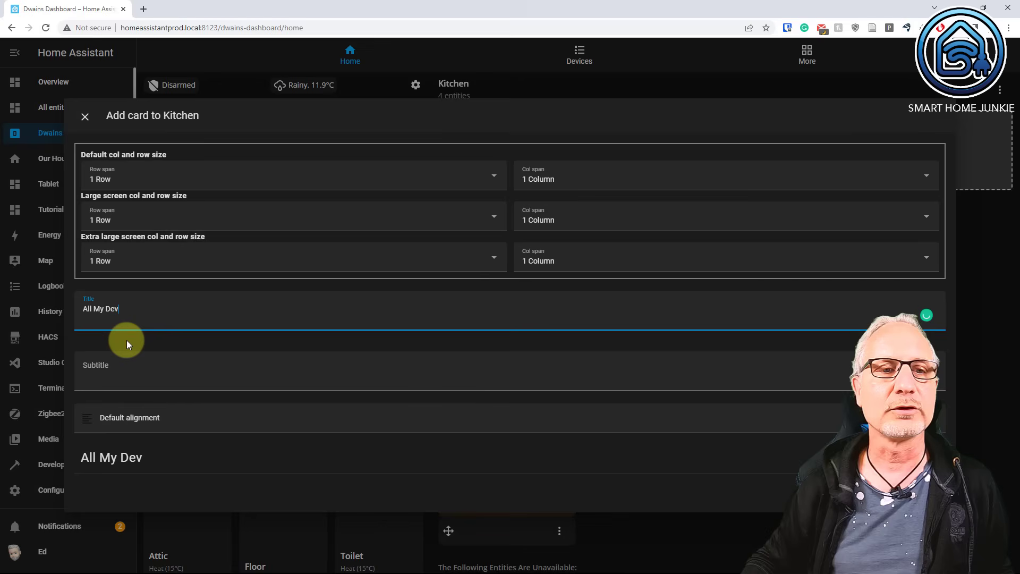
type("ices")
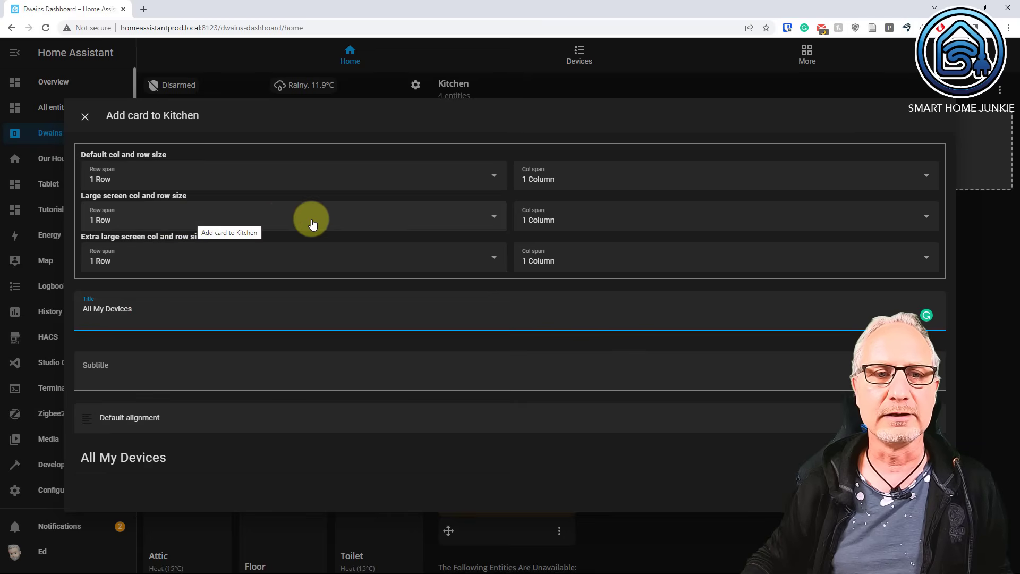
mouse_move(322, 254)
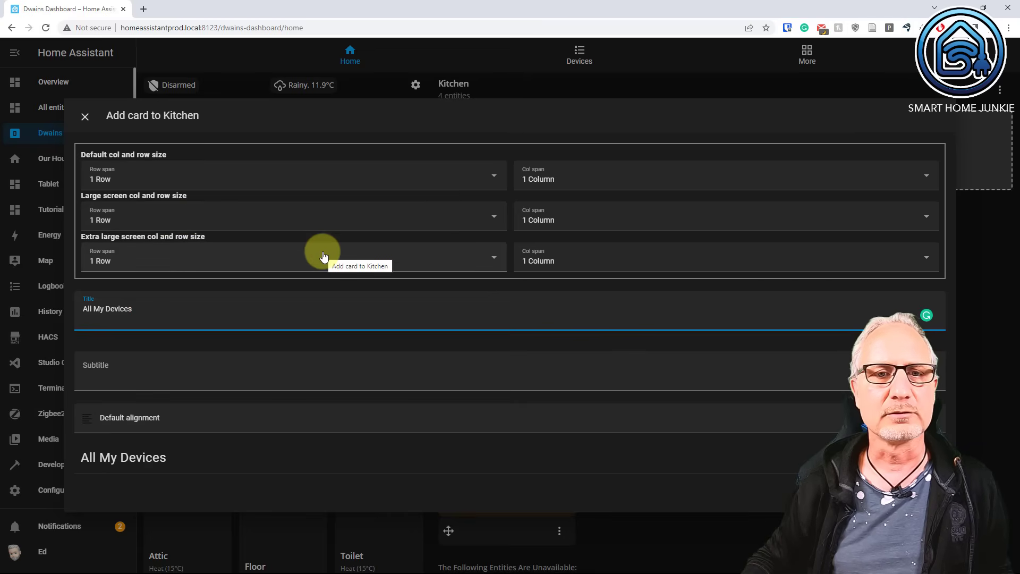
mouse_move(608, 183)
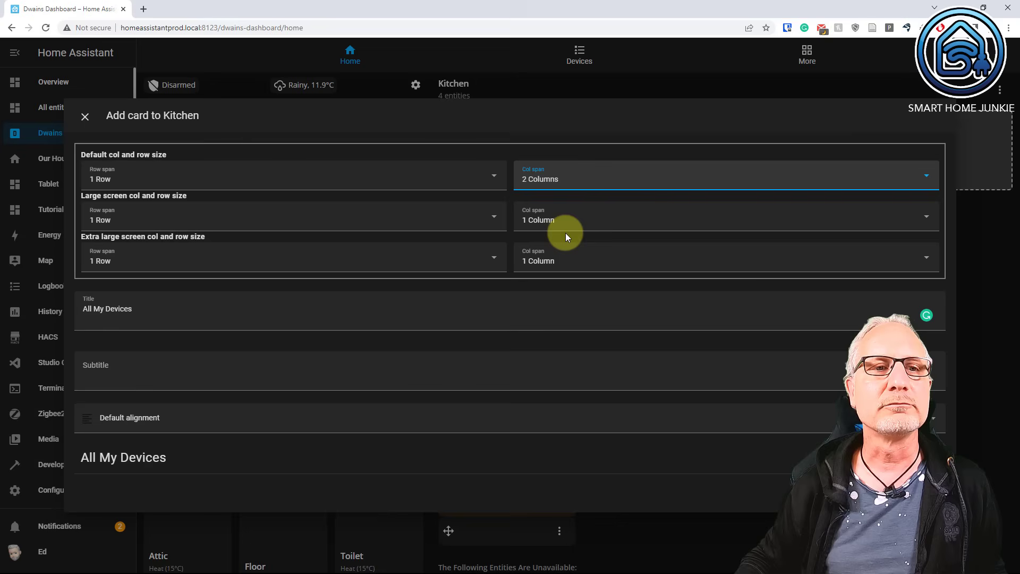
left_click(725, 220)
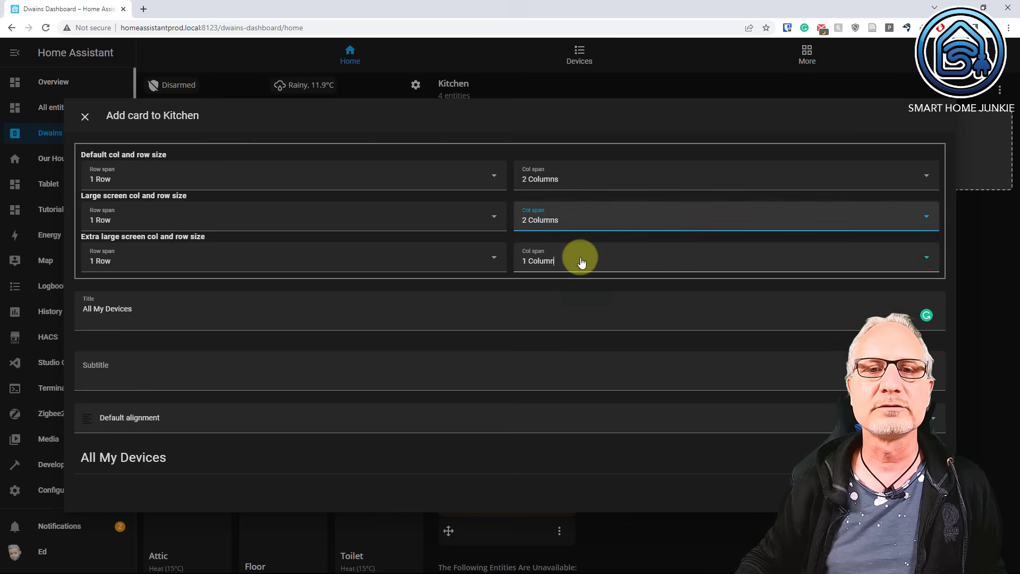
left_click(724, 261)
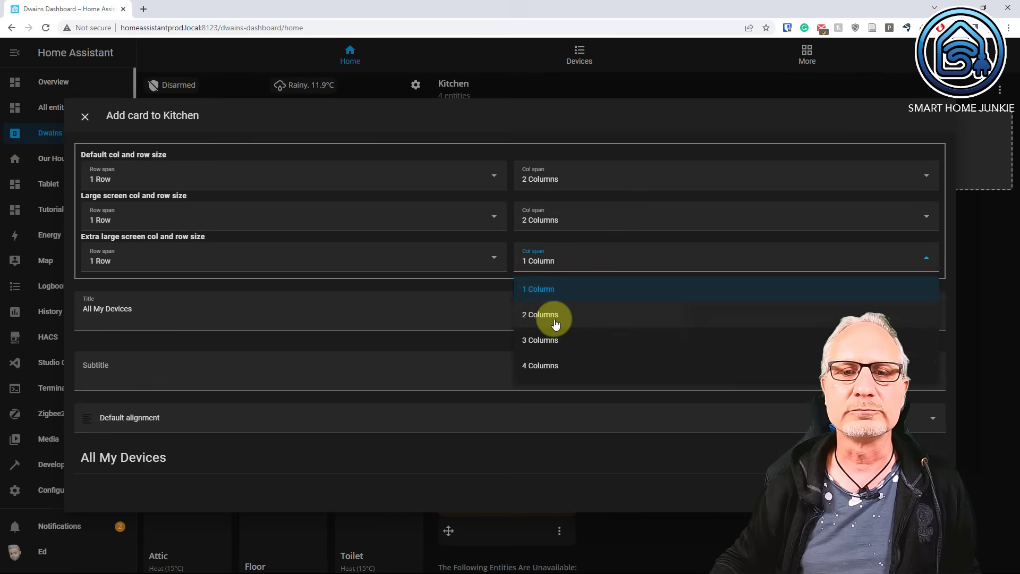
left_click(84, 116)
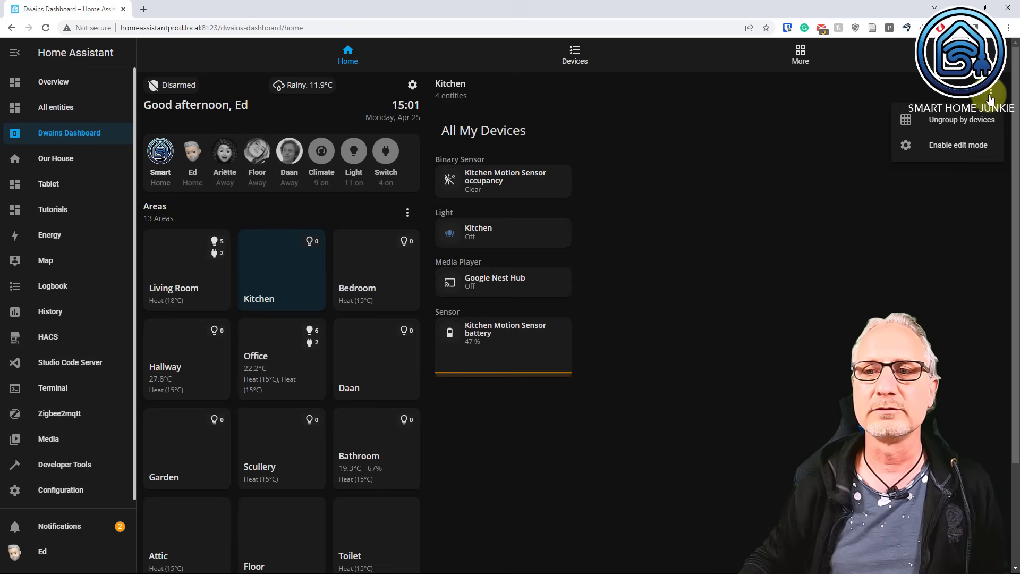
Delete the All My Devices card and switch Kitchen edit mode off.
left_click(959, 145)
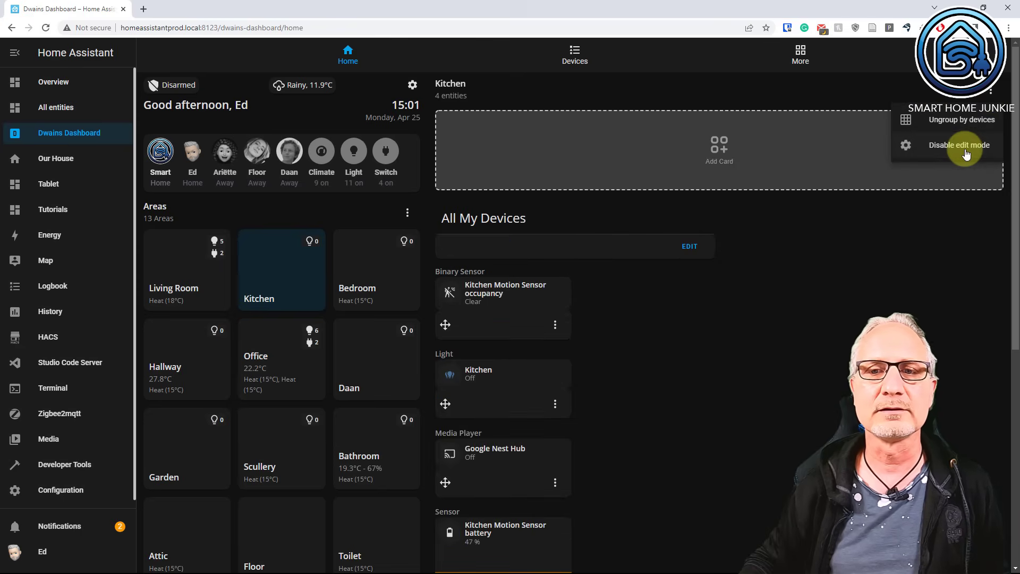
left_click(959, 145)
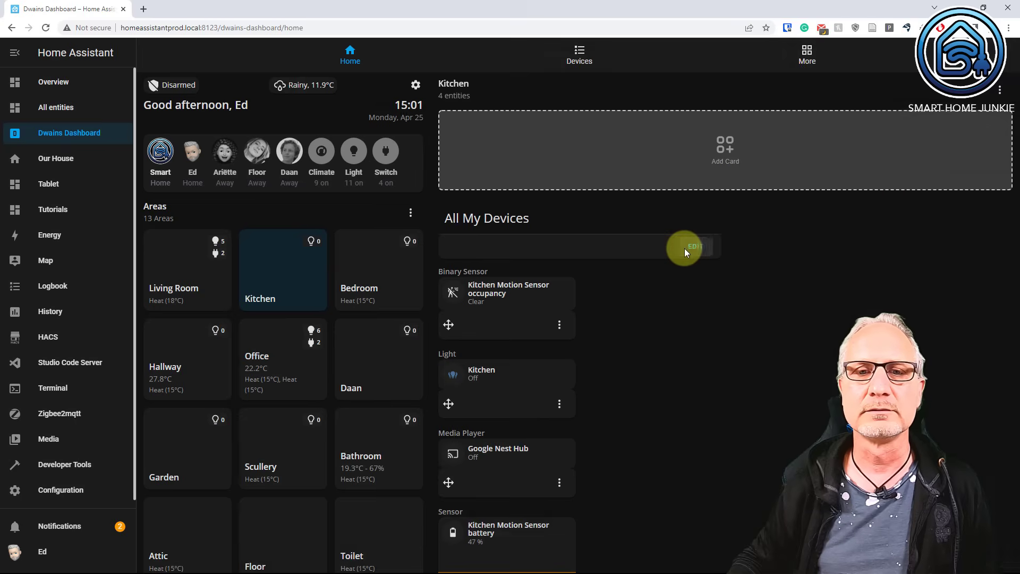
mouse_move(883, 486)
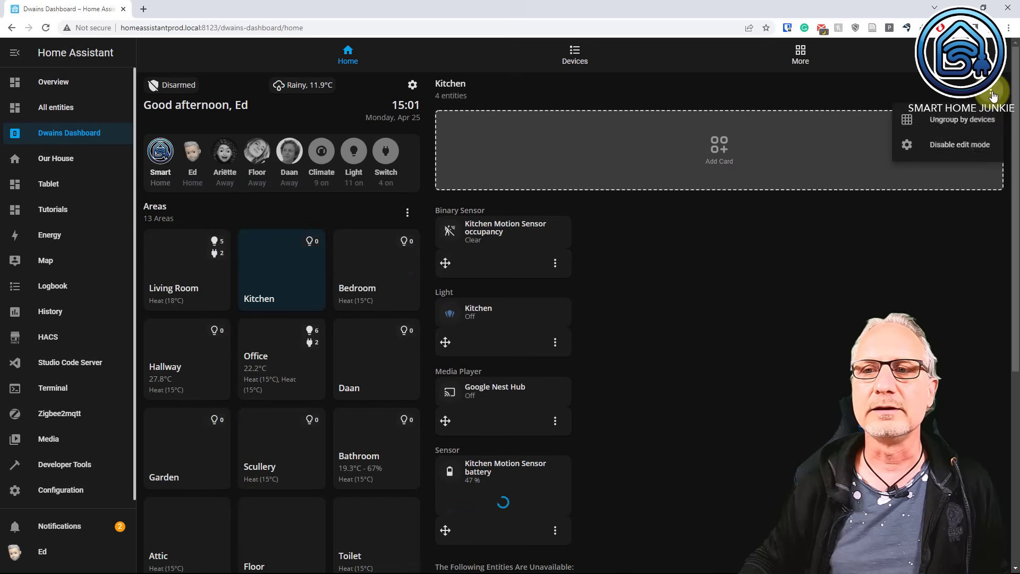
left_click(959, 144)
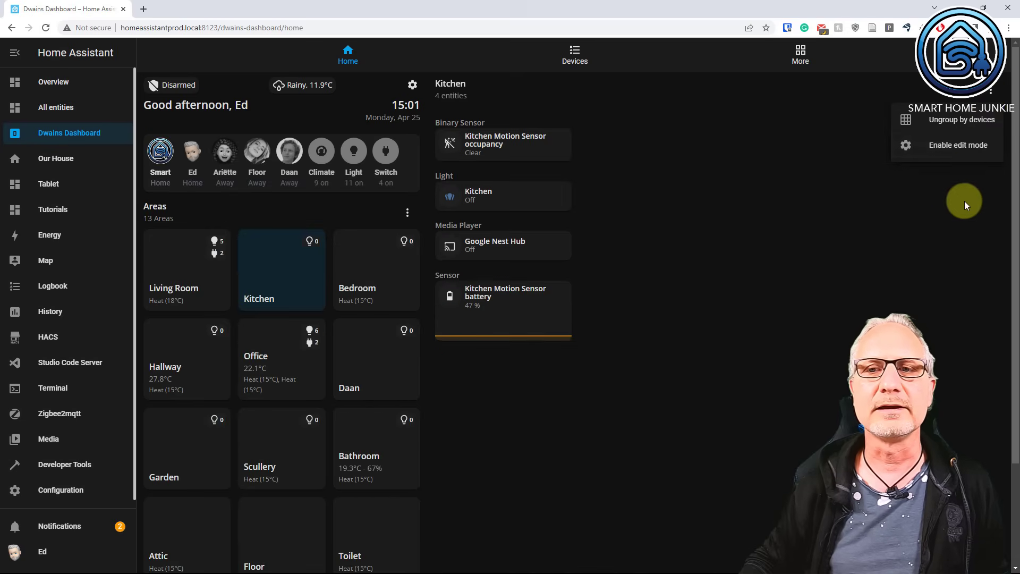
left_click(801, 53)
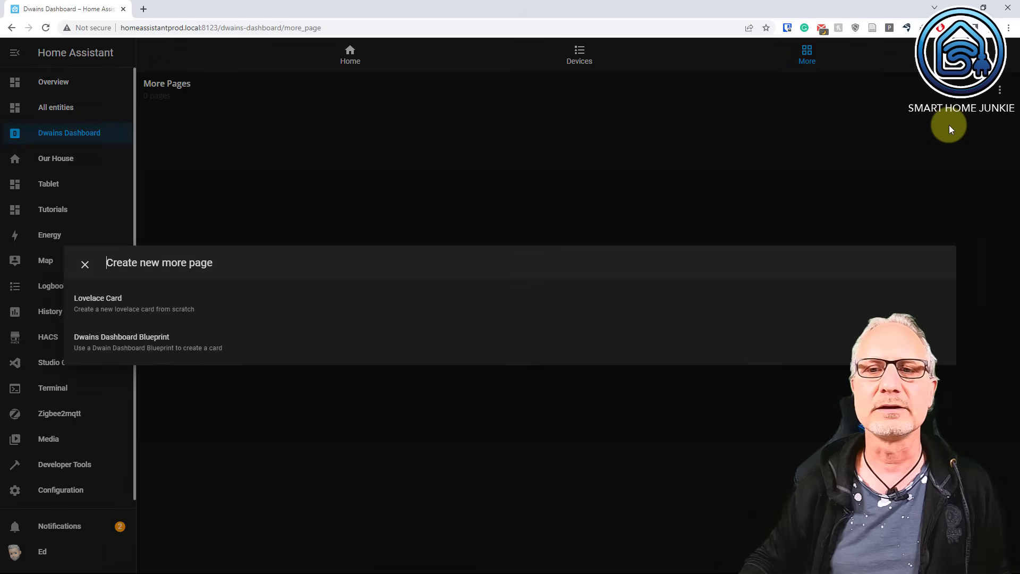
mouse_move(186, 304)
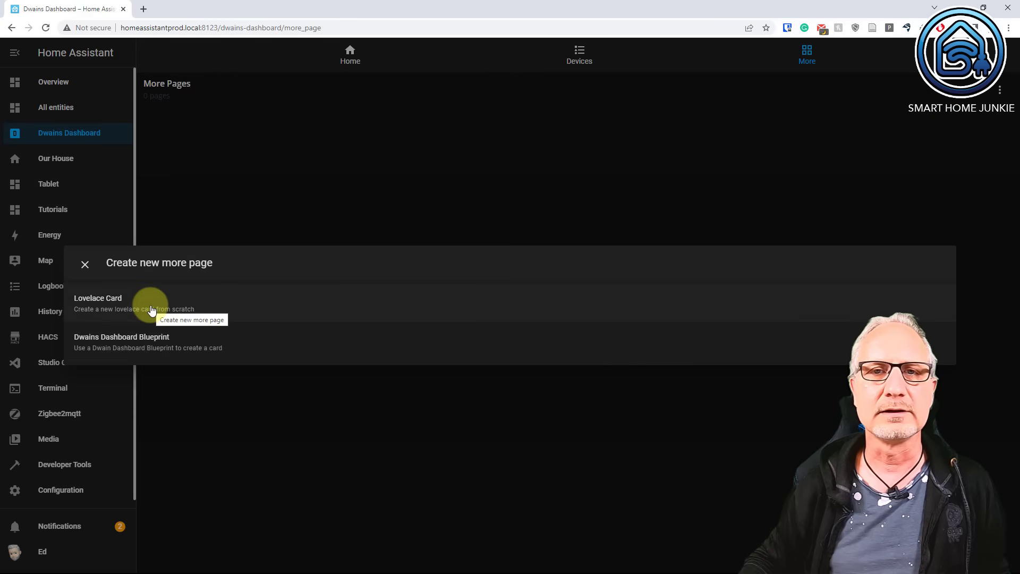
Build a more page from an Alarm Panel card and name it 'Alarm'.
left_click(97, 302)
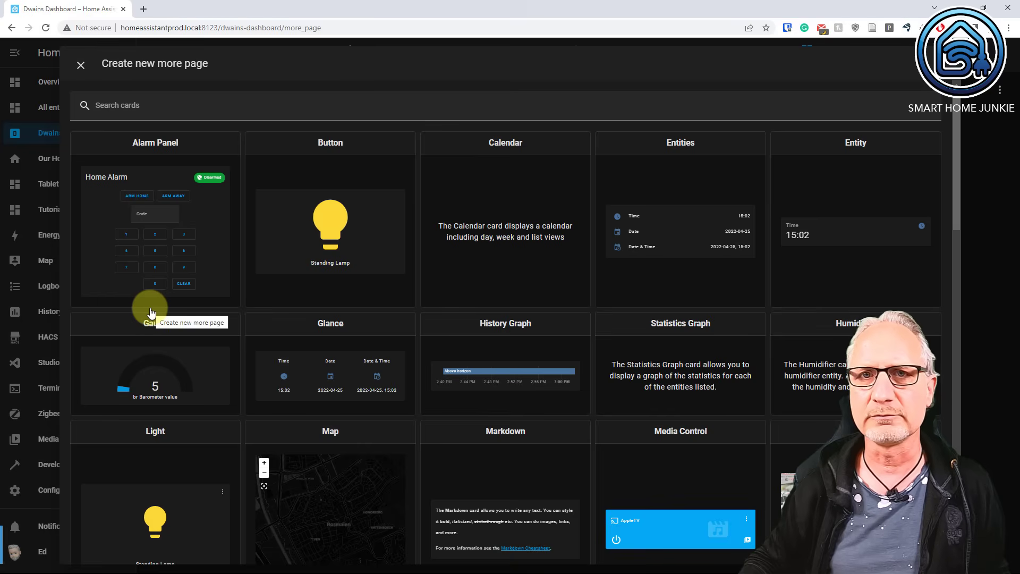
left_click(154, 221)
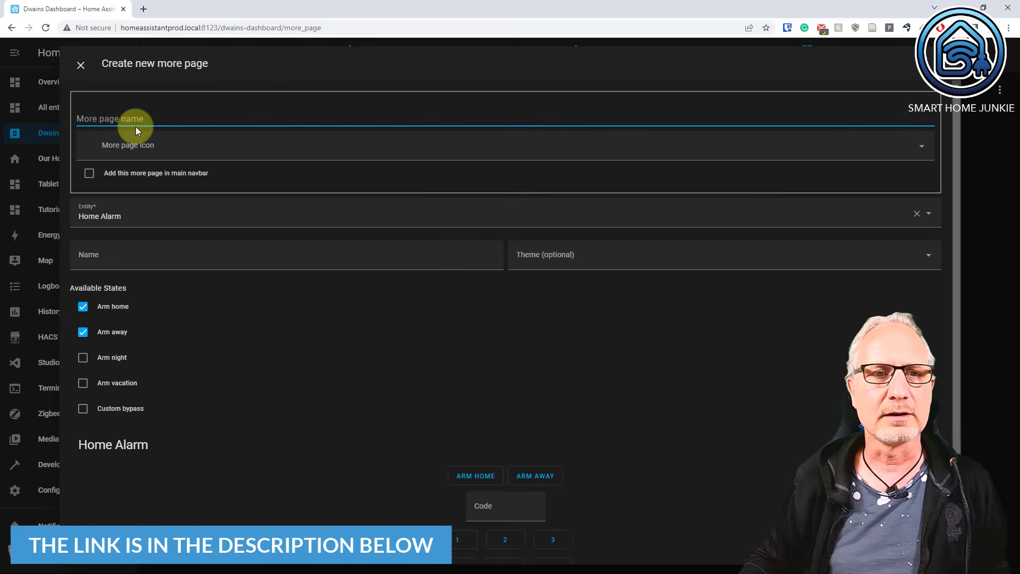
type("Alarm")
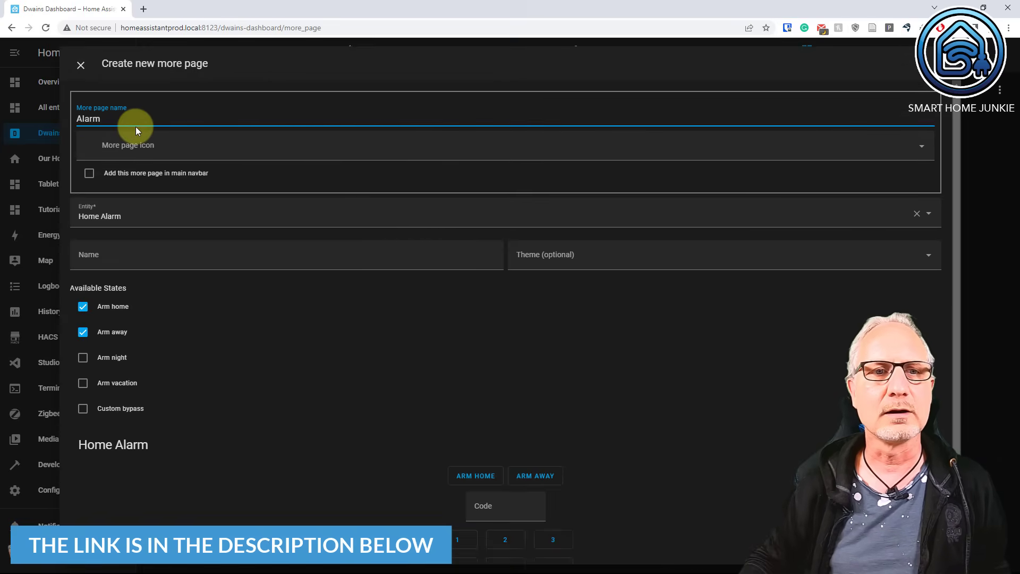
scroll("down", 3)
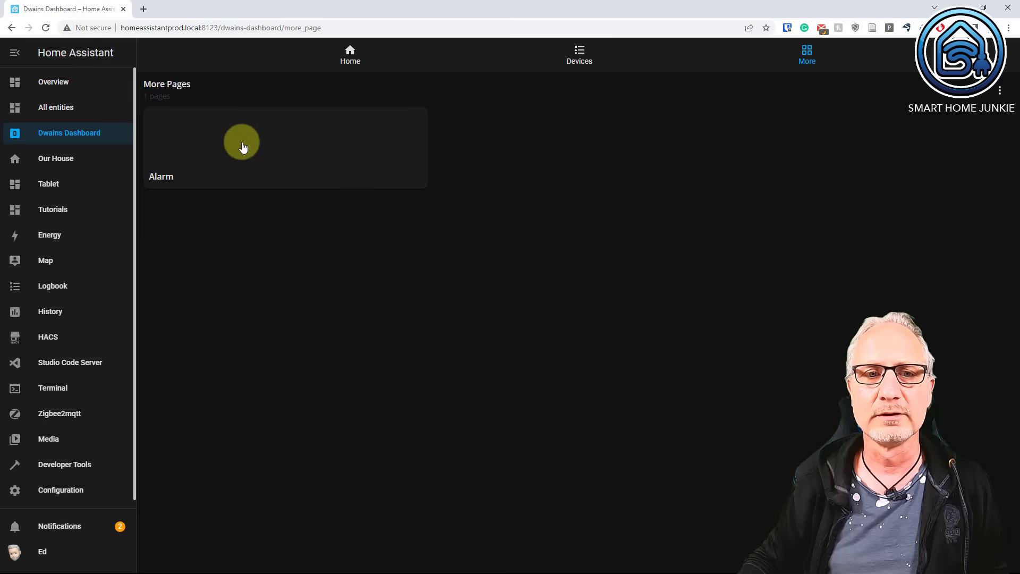
View the Alarm page, then return to More and start another more page.
left_click(243, 143)
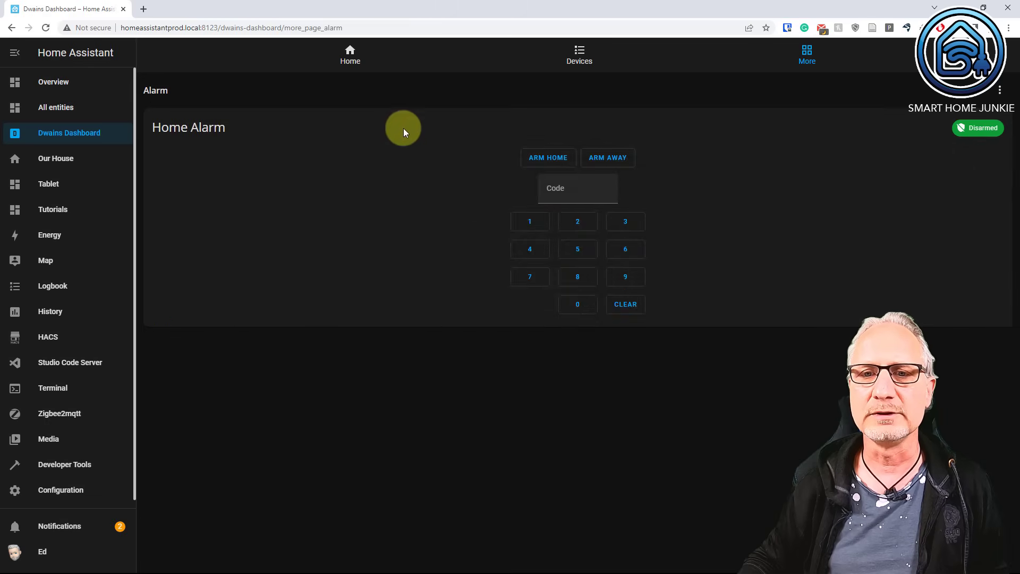
mouse_move(480, 178)
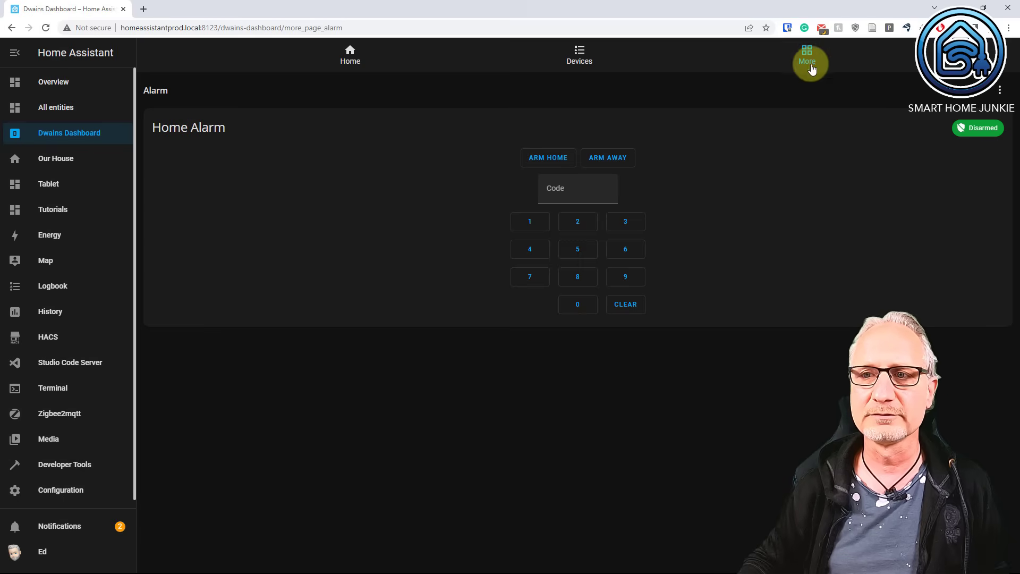
left_click(807, 54)
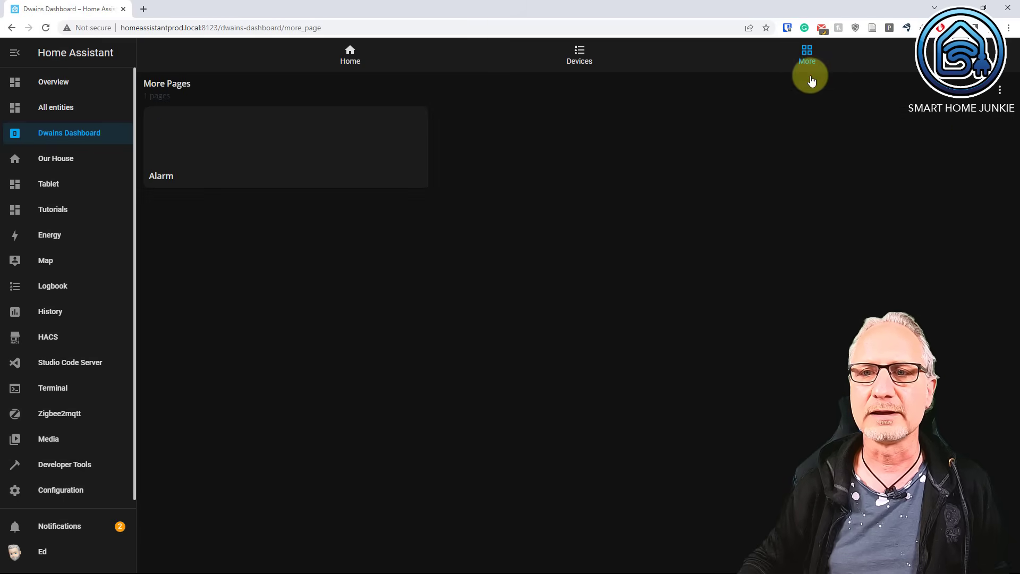
left_click(1002, 91)
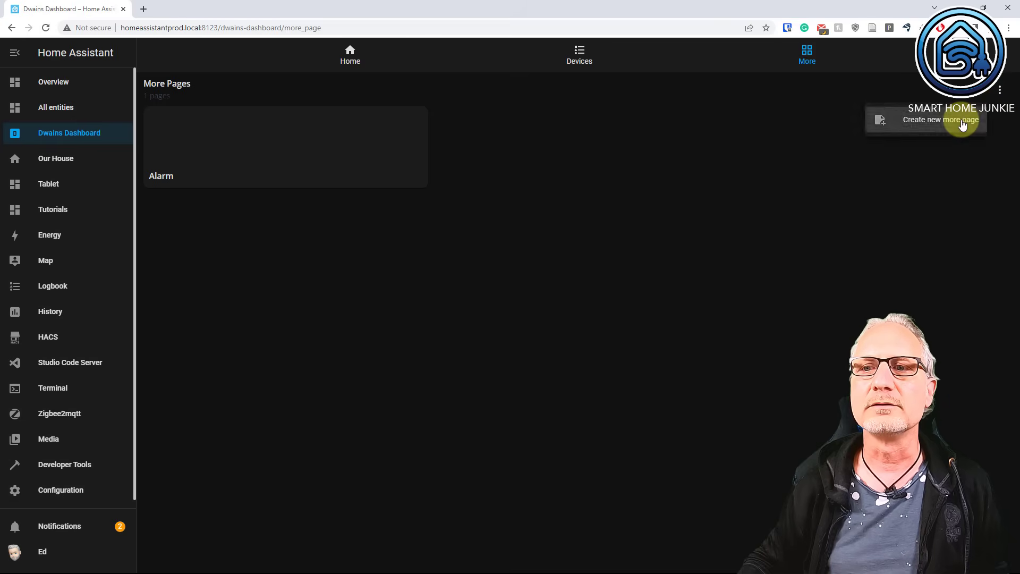
left_click(940, 119)
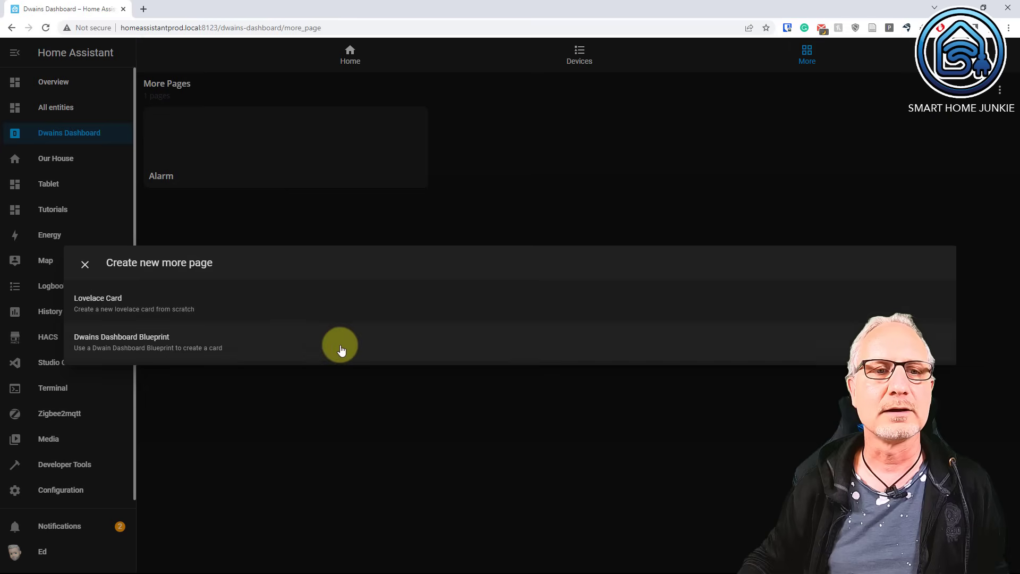
Name the new page 'Motion Sensors' with the mdi:motion-sensor icon in main navigation.
left_click(97, 303)
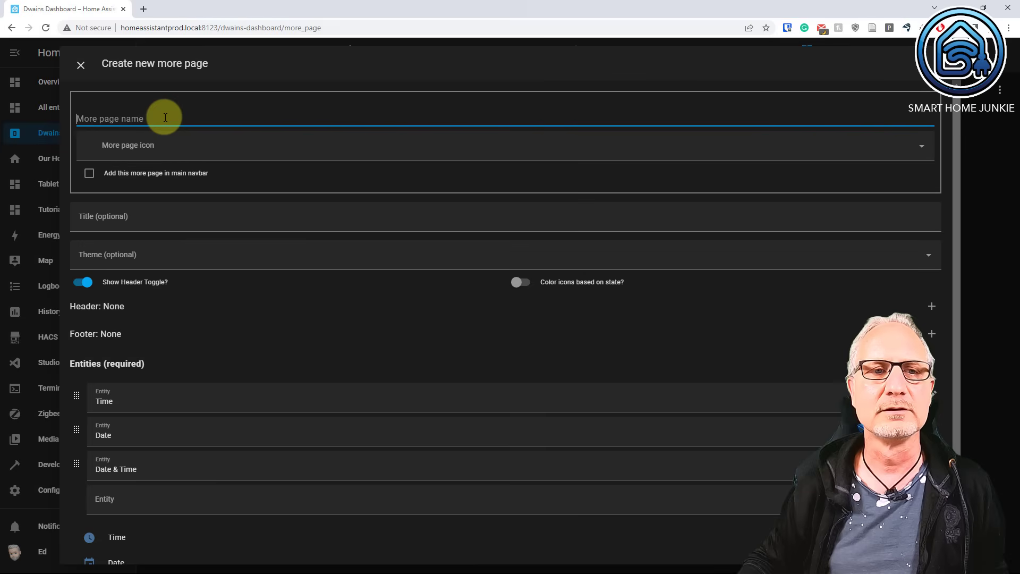
type("Motion Sensors")
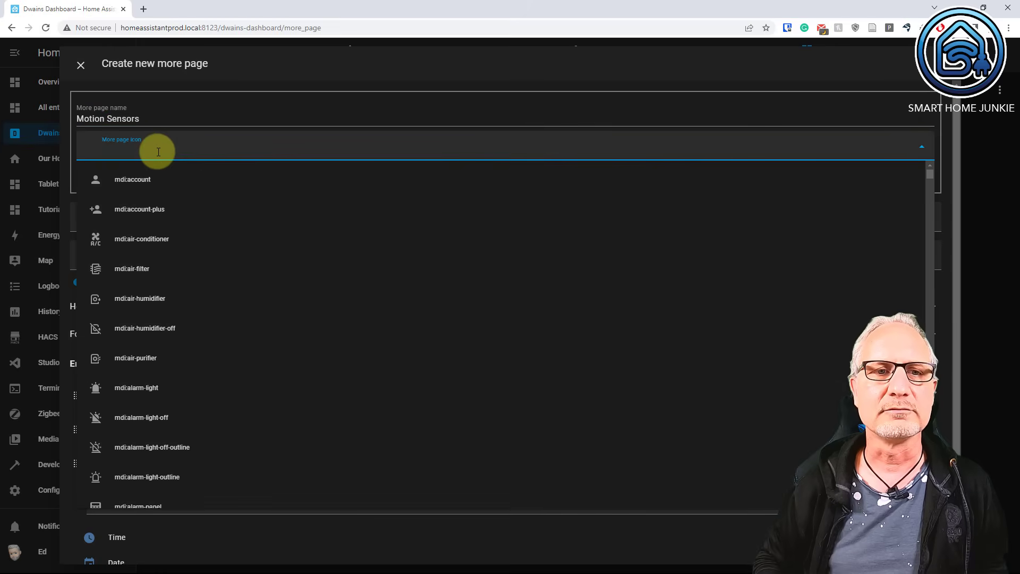
type("motion")
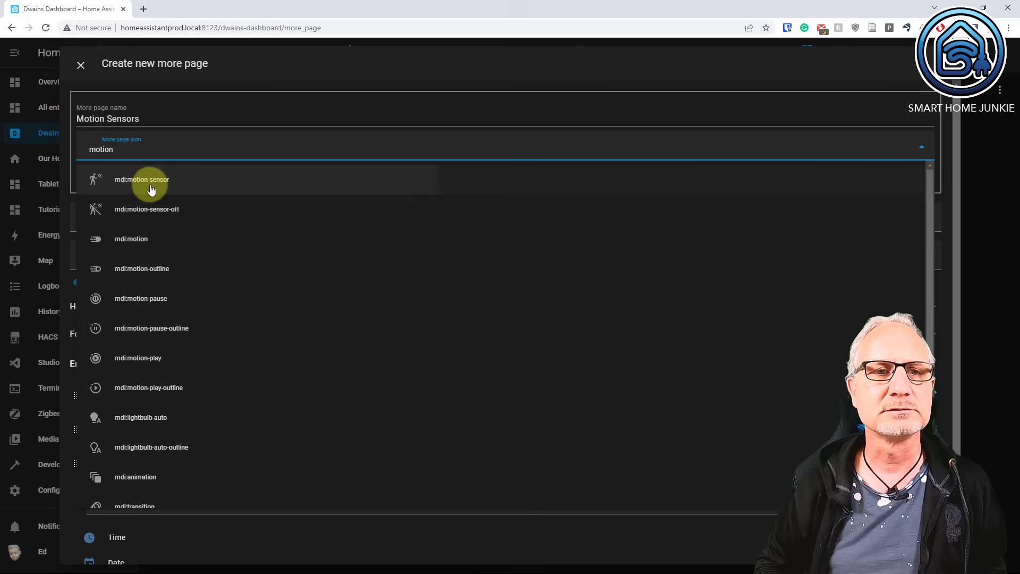
left_click(141, 179)
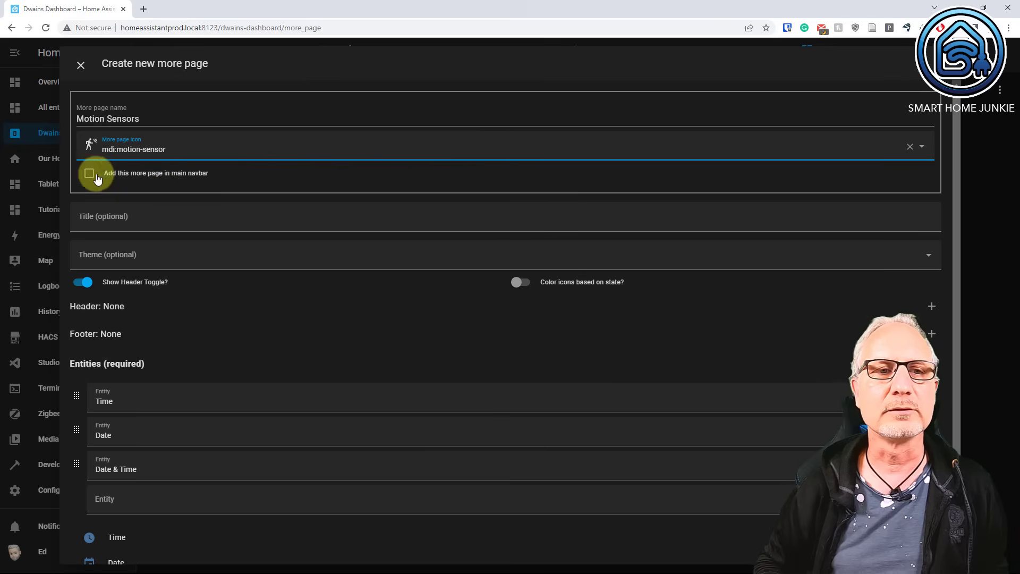
left_click(89, 176)
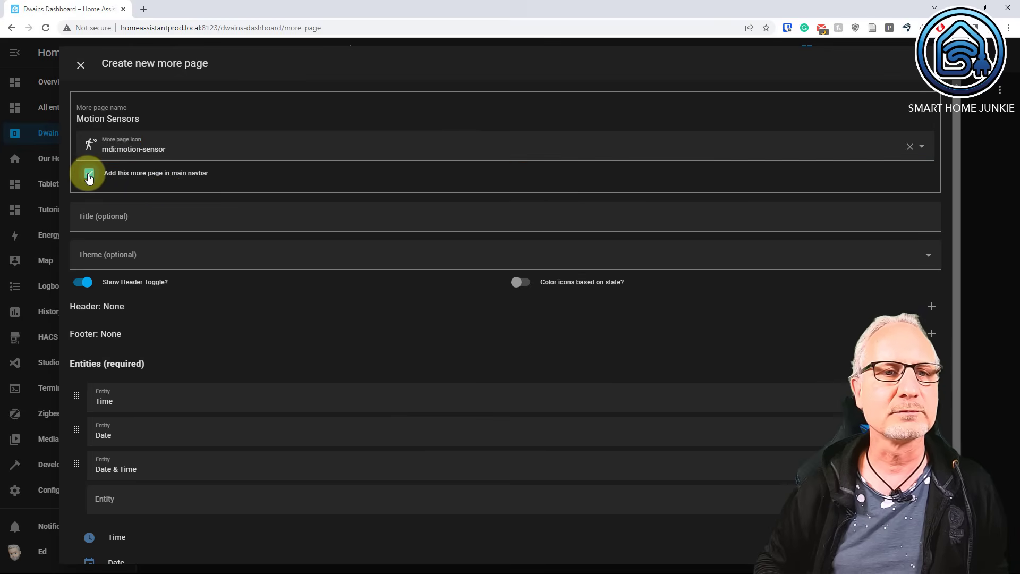
left_click(89, 173)
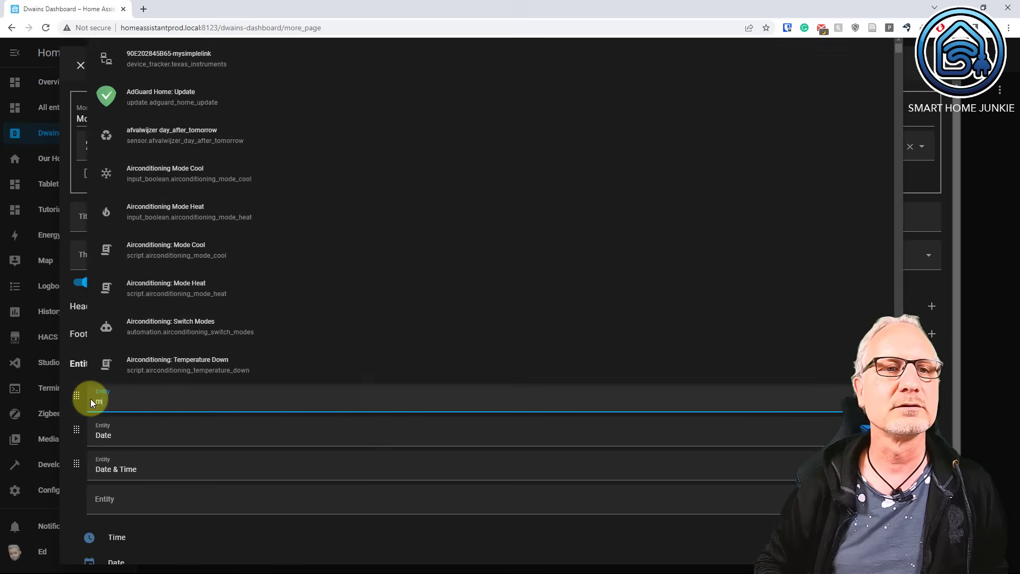
Add Bathroom, Front door and Hall Downstairs motion entities to the page and submit.
type("motion")
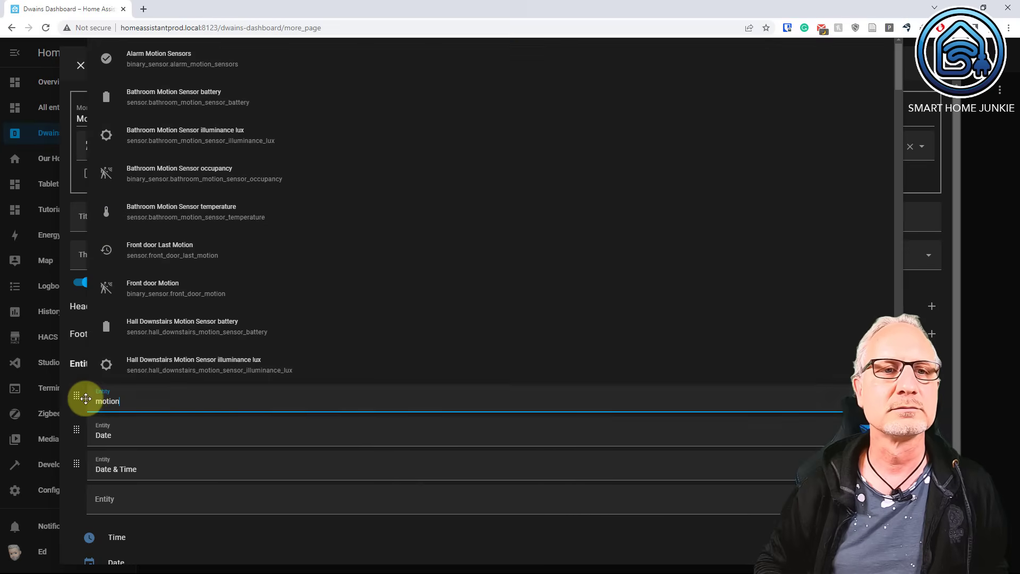
left_click(179, 174)
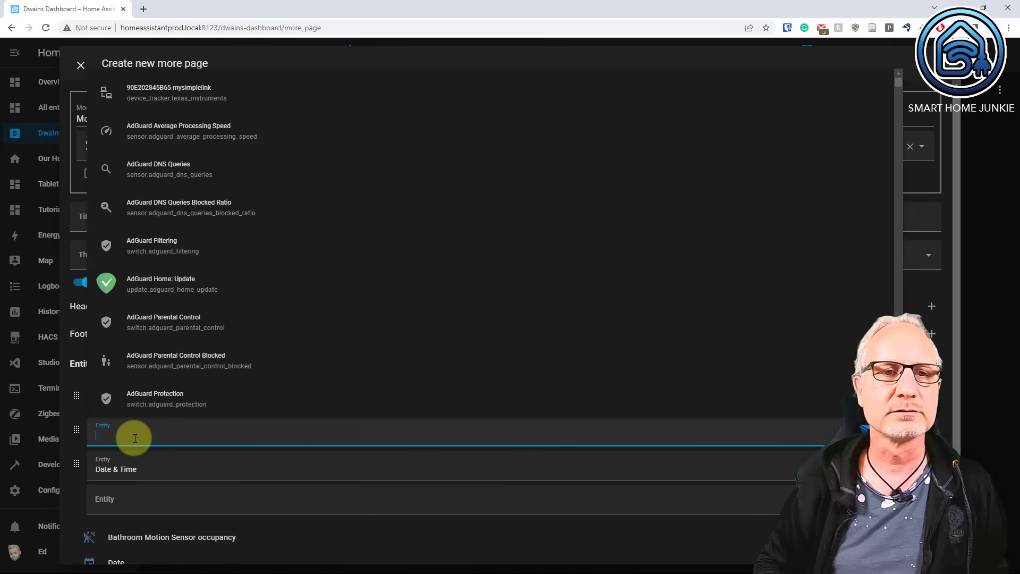
type("motion")
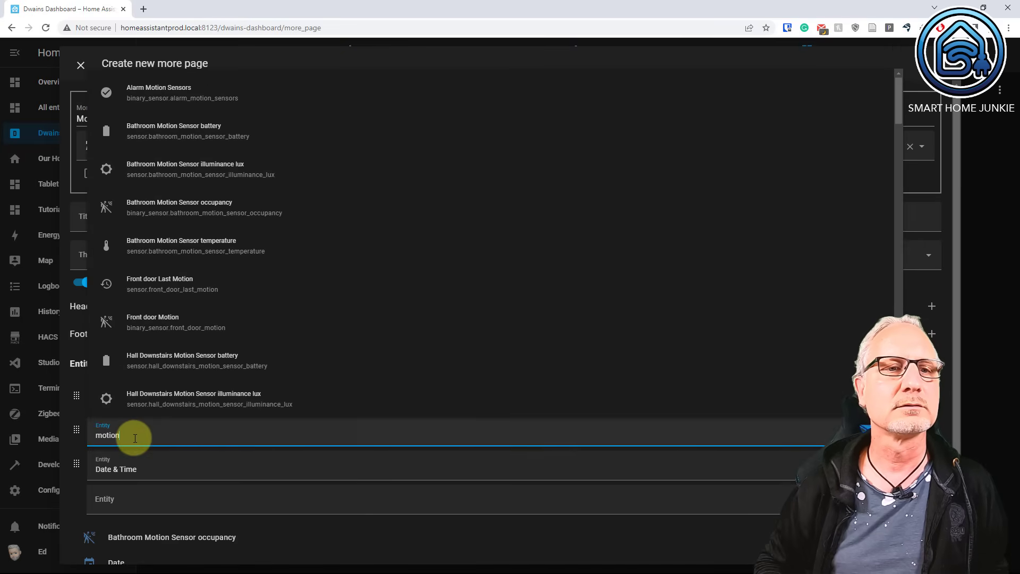
mouse_move(172, 323)
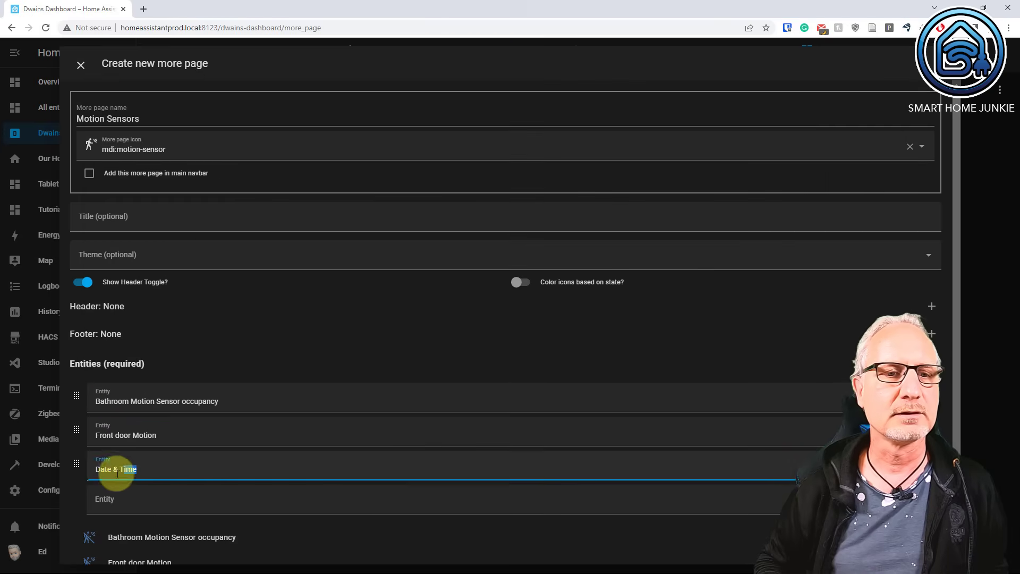
type("motion")
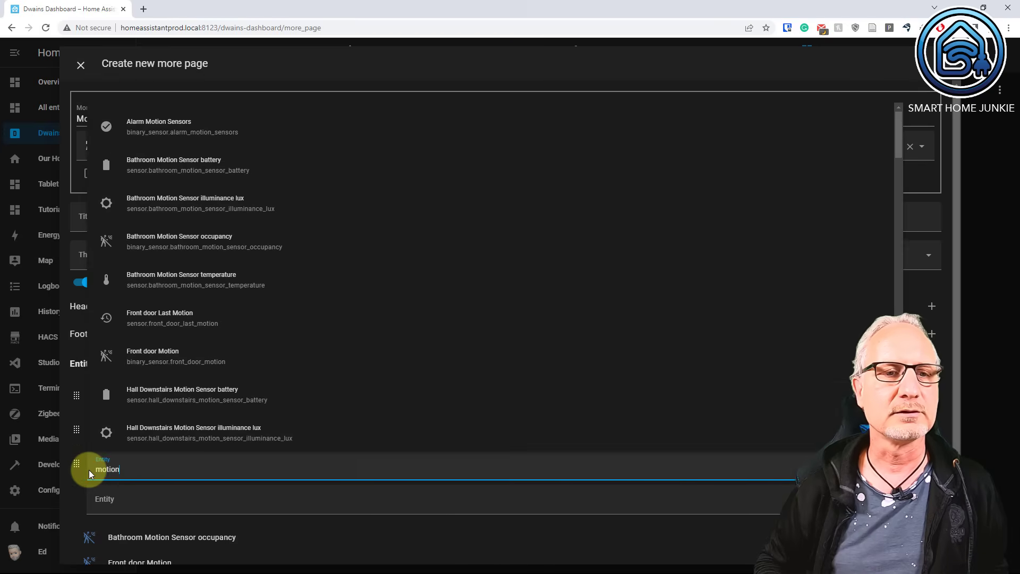
mouse_move(221, 372)
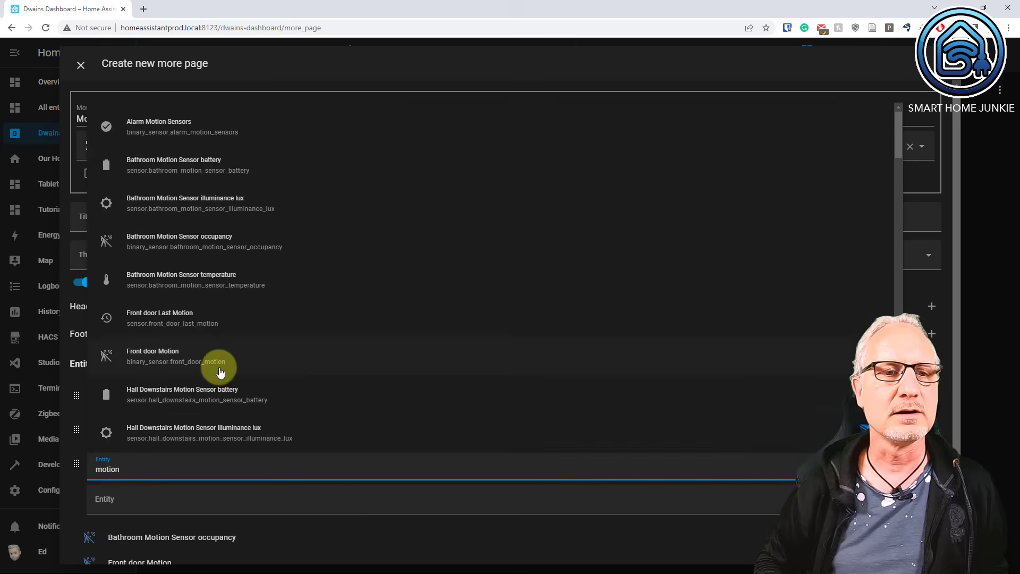
scroll("down", 3)
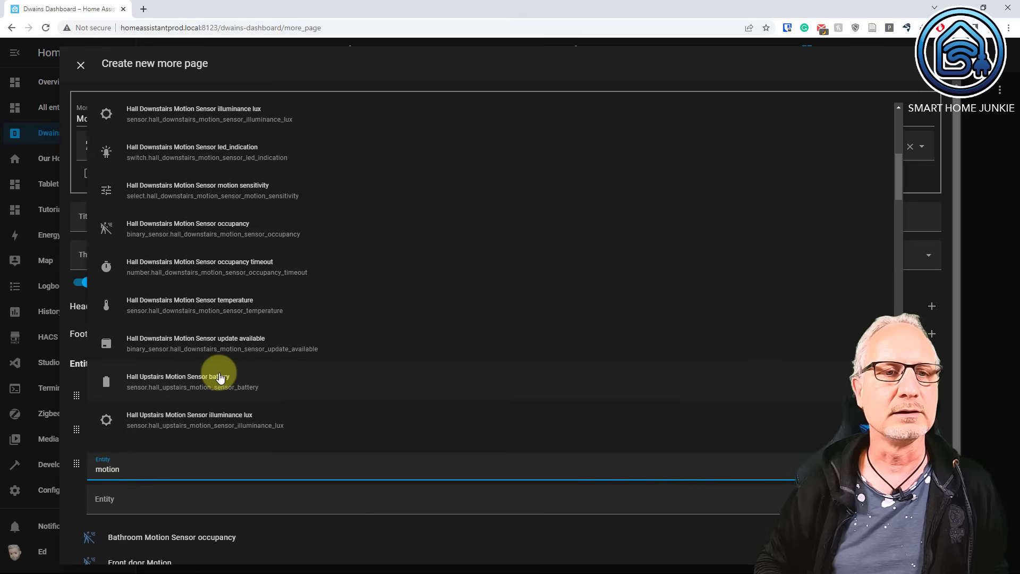
left_click(188, 228)
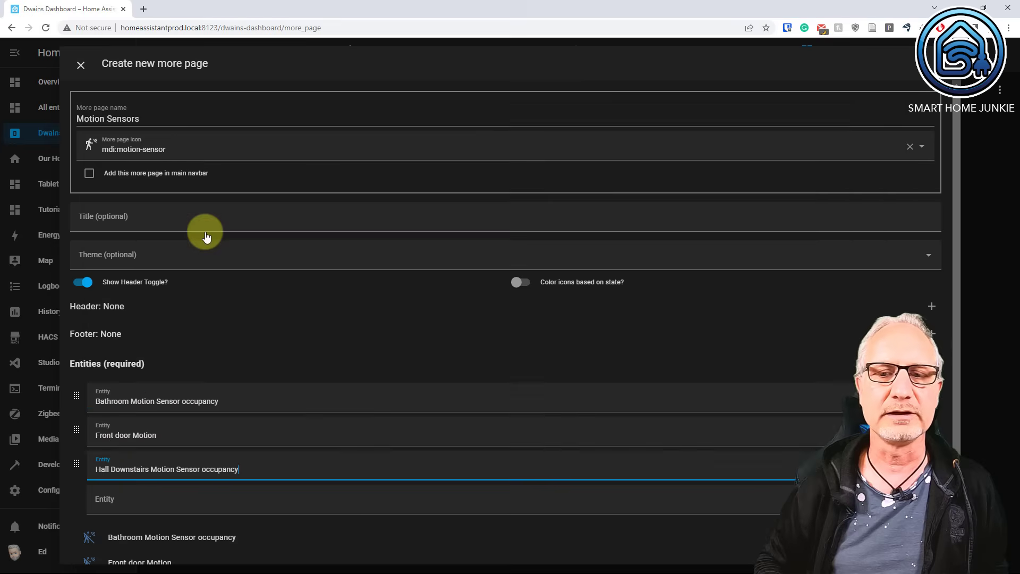
scroll("down", 3)
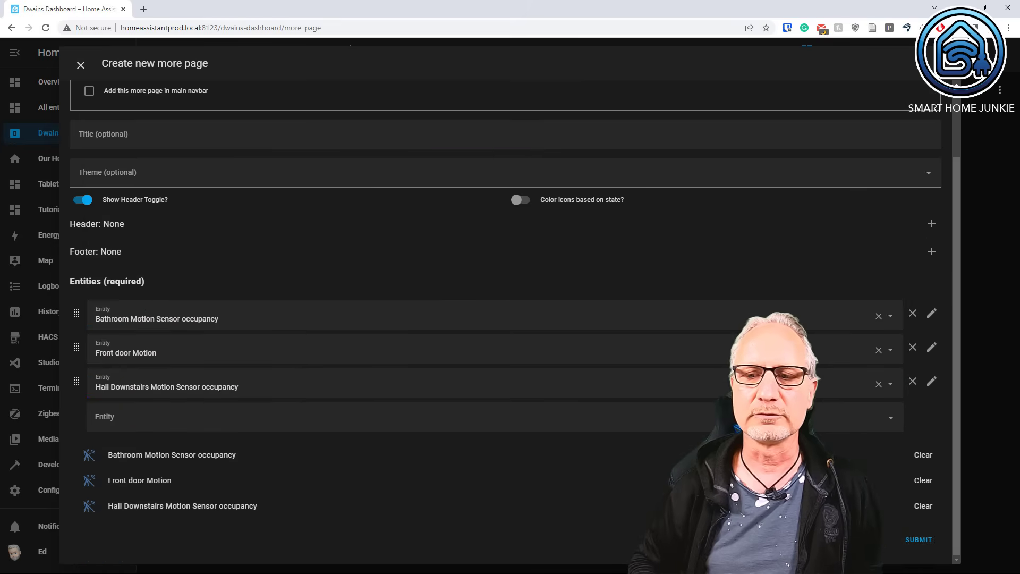
left_click(917, 539)
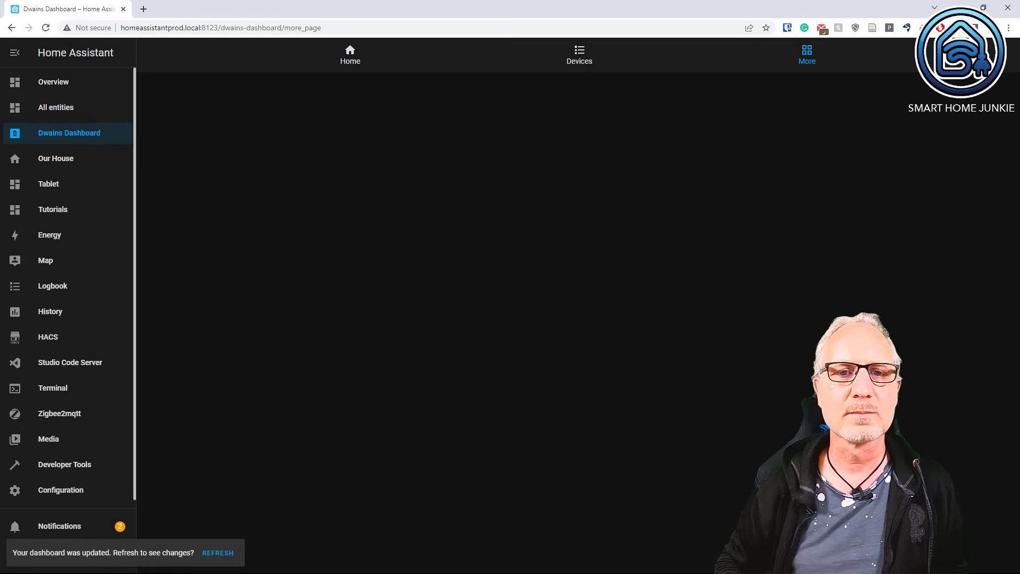
Refresh the dashboard, check the Motion Sensors page, and return to Home.
left_click(218, 552)
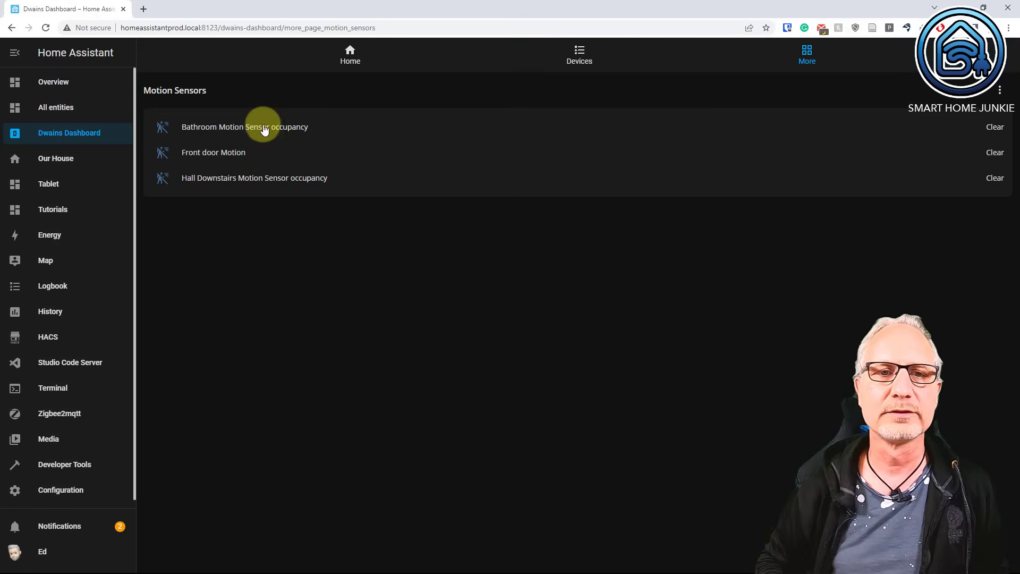
left_click(350, 53)
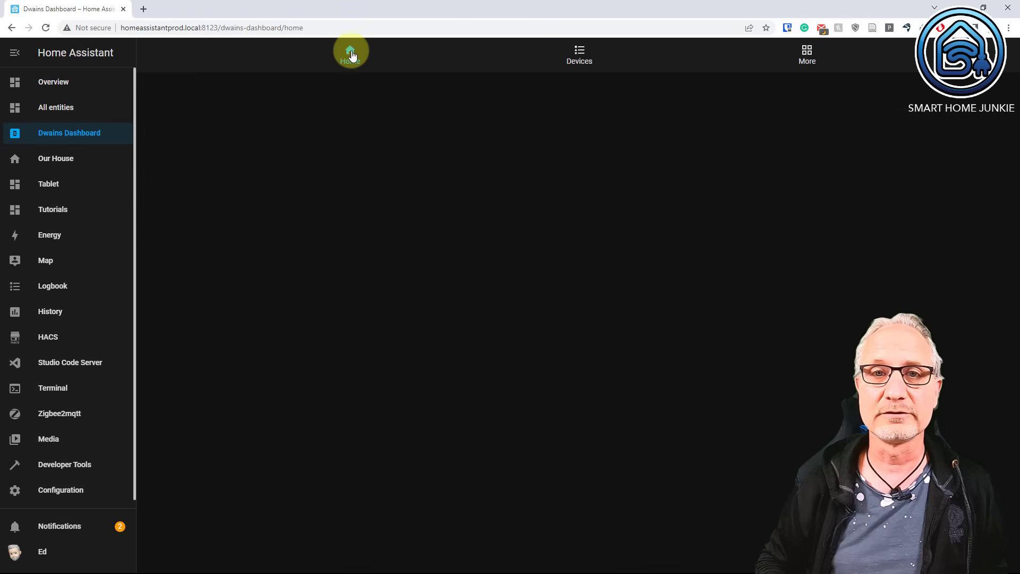
left_click(348, 53)
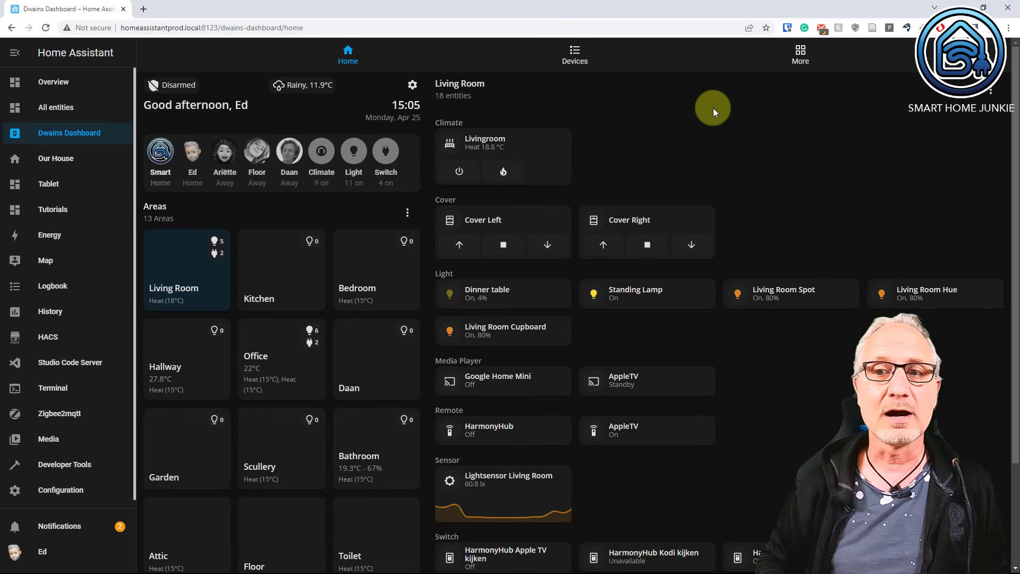
mouse_move(885, 145)
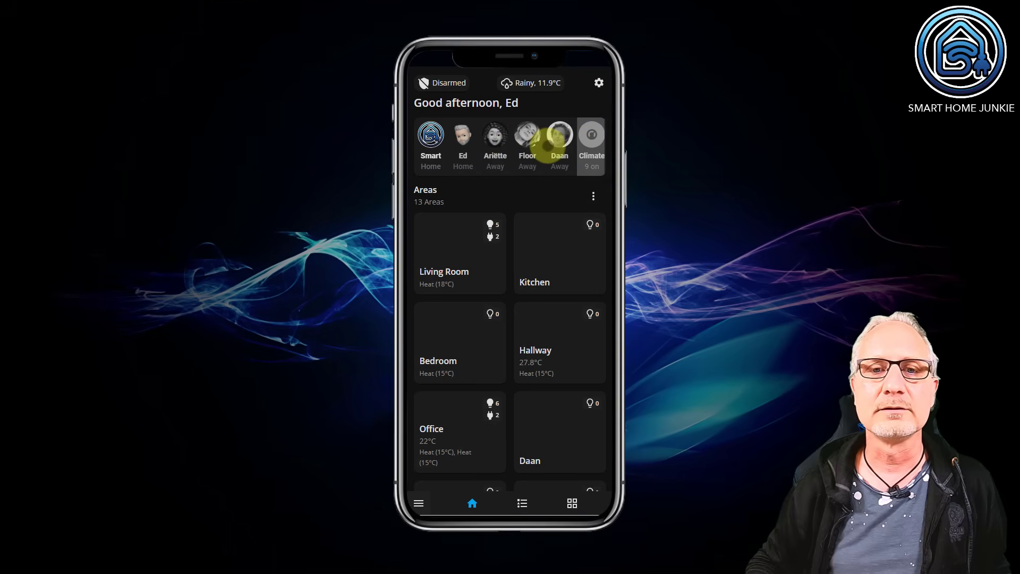
Open the Living Room area on the phone, scroll it, and go back.
left_click(459, 252)
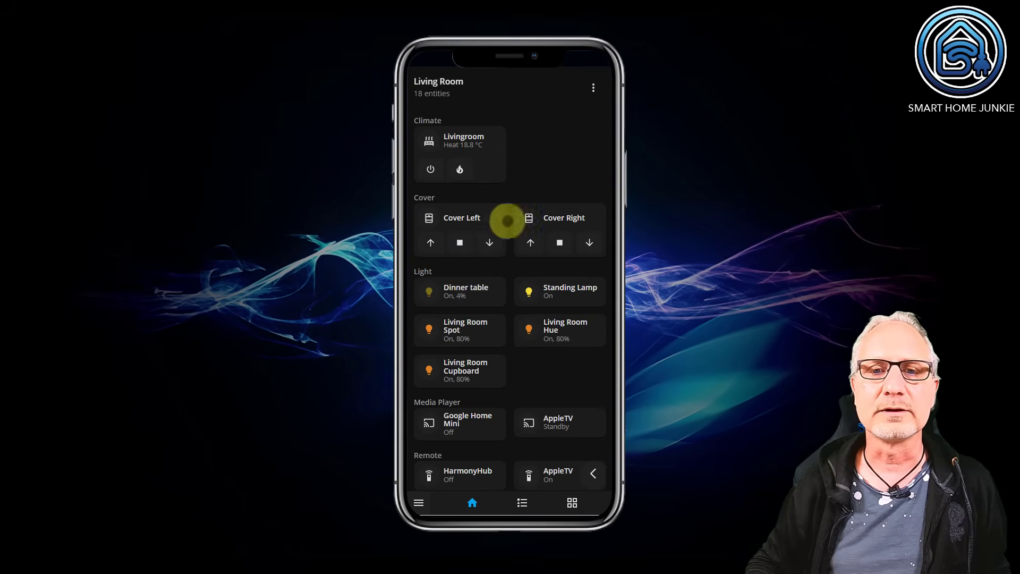
scroll("down", 3)
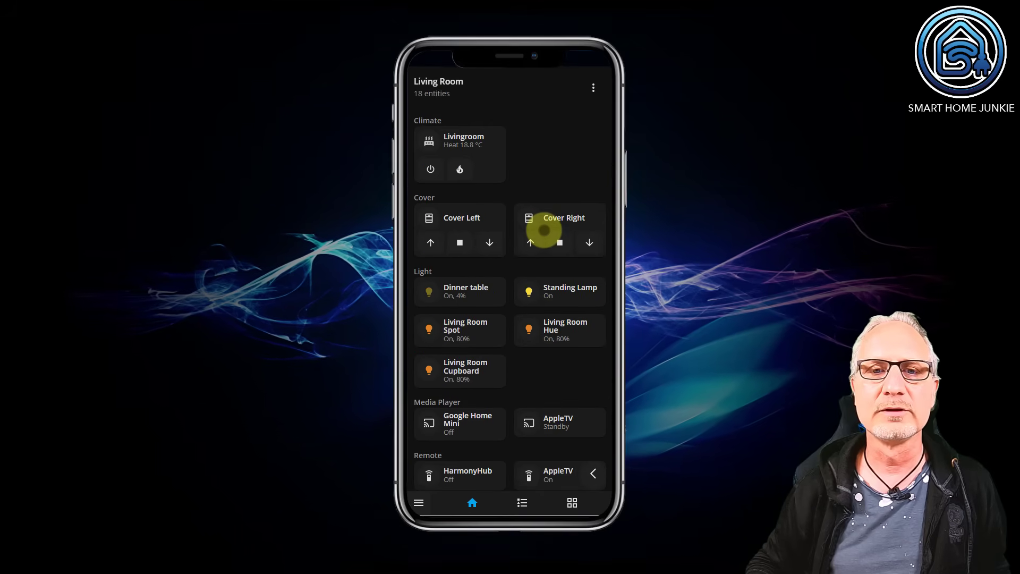
left_click(472, 502)
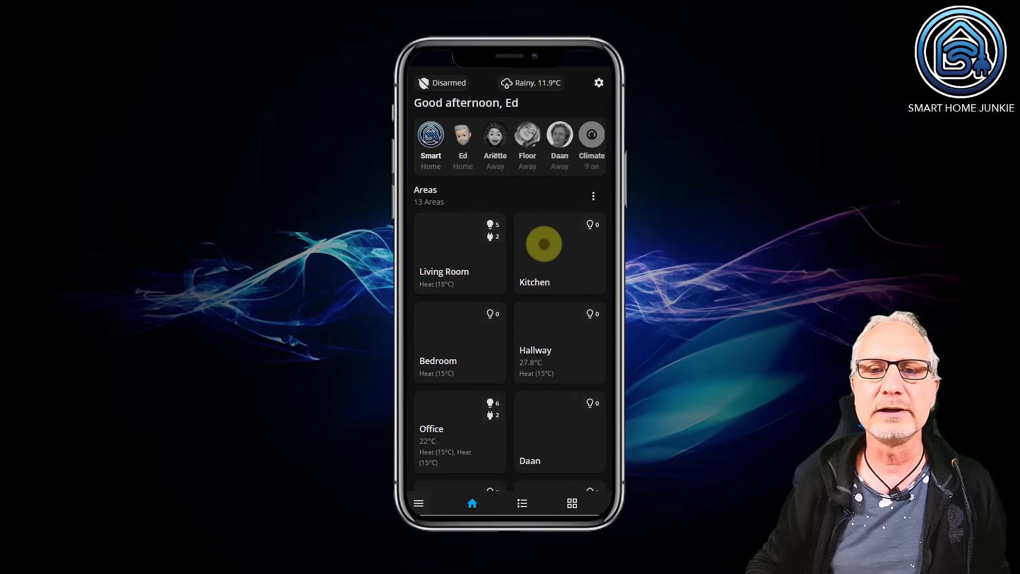
Open the Office area on the phone and scroll through its sensors and cameras.
left_click(559, 253)
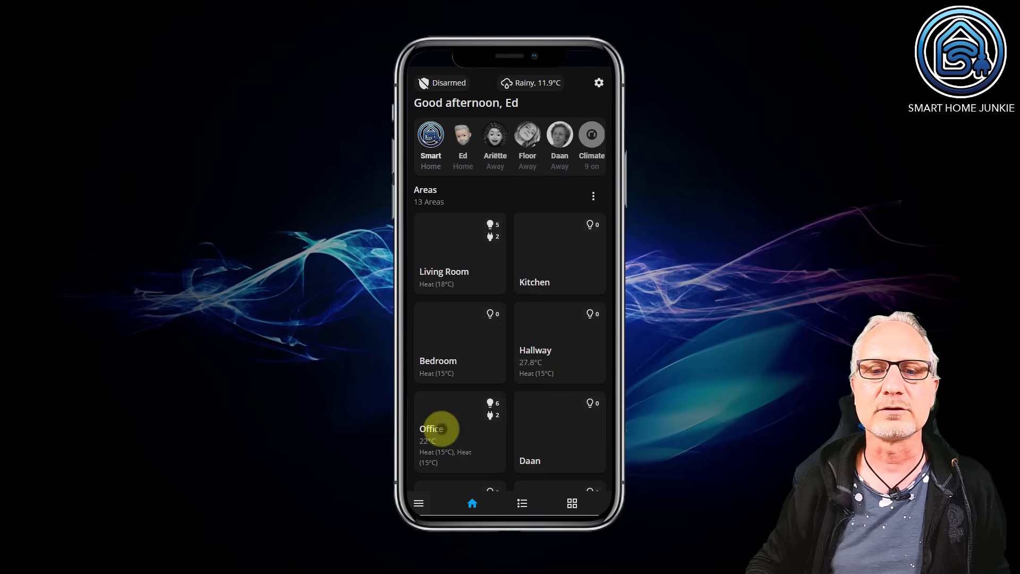
left_click(440, 428)
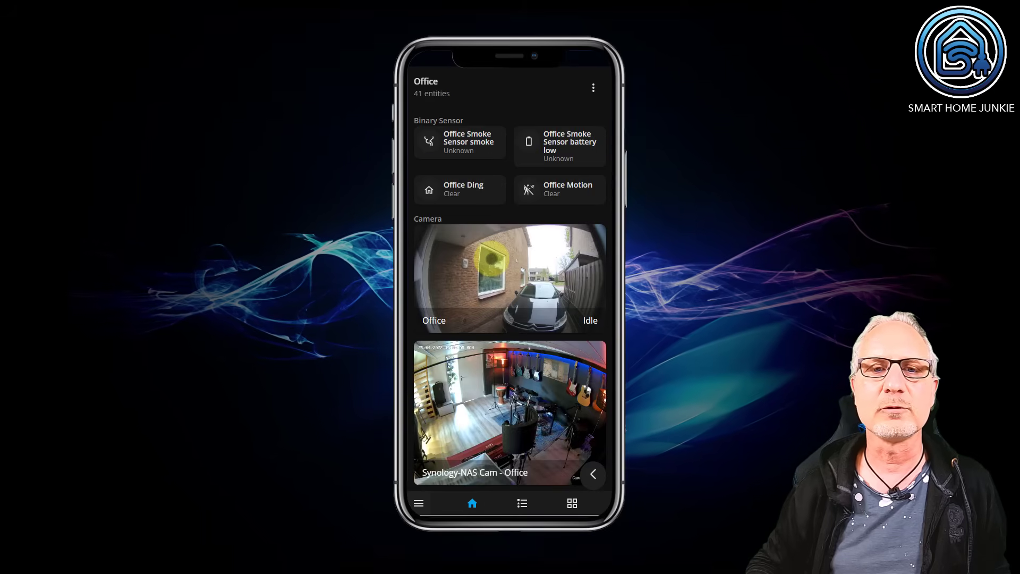
scroll("down", 3)
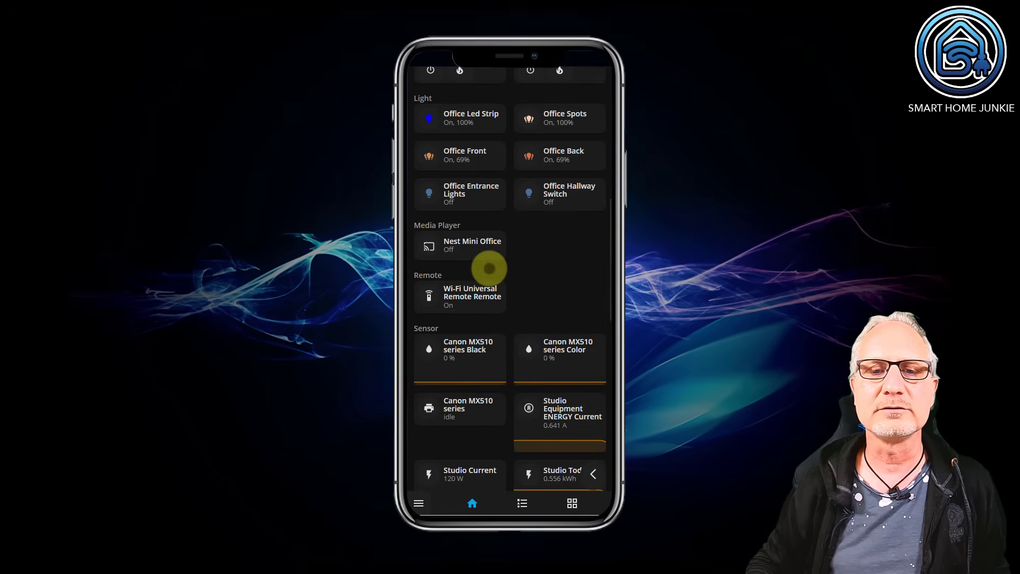
scroll("down", 3)
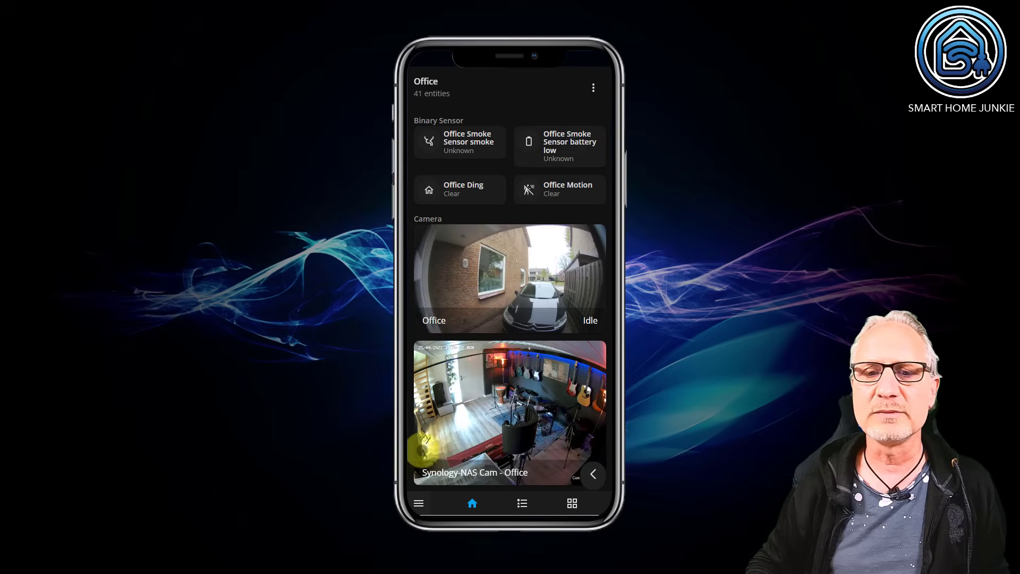
left_click(472, 503)
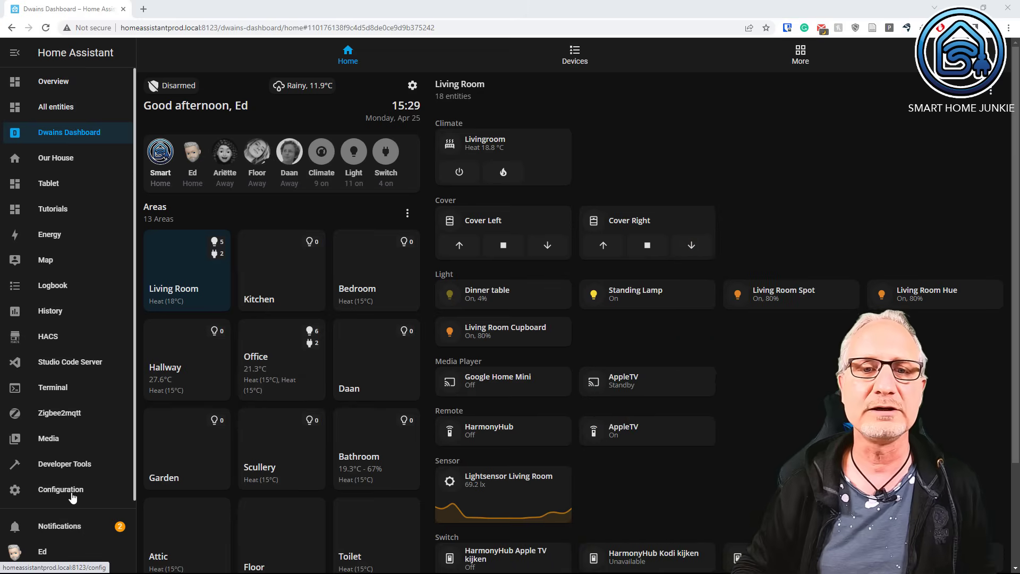
Search devices for 'bed' and confirm the Bedroom light's area stays Bedroom.
left_click(61, 490)
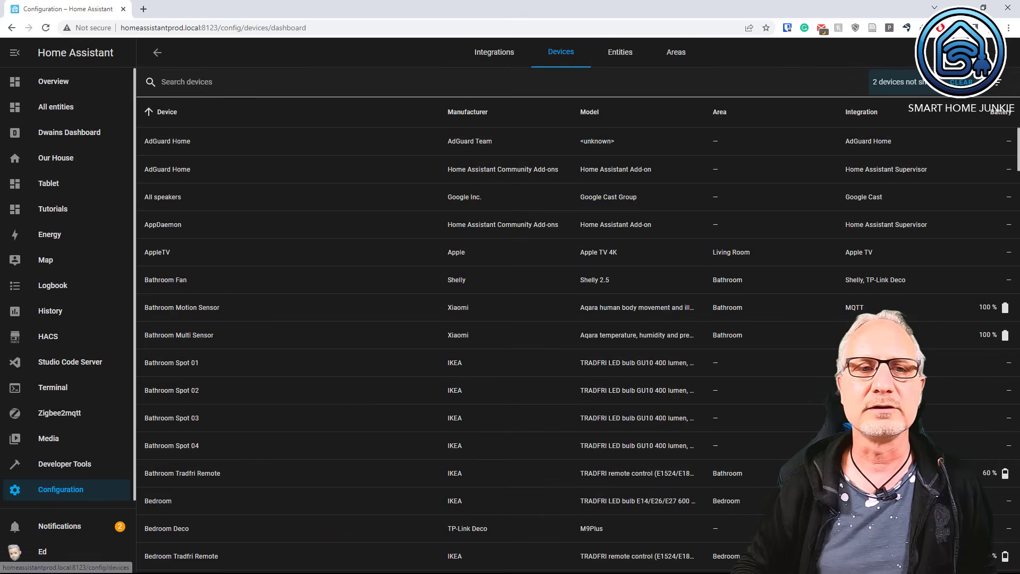
type("bed")
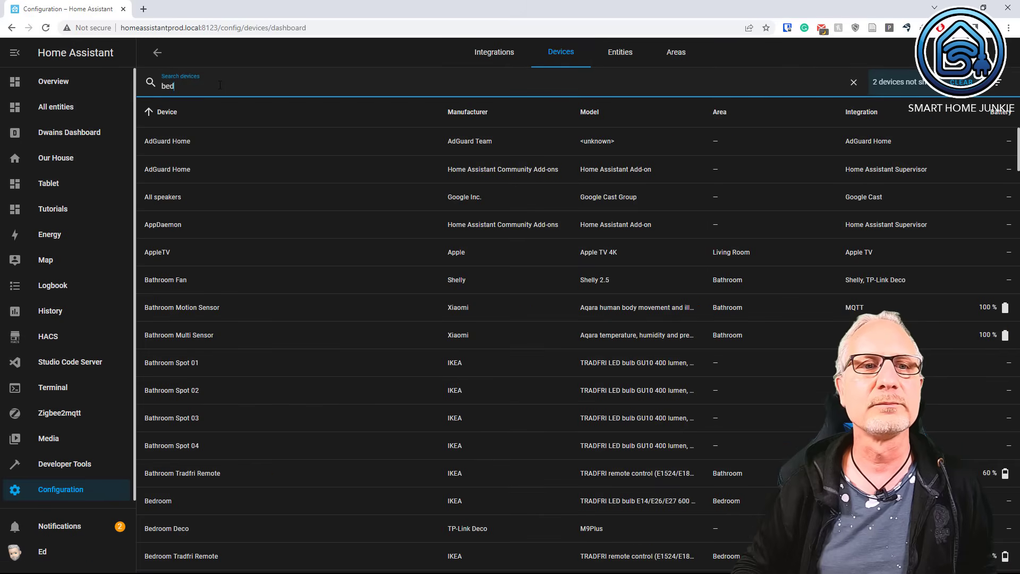
left_click(157, 500)
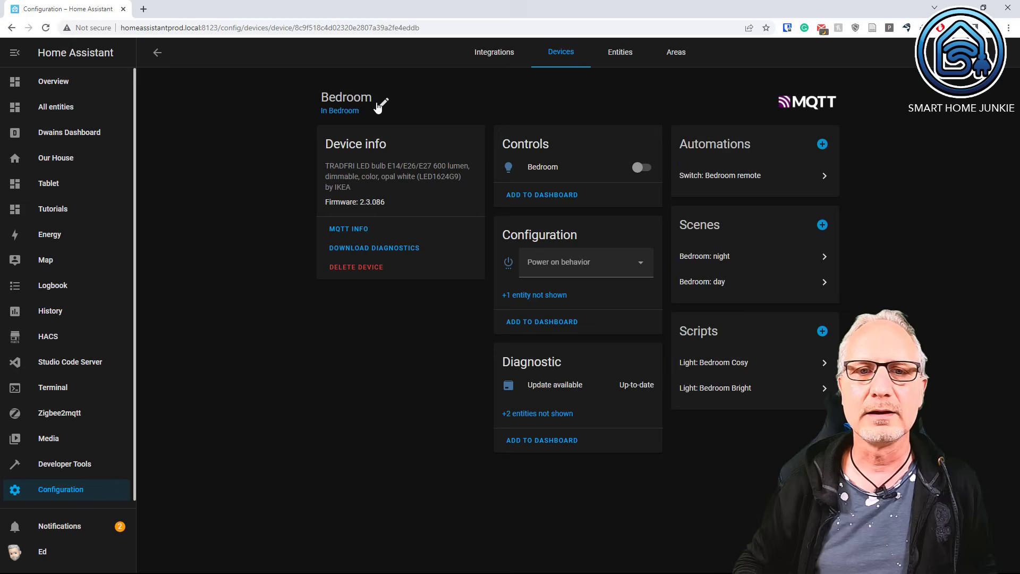
left_click(383, 101)
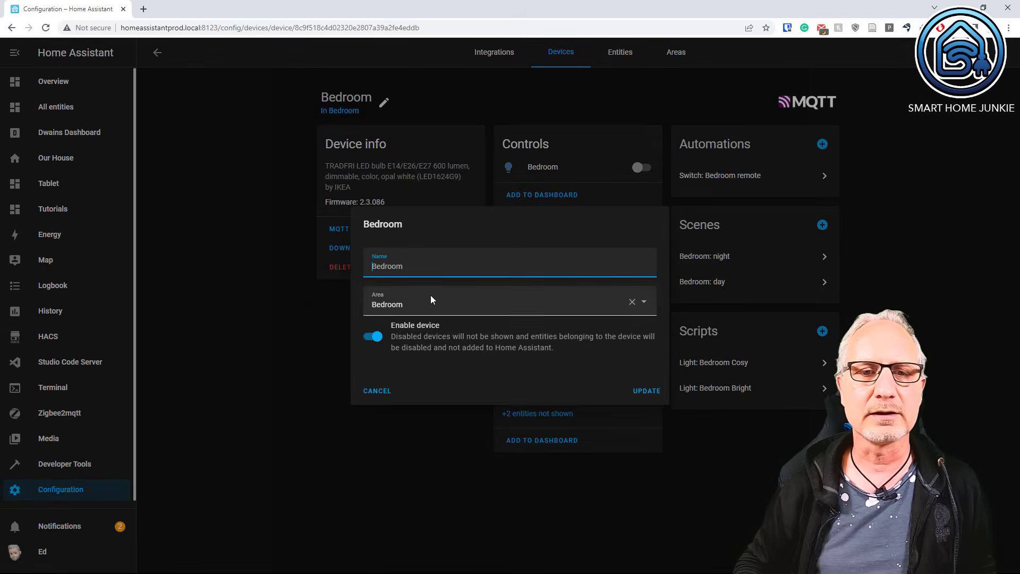
left_click(507, 304)
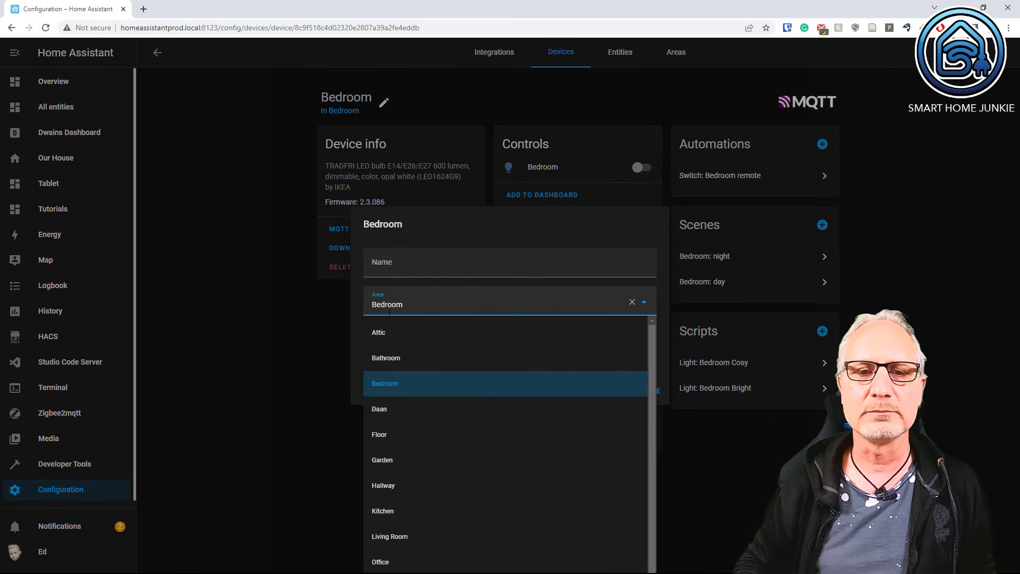
left_click(385, 383)
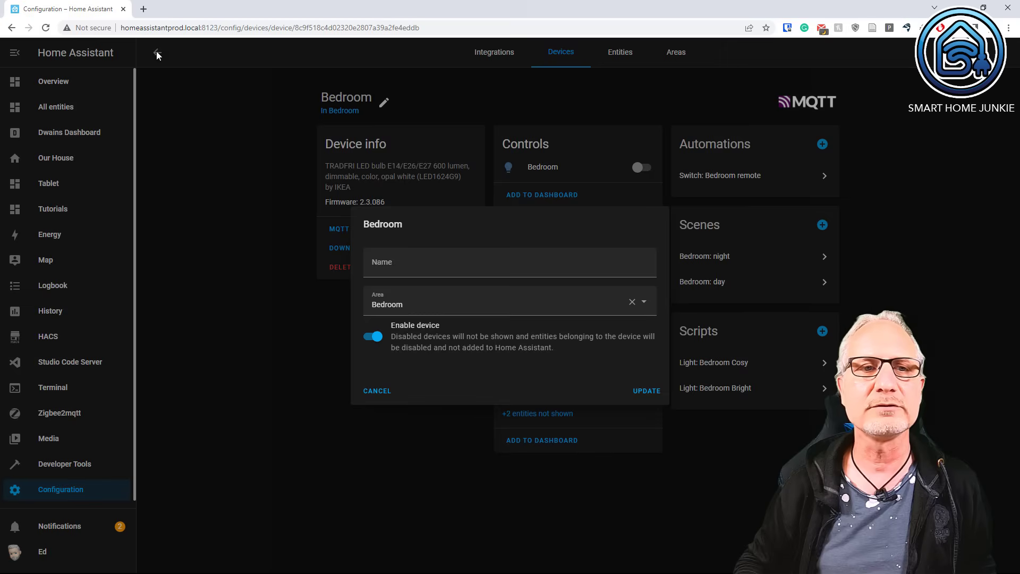
left_click(377, 391)
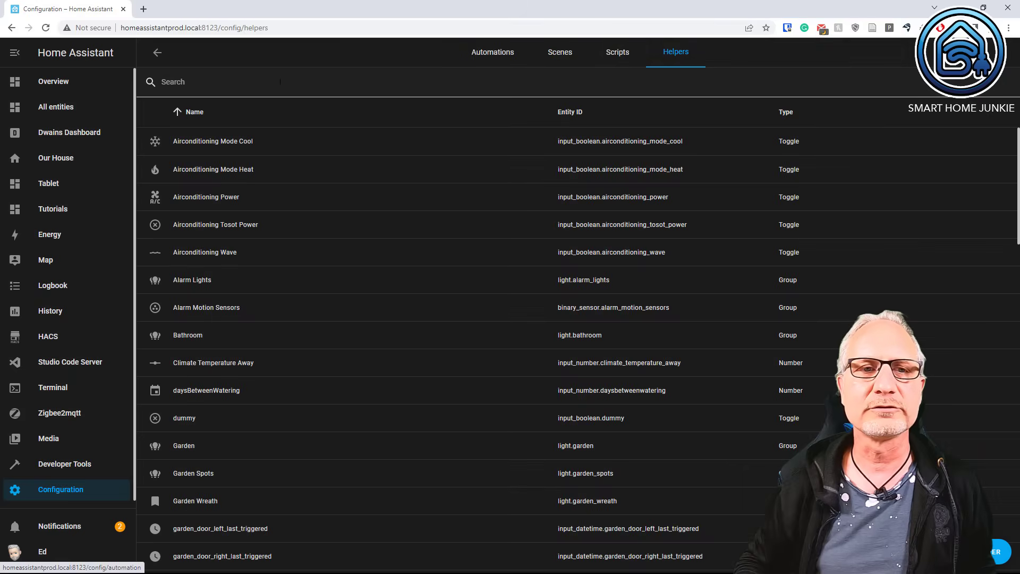
Search helpers for 'ki', confirm the Kitchen group's area, then reopen Dwains Dashboard.
type("kitchen")
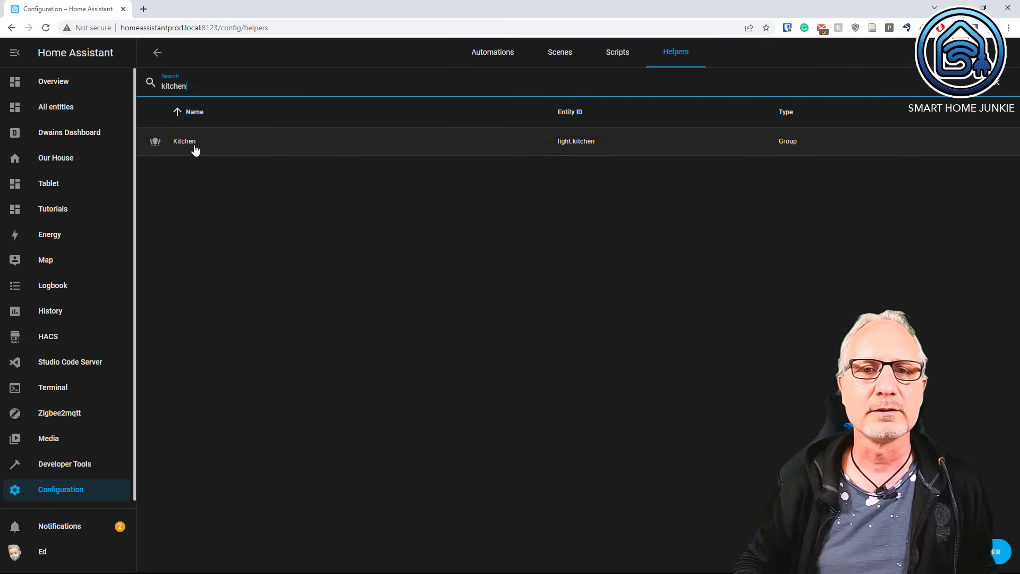
left_click(184, 142)
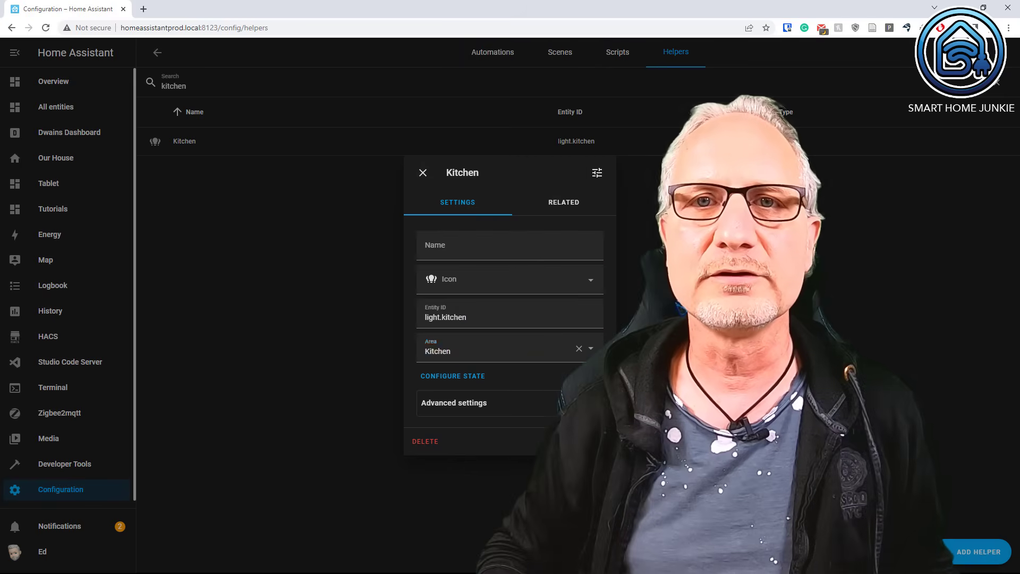
left_click(422, 172)
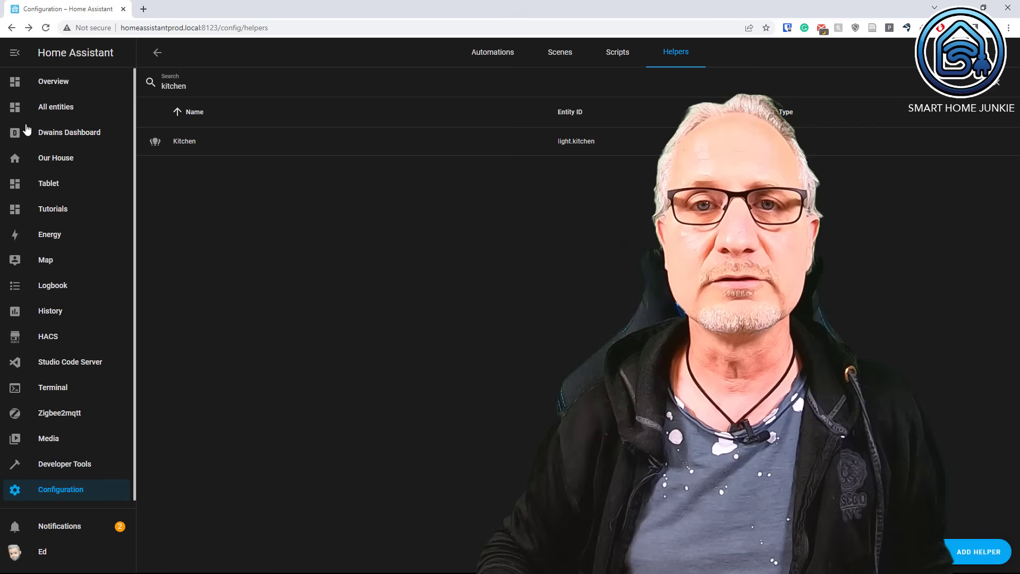
mouse_move(59, 140)
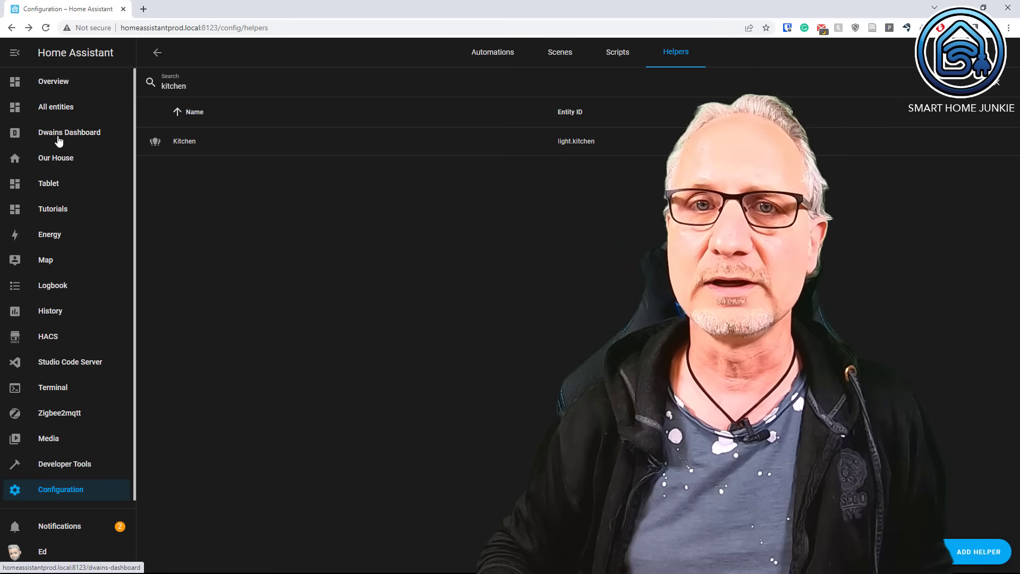
left_click(69, 132)
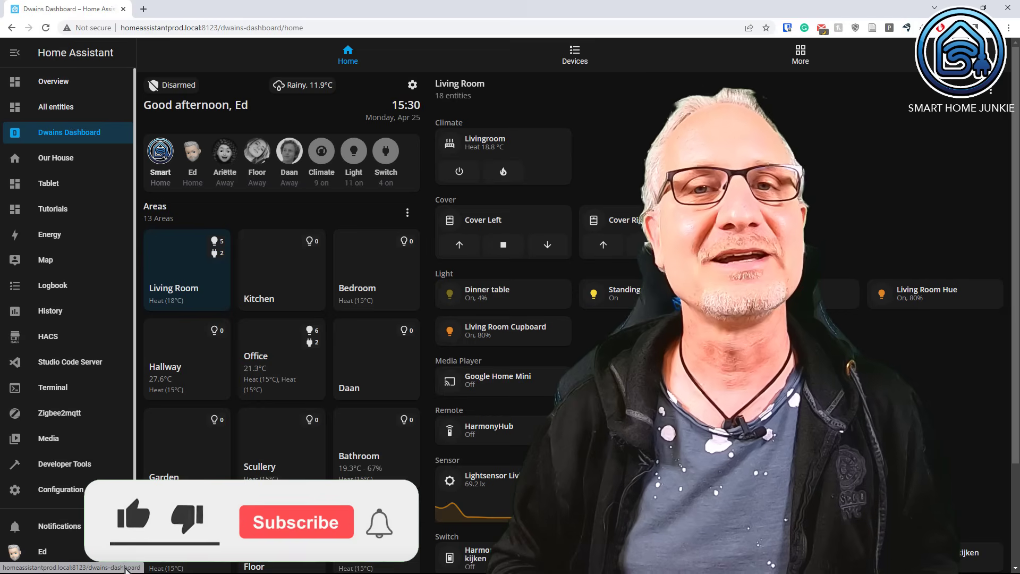
left_click(133, 521)
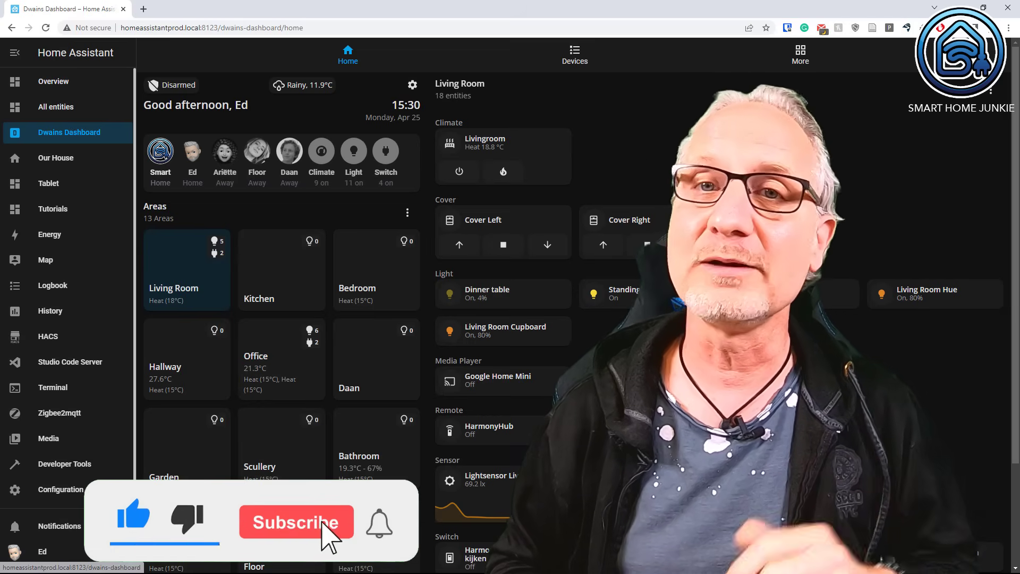
left_click(296, 522)
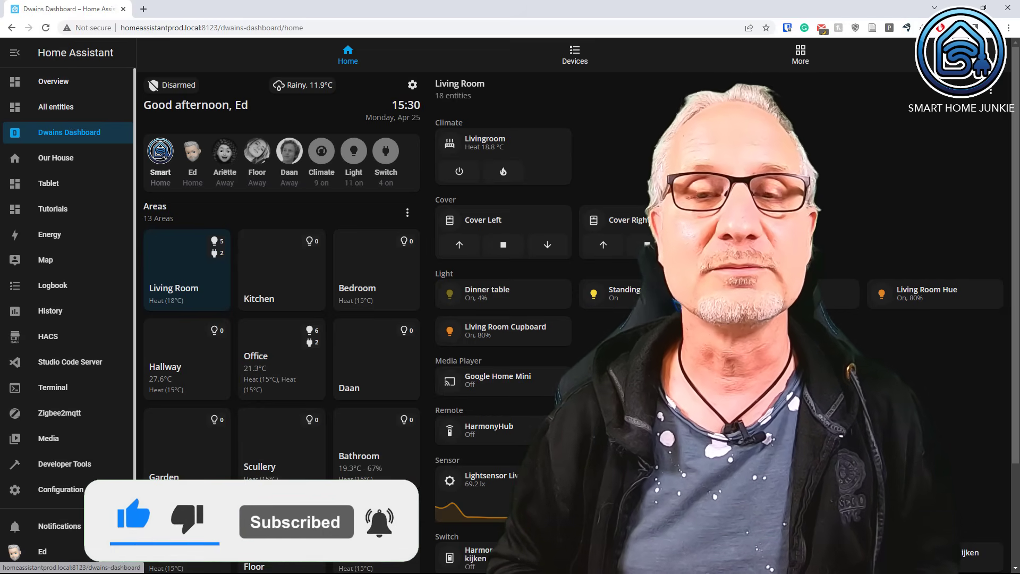